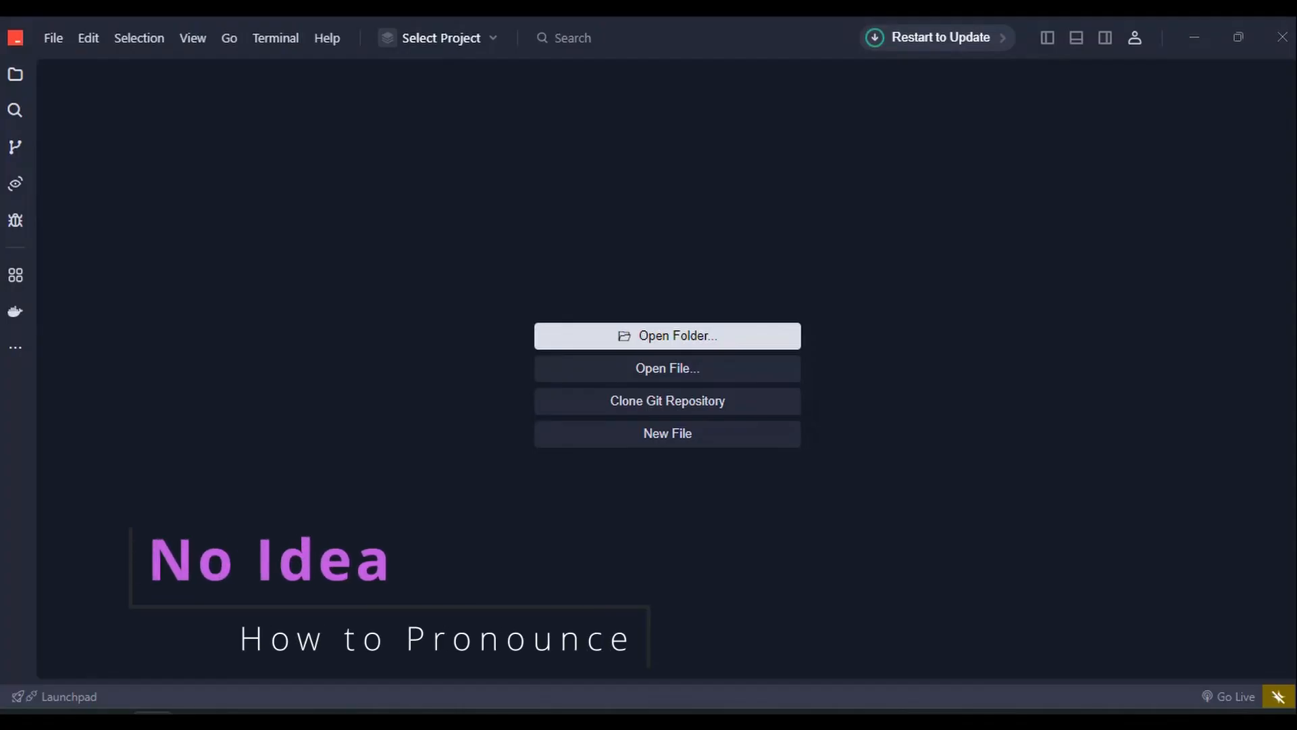
Browse Cursor's pricing plans, then switch Cursor's sidebar from Extensions to Explorer
{"action": "left_click", "coordinate": [1077, 38]}
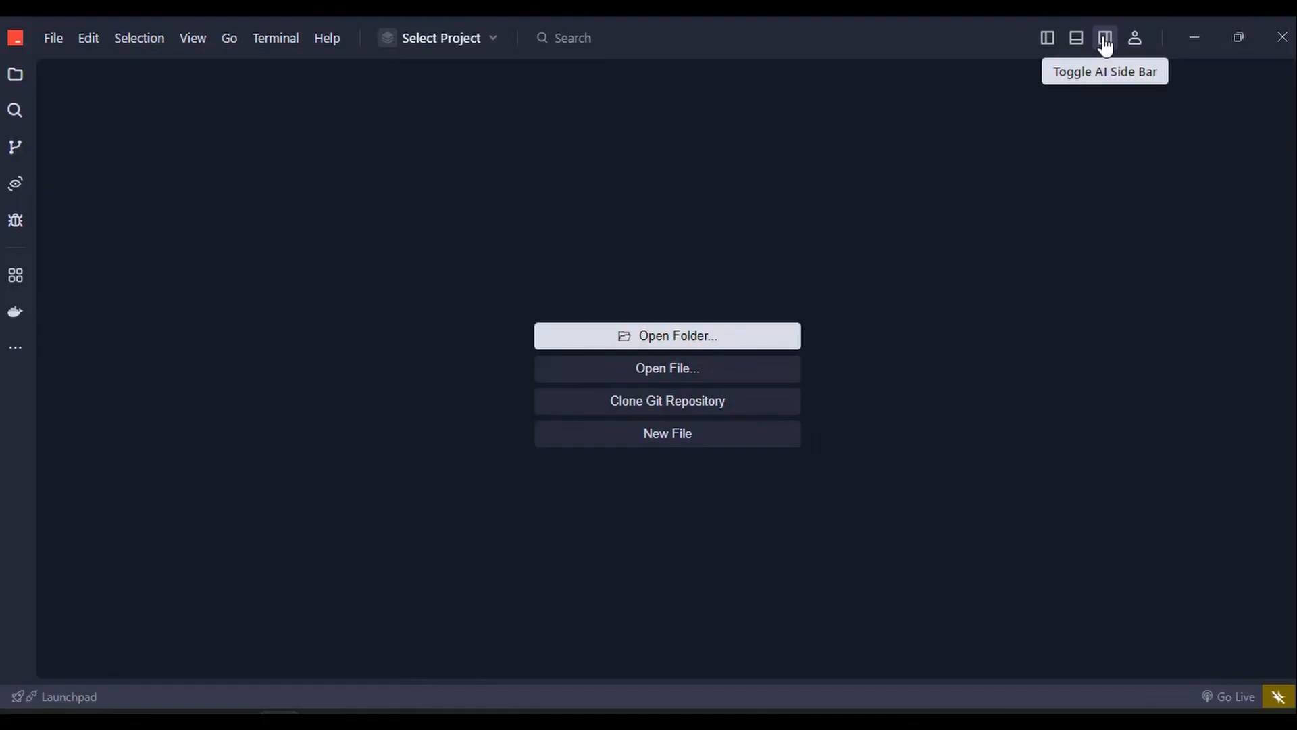
{"action": "left_click", "coordinate": [1105, 38]}
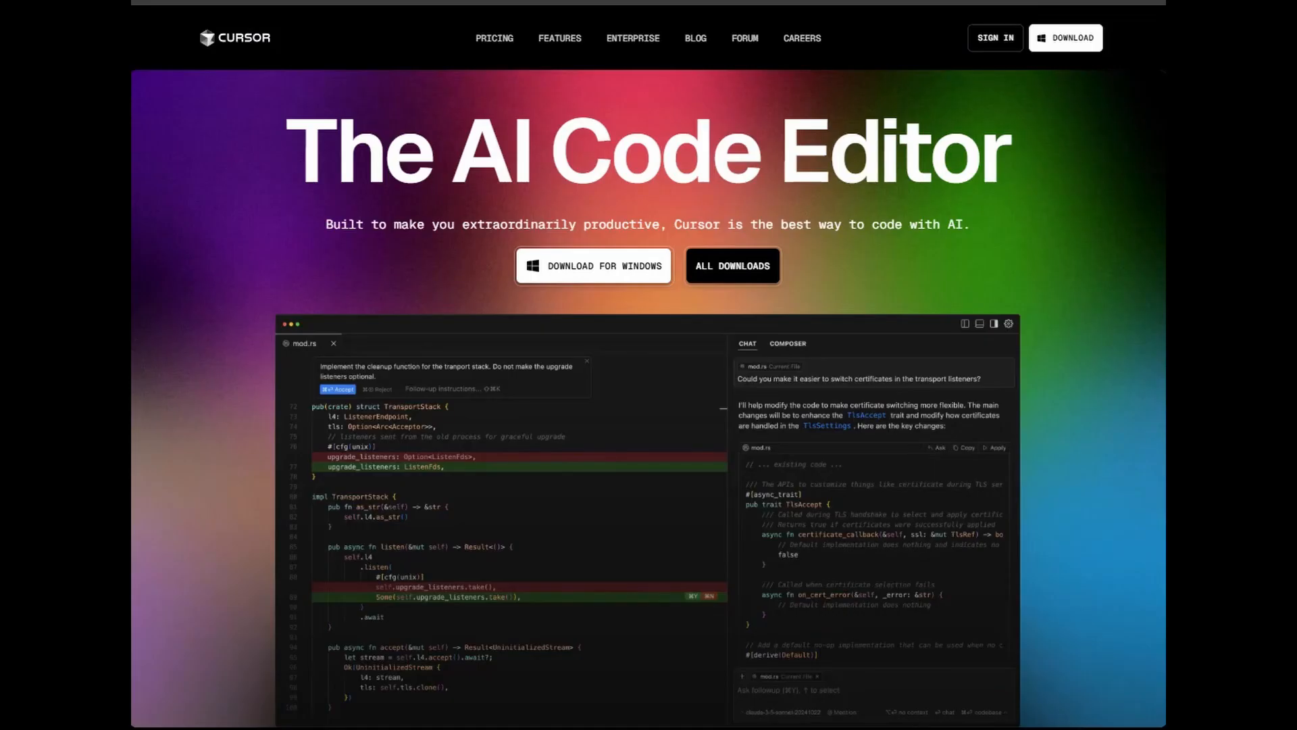
{"action": "left_click", "coordinate": [494, 38]}
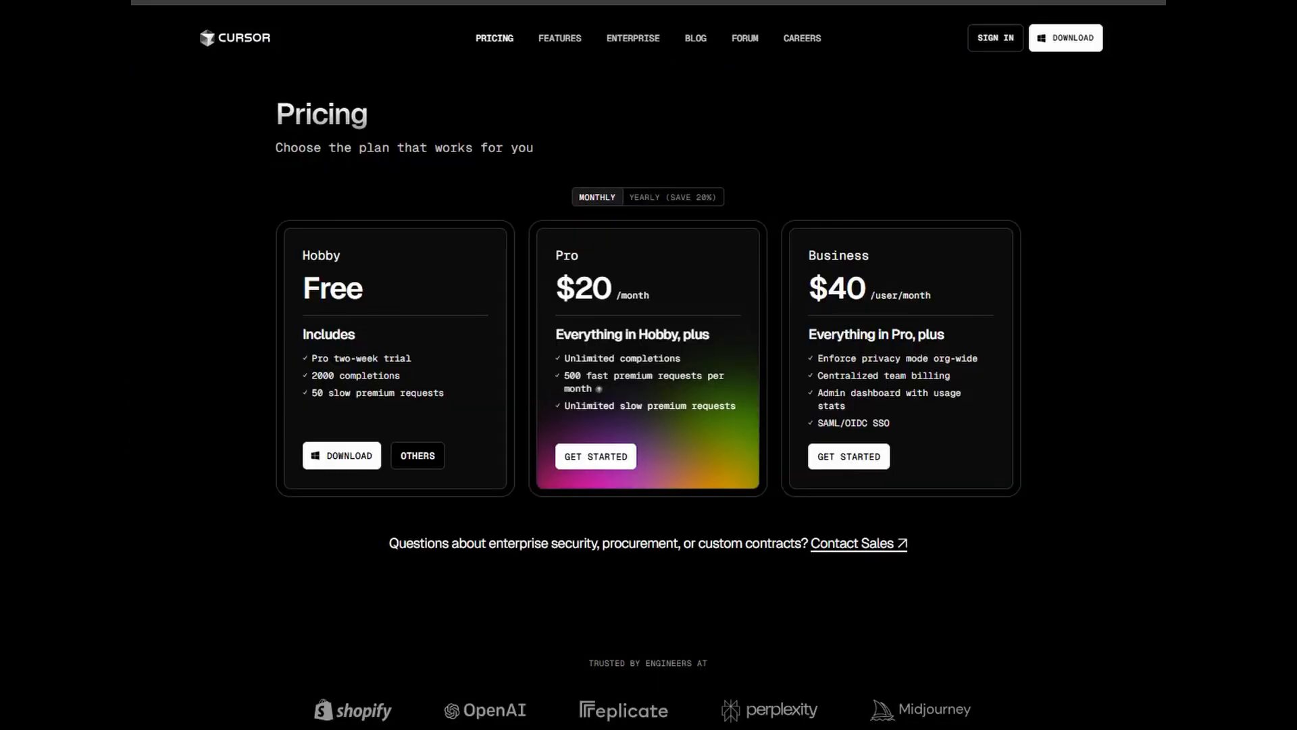
{"action": "scroll", "scroll_direction": "down", "scroll_amount": 3}
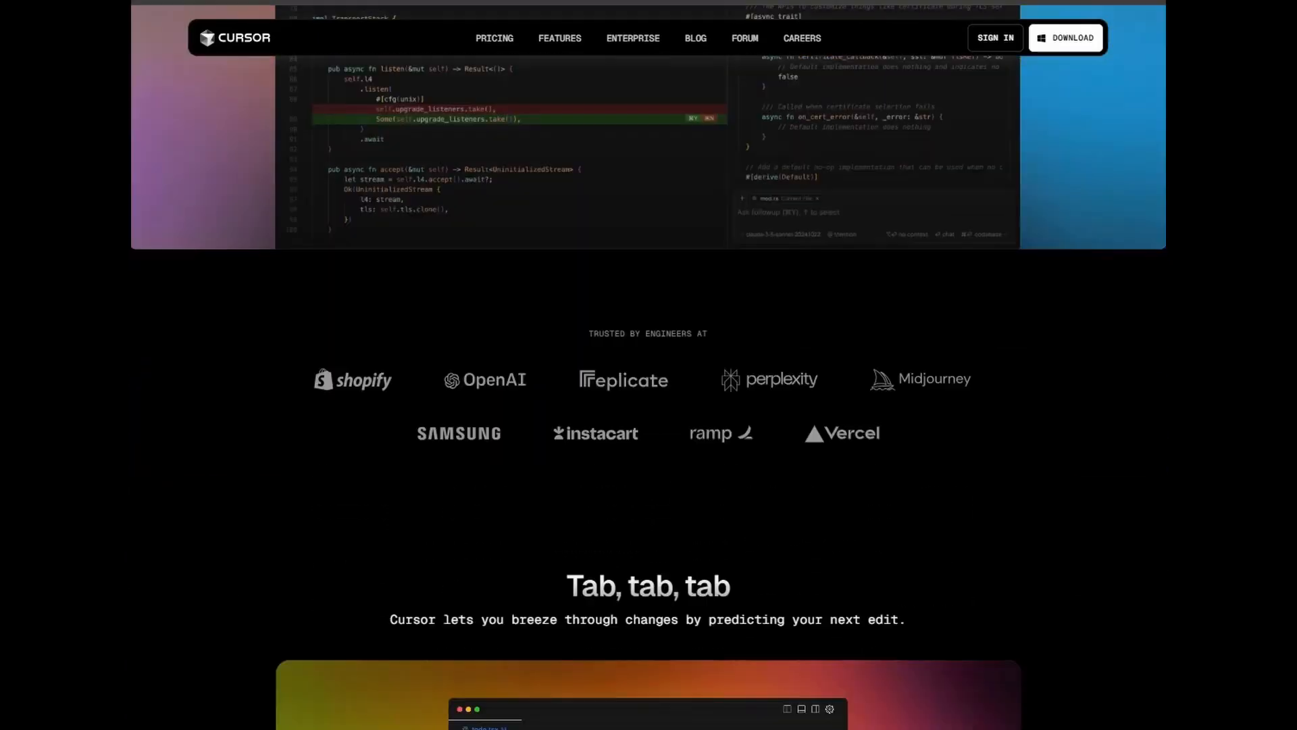
{"action": "scroll", "scroll_direction": "down", "scroll_amount": 3}
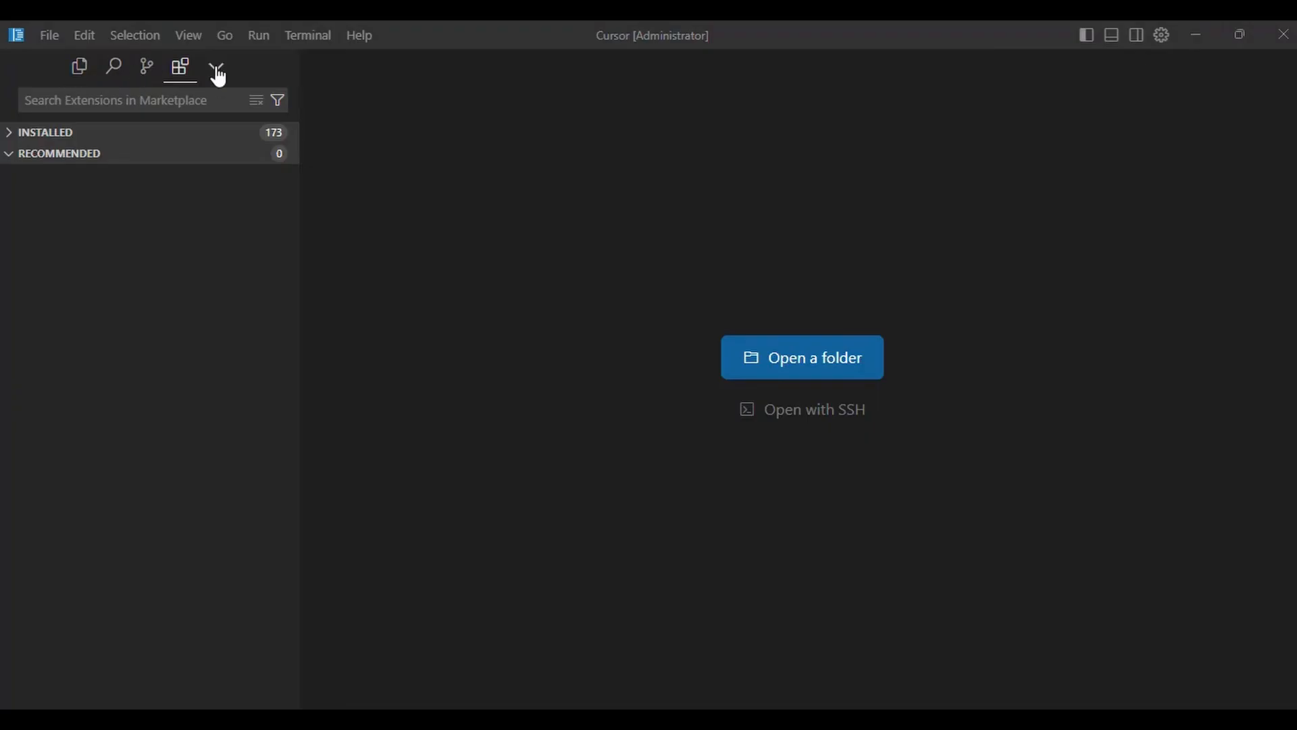
{"action": "left_click", "coordinate": [48, 35]}
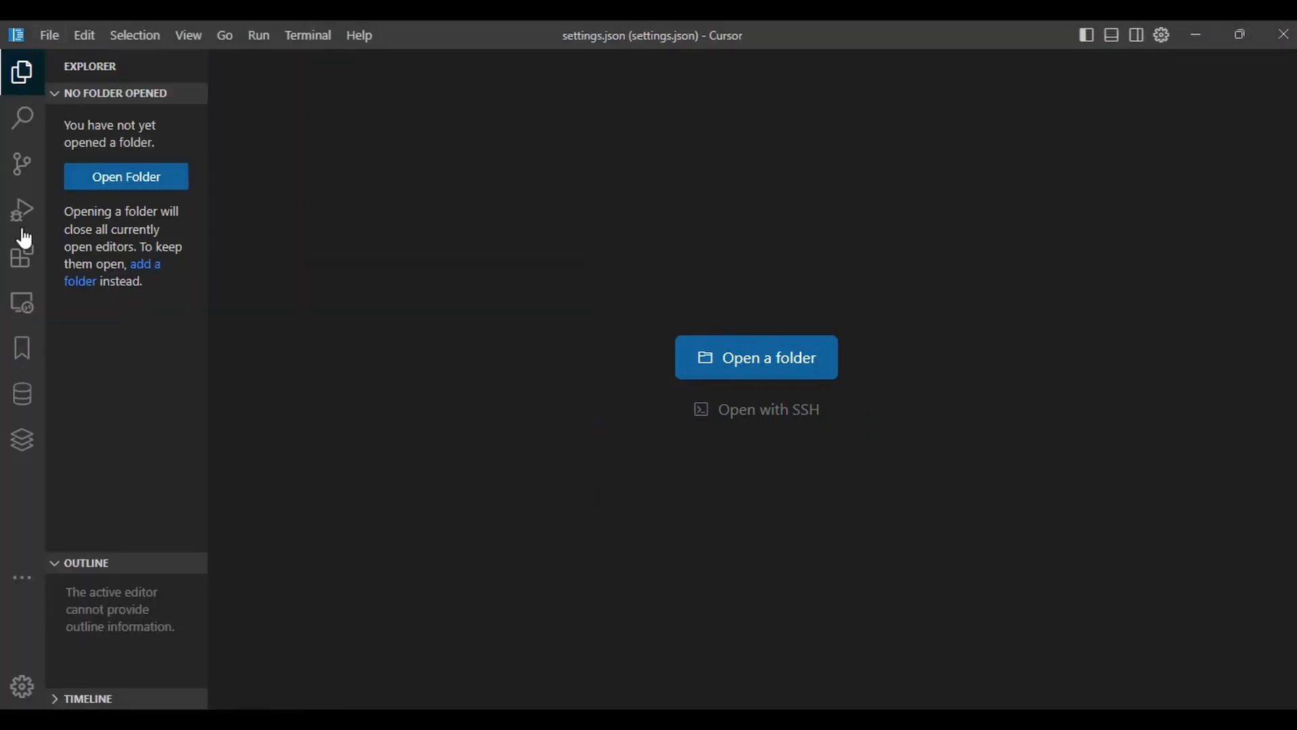
{"action": "mouse_move", "coordinate": [22, 347]}
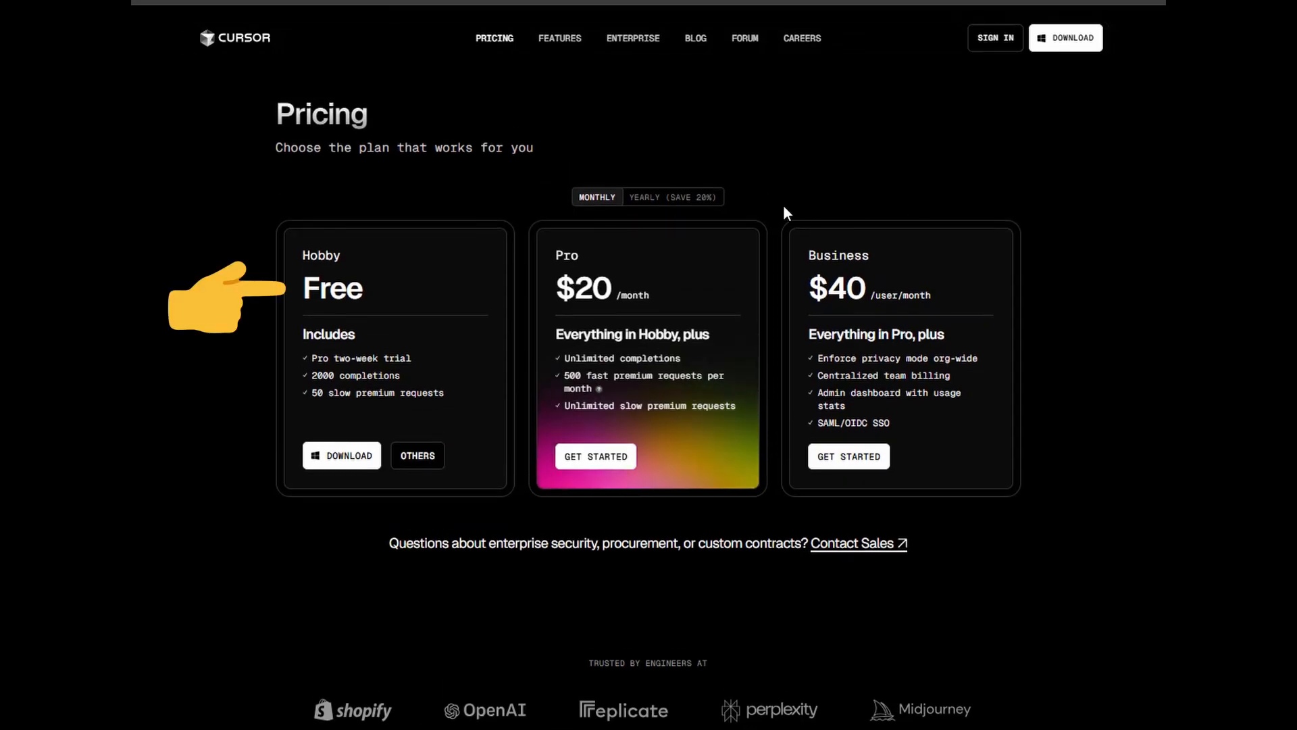
Point out Cursor's Hobby plan, listed as Free, on the pricing page
{"action": "left_click", "coordinate": [672, 197]}
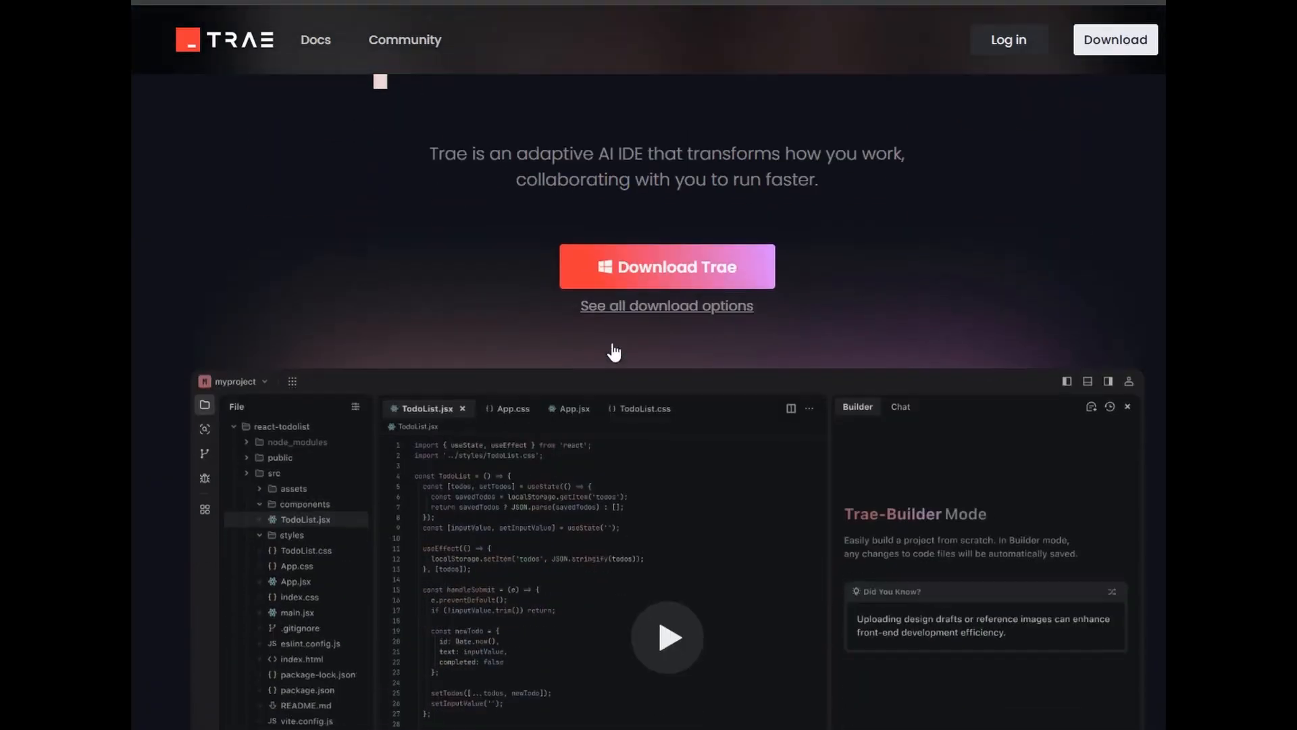
Open trae.ai's download options and download the Windows (x64) installer
{"action": "left_click", "coordinate": [667, 305]}
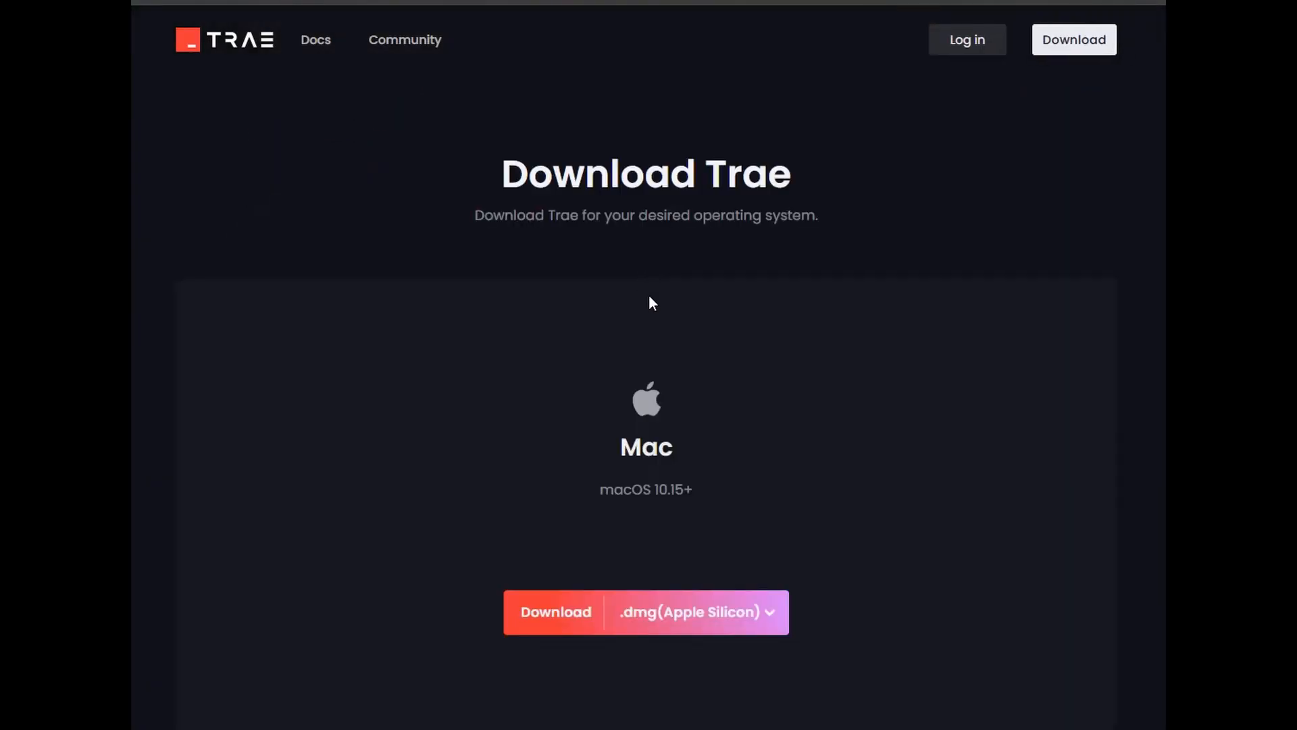
{"action": "scroll", "scroll_direction": "down", "scroll_amount": 3}
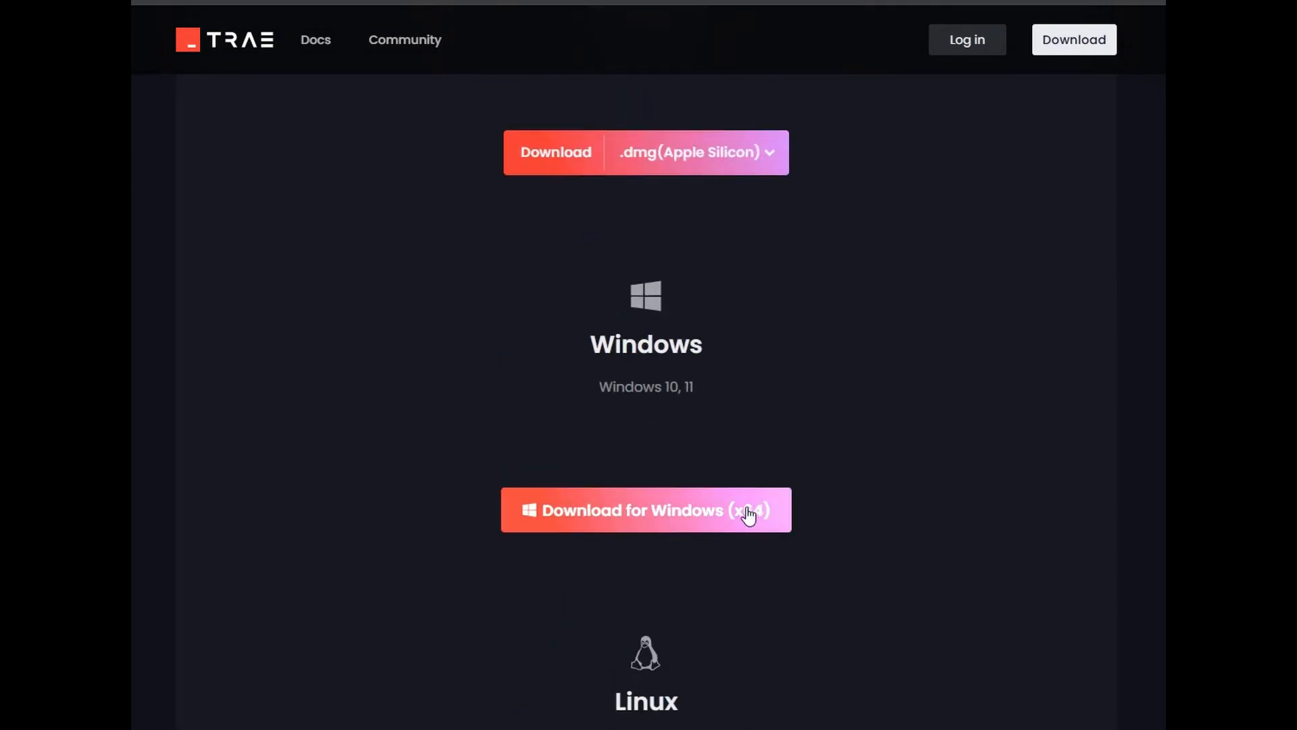
{"action": "left_click", "coordinate": [645, 510]}
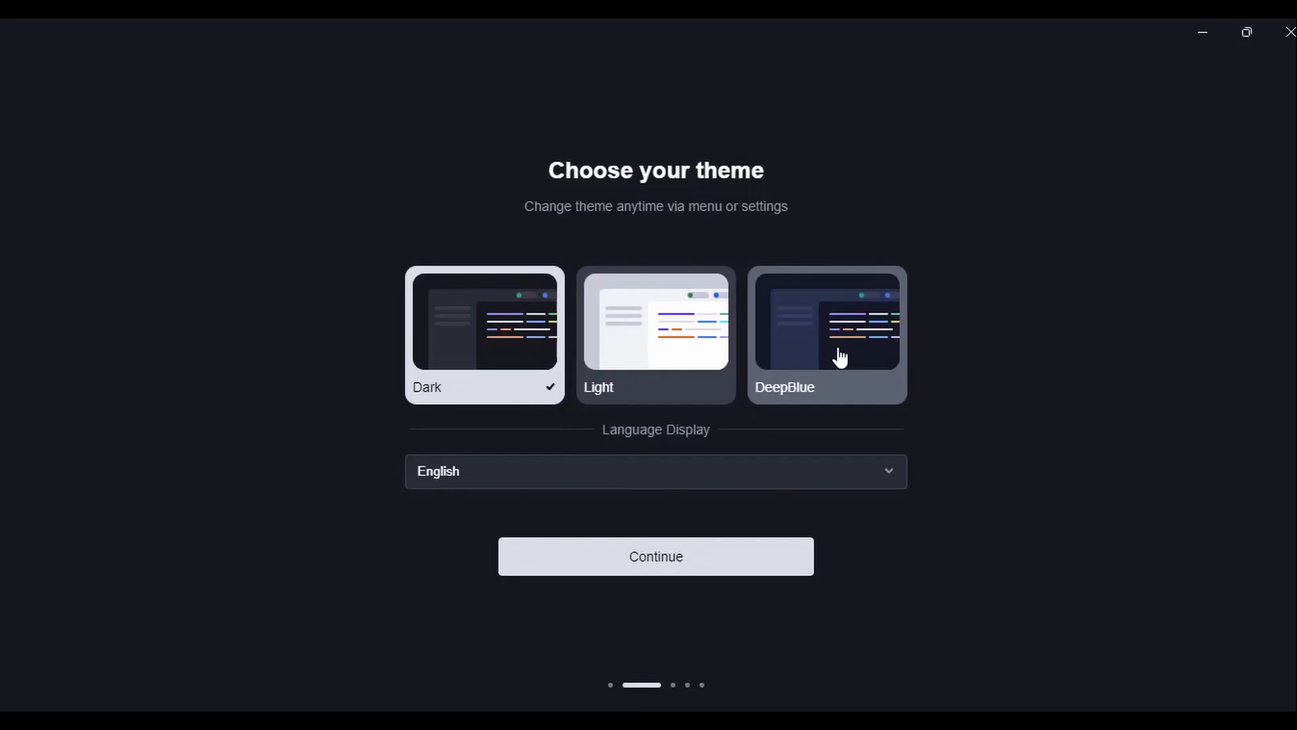
Choose the DeepBlue theme in Trae onboarding and import settings from VS Code
{"action": "left_click", "coordinate": [826, 335]}
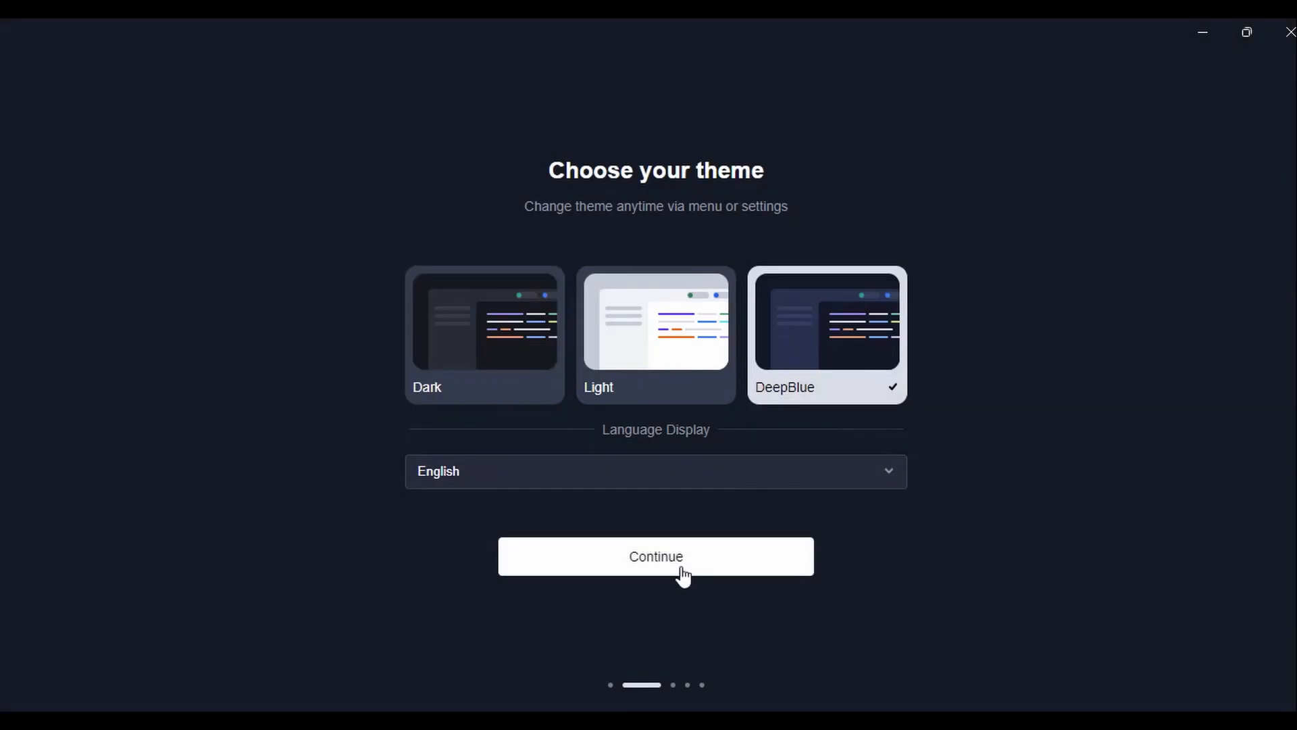
{"action": "left_click", "coordinate": [655, 556]}
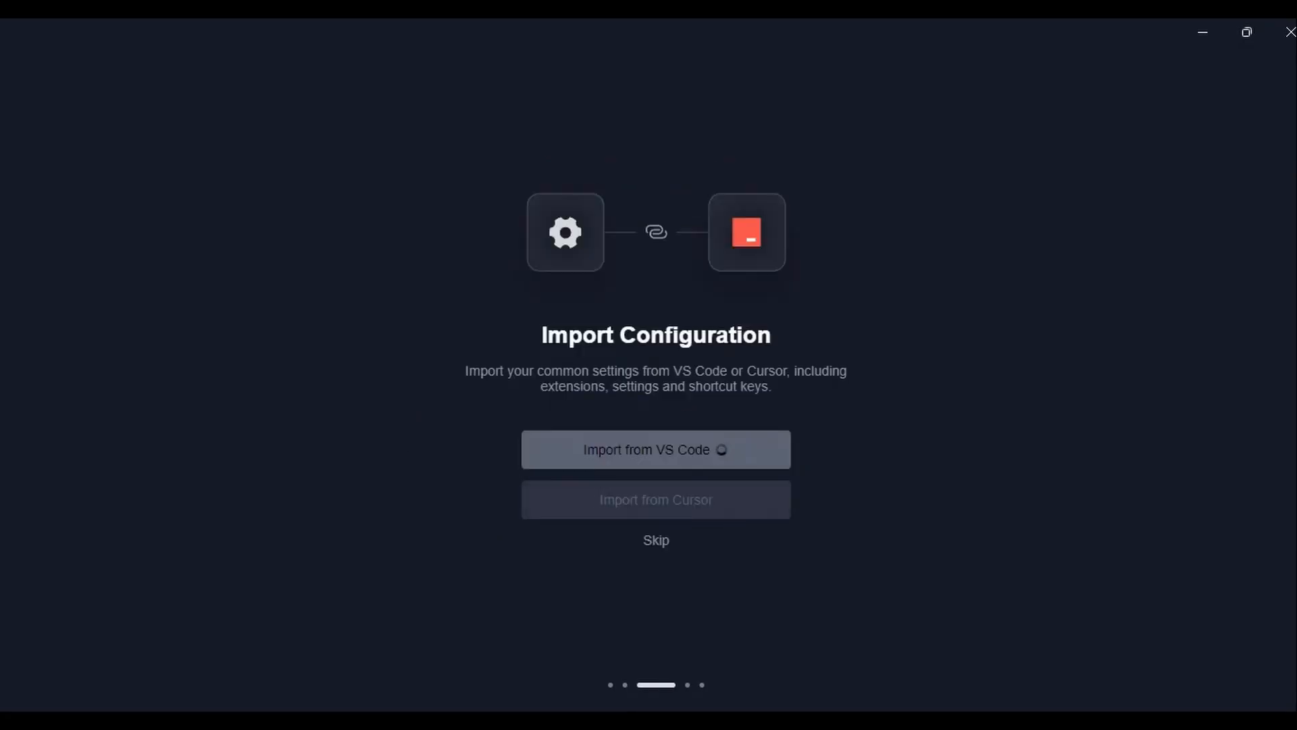
{"action": "left_click", "coordinate": [655, 539]}
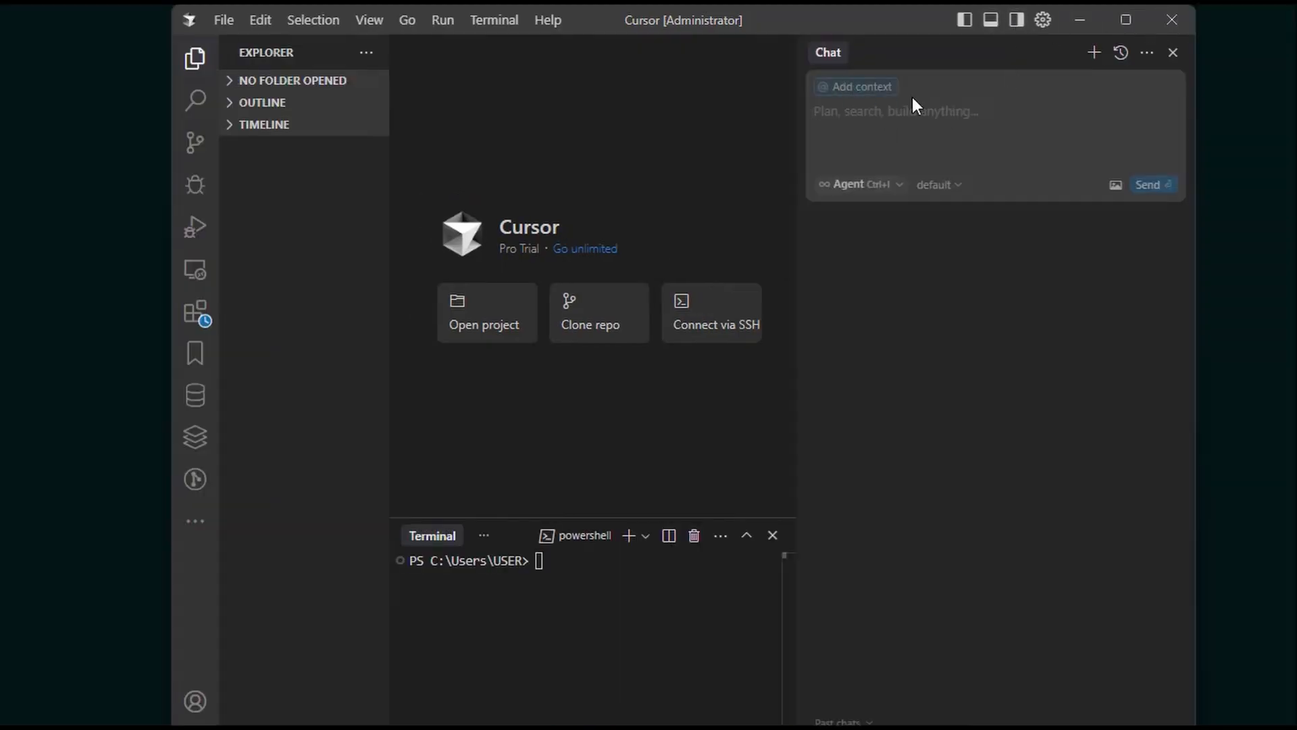
{"action": "mouse_move", "coordinate": [877, 199]}
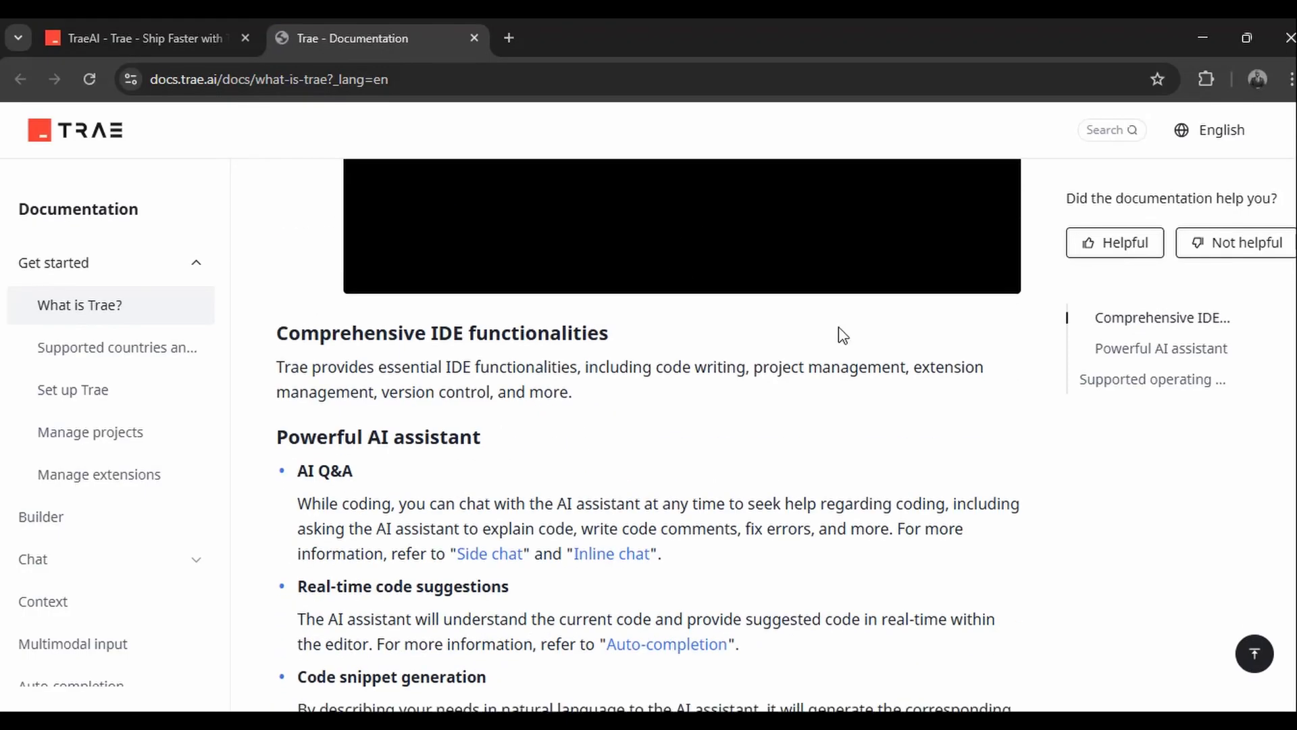
{"action": "scroll", "scroll_direction": "down", "scroll_amount": 3}
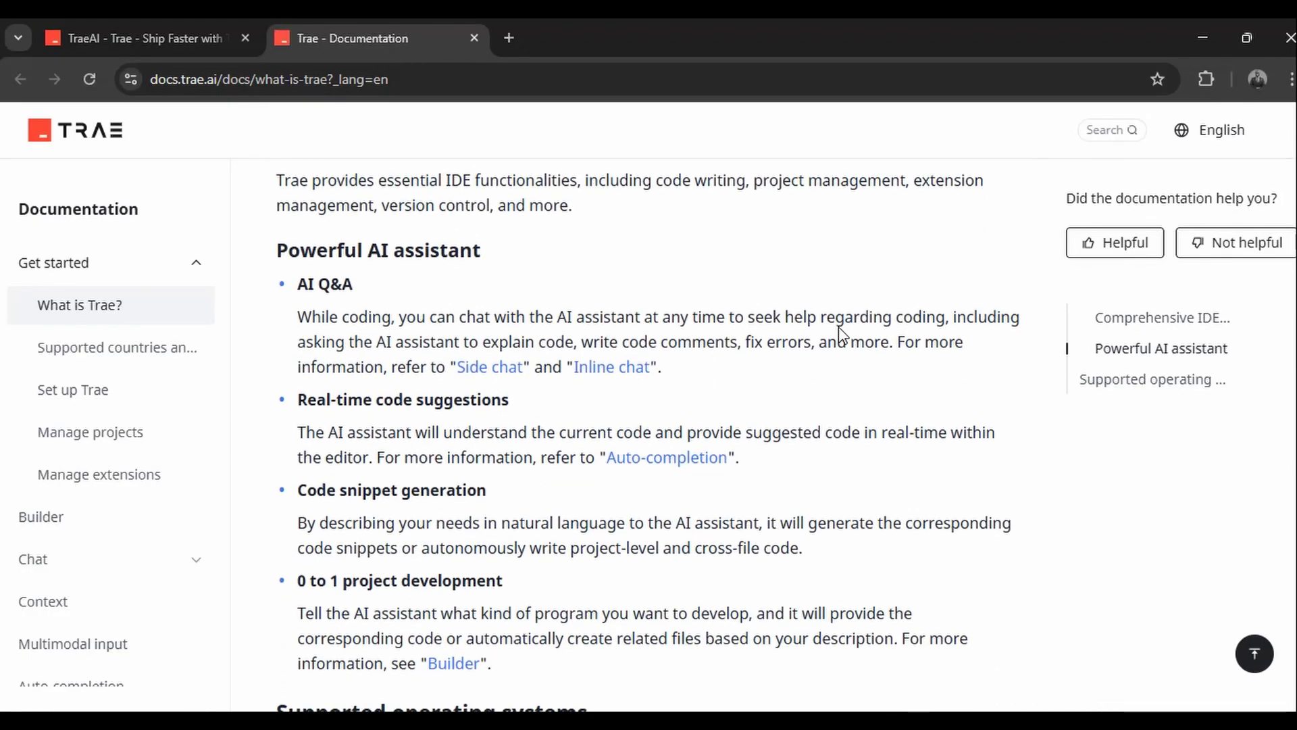
{"action": "scroll", "scroll_direction": "down", "scroll_amount": 3}
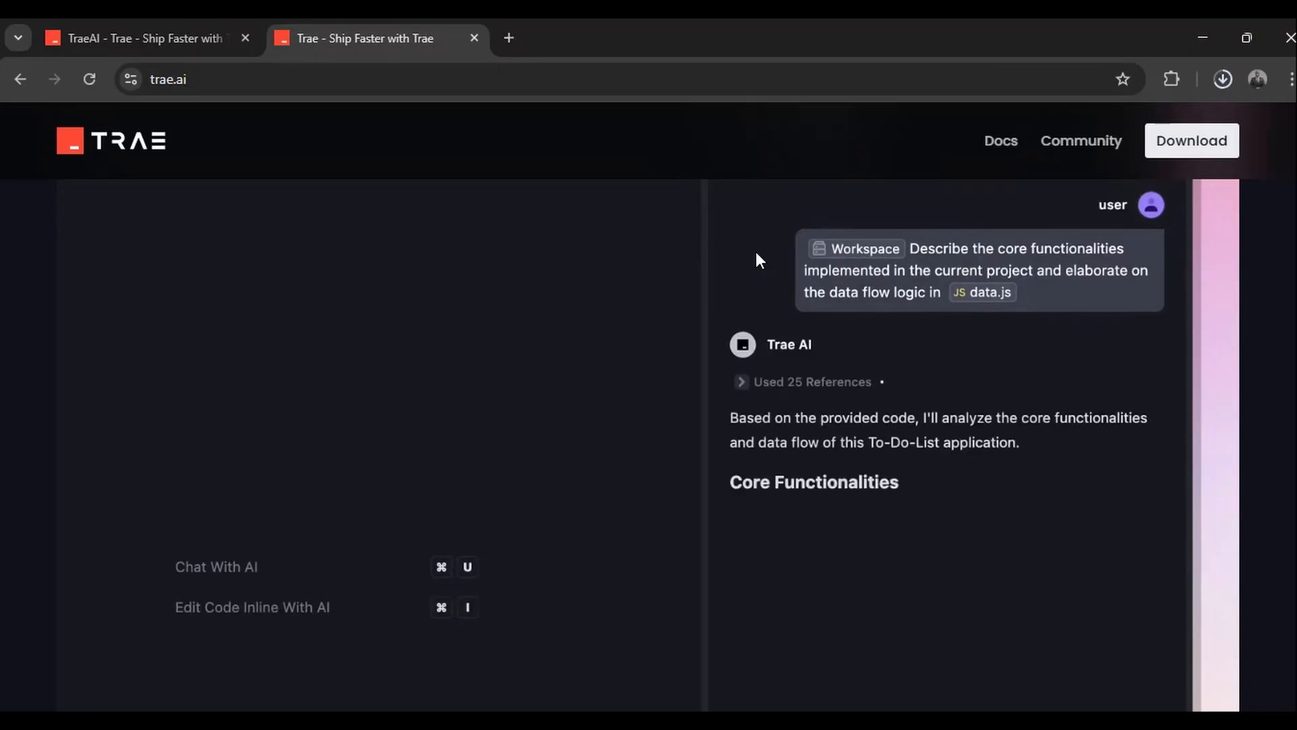
Scroll the trae.ai demo and go to trae.ai/download with its Mac and Windows versions
{"action": "scroll", "scroll_direction": "down", "scroll_amount": 3}
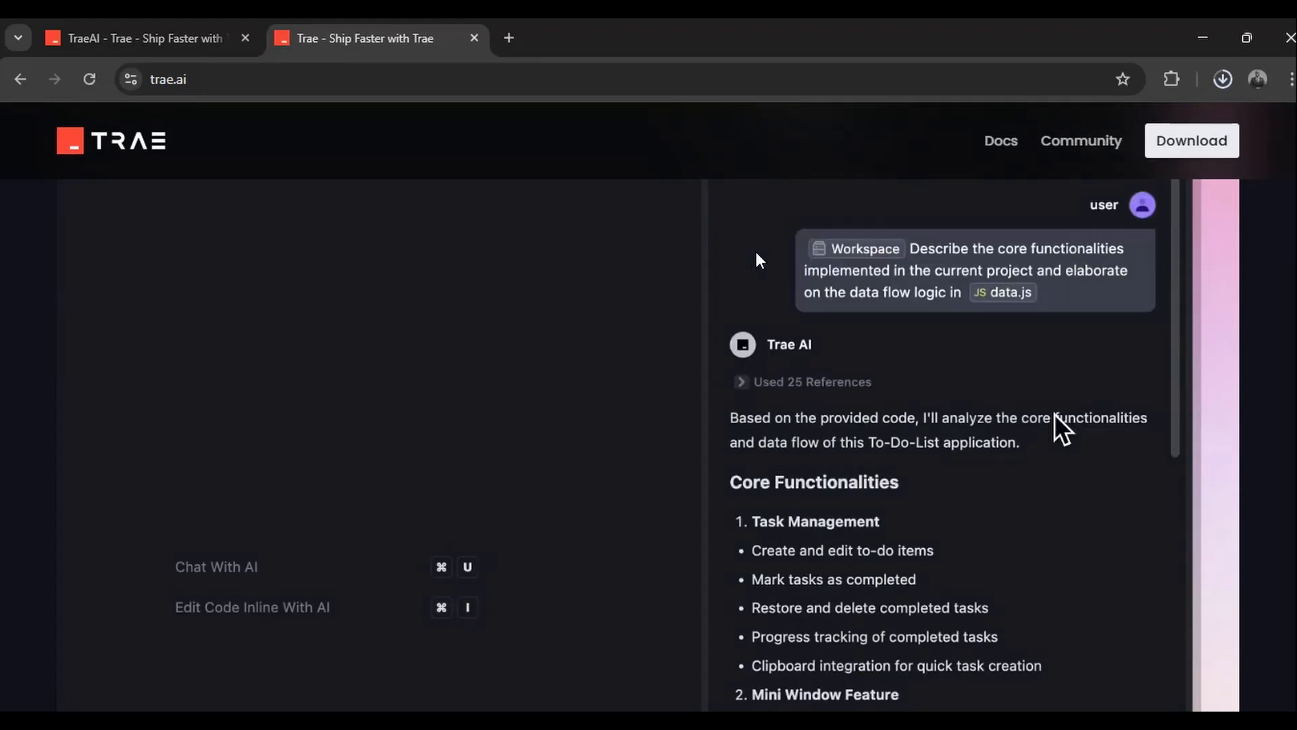
{"action": "left_click", "coordinate": [244, 37]}
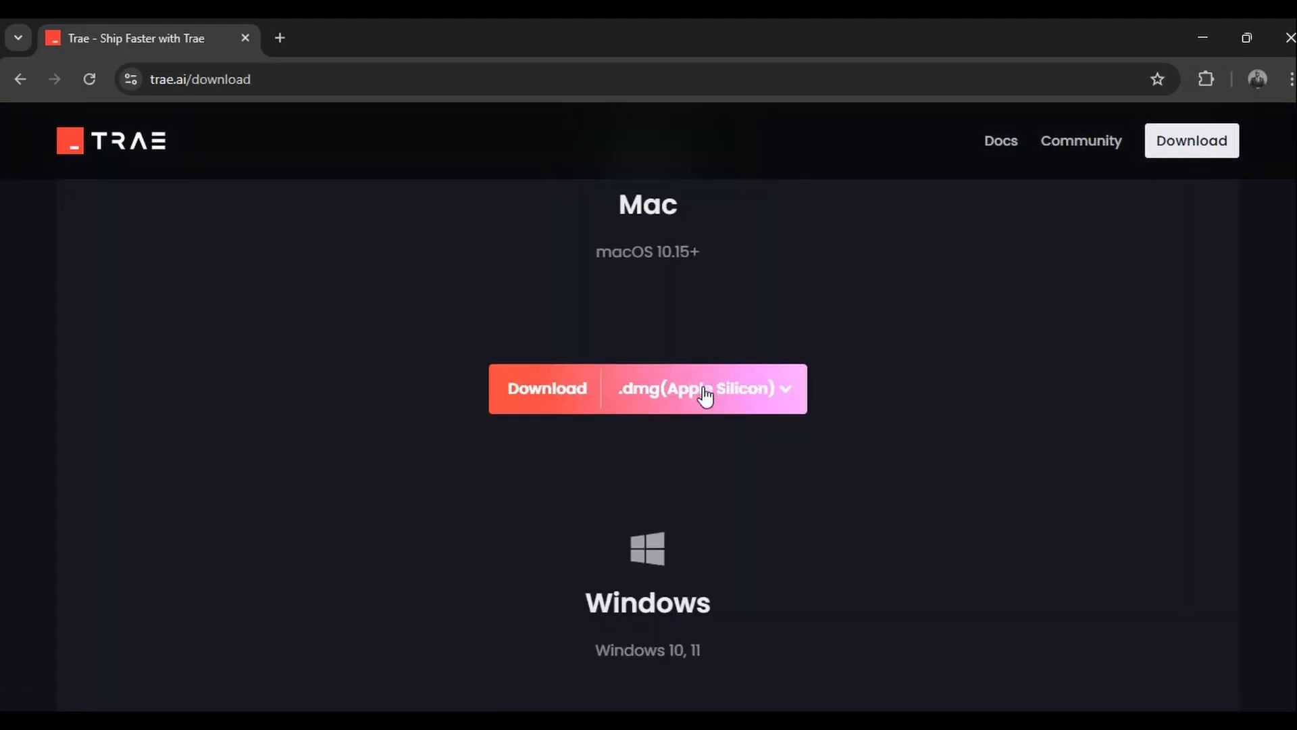
{"action": "scroll", "scroll_direction": "down", "scroll_amount": 3}
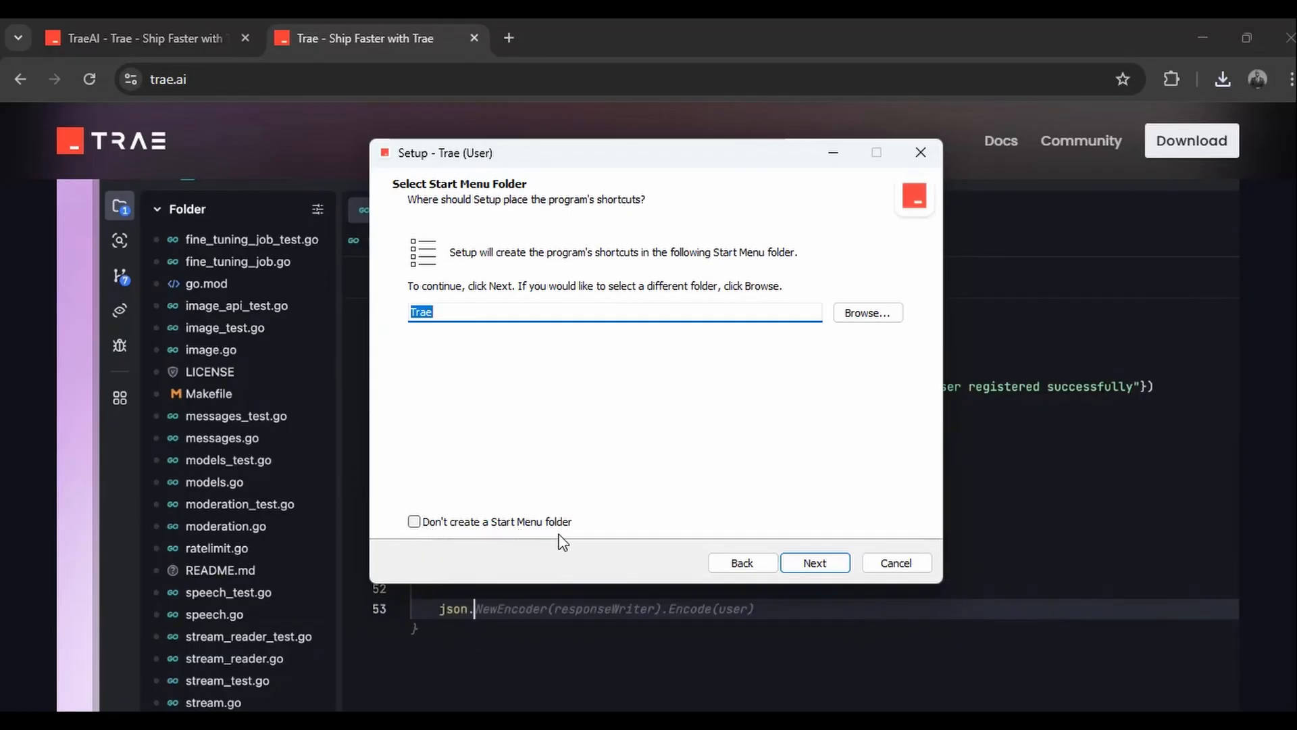
Accept the default Start Menu folder and tasks, then finish setup with Launch Trae checked
{"action": "left_click", "coordinate": [814, 563]}
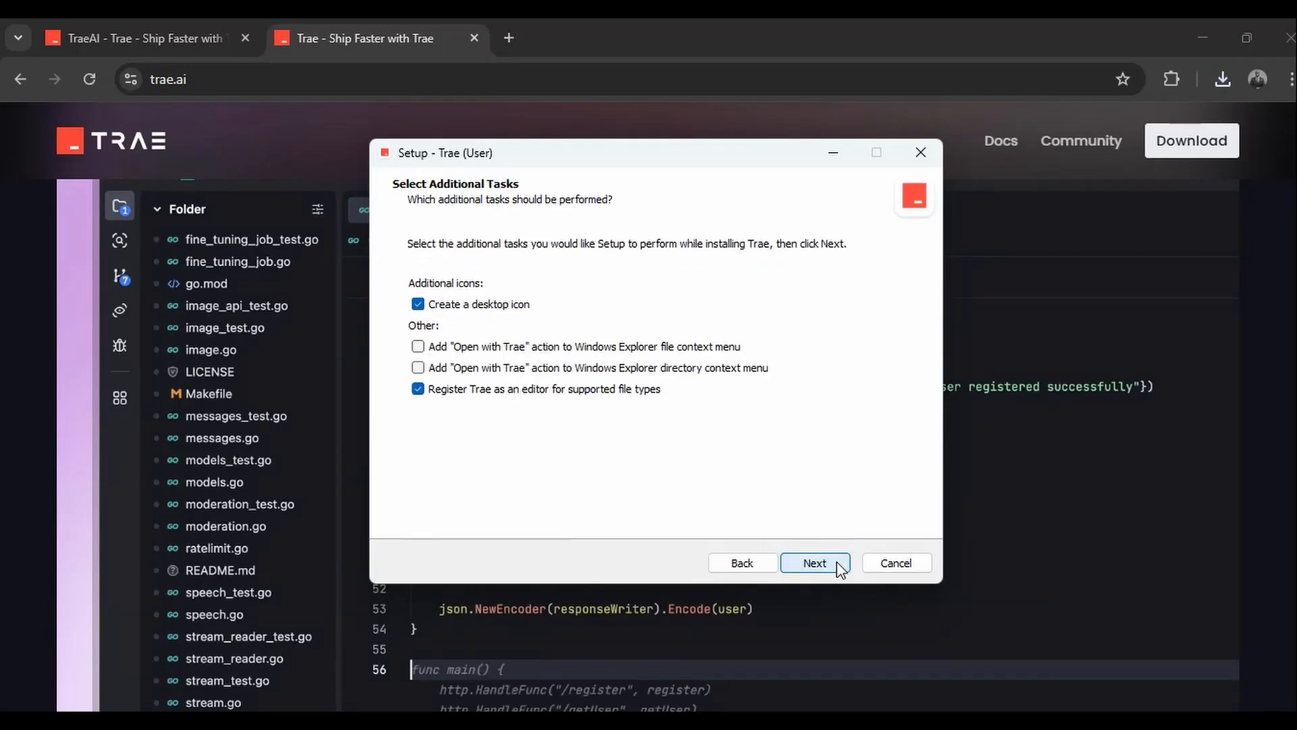
{"action": "left_click", "coordinate": [814, 563]}
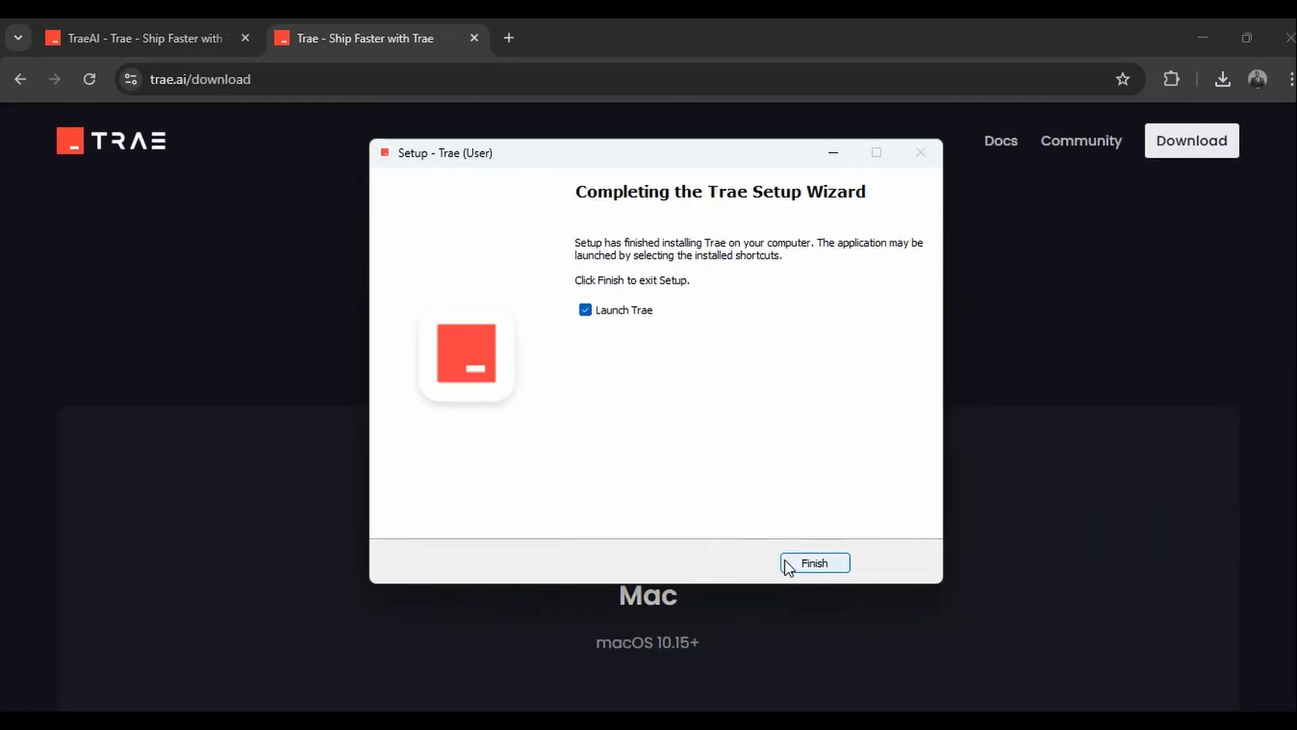
{"action": "left_click", "coordinate": [813, 562]}
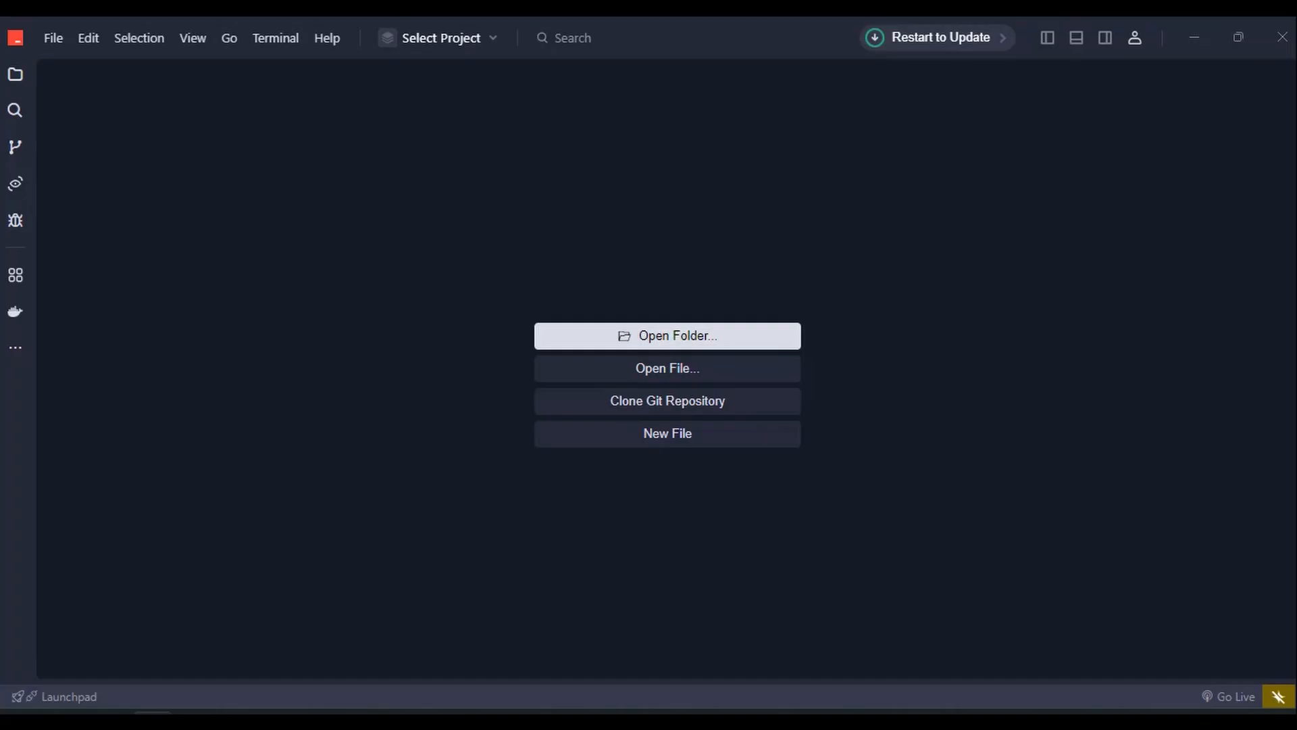
{"action": "mouse_move", "coordinate": [723, 331]}
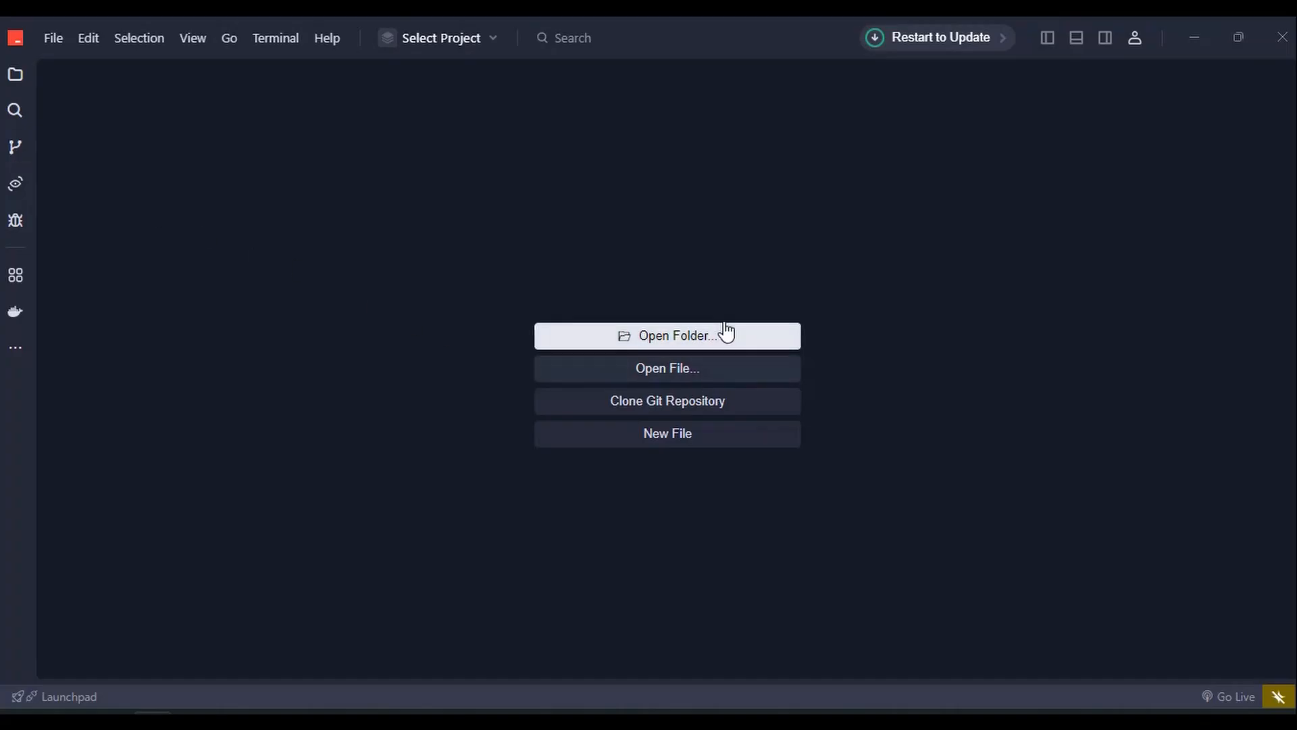
{"action": "mouse_move", "coordinate": [554, 450]}
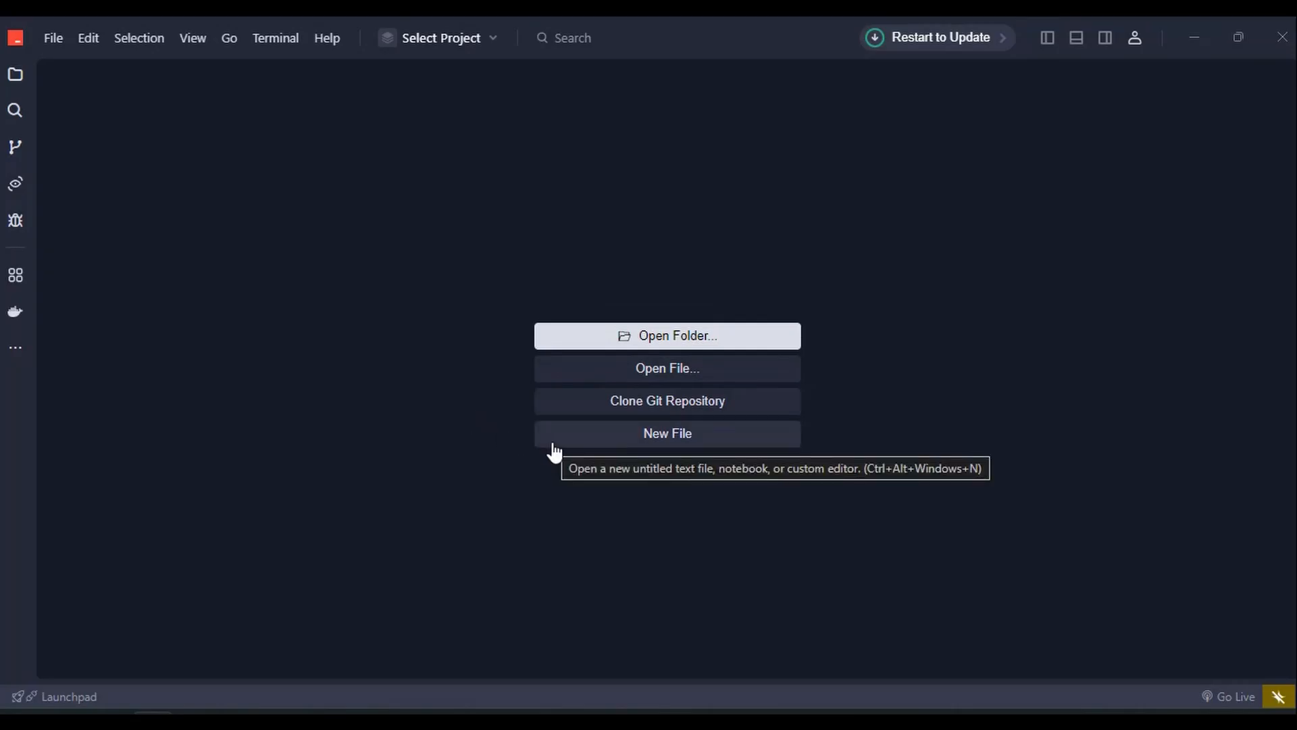
{"action": "mouse_move", "coordinate": [1182, 623]}
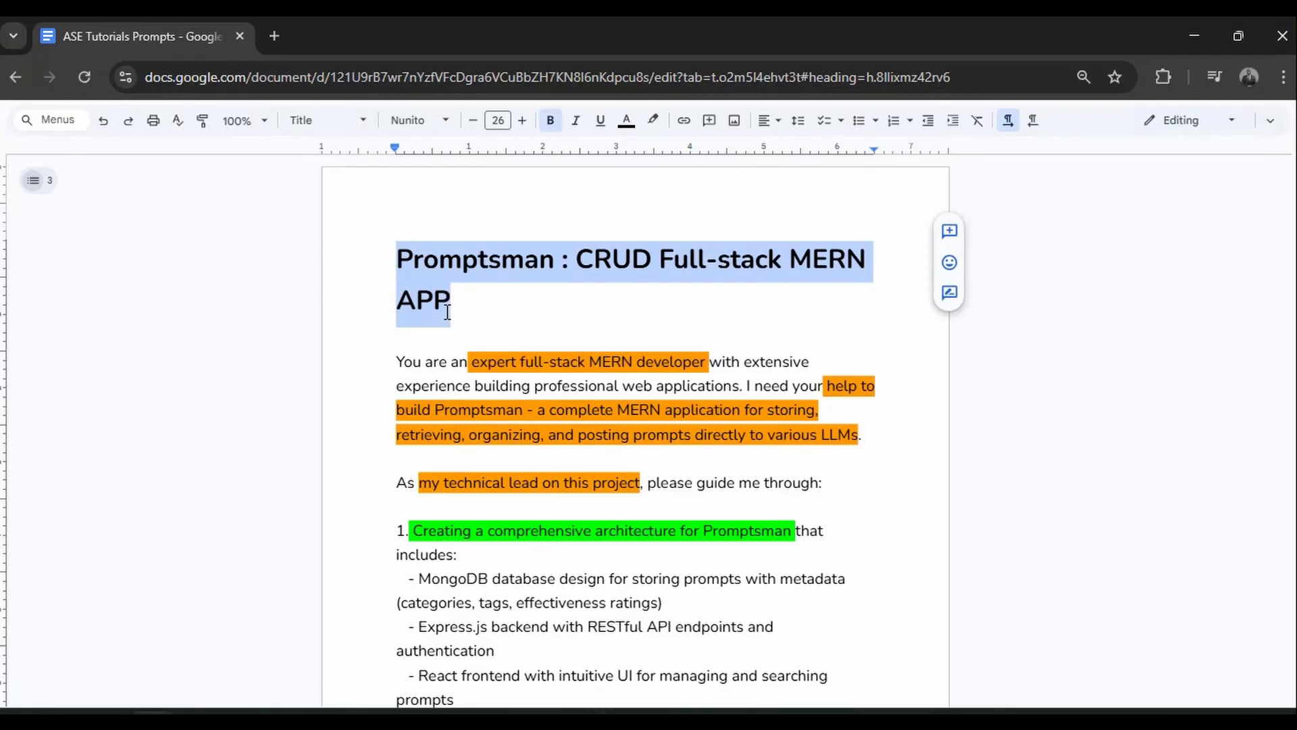
Select the 'Promptsman : CRUD Full-stack MERN APP' document title in Google Docs
{"action": "left_click", "coordinate": [236, 121]}
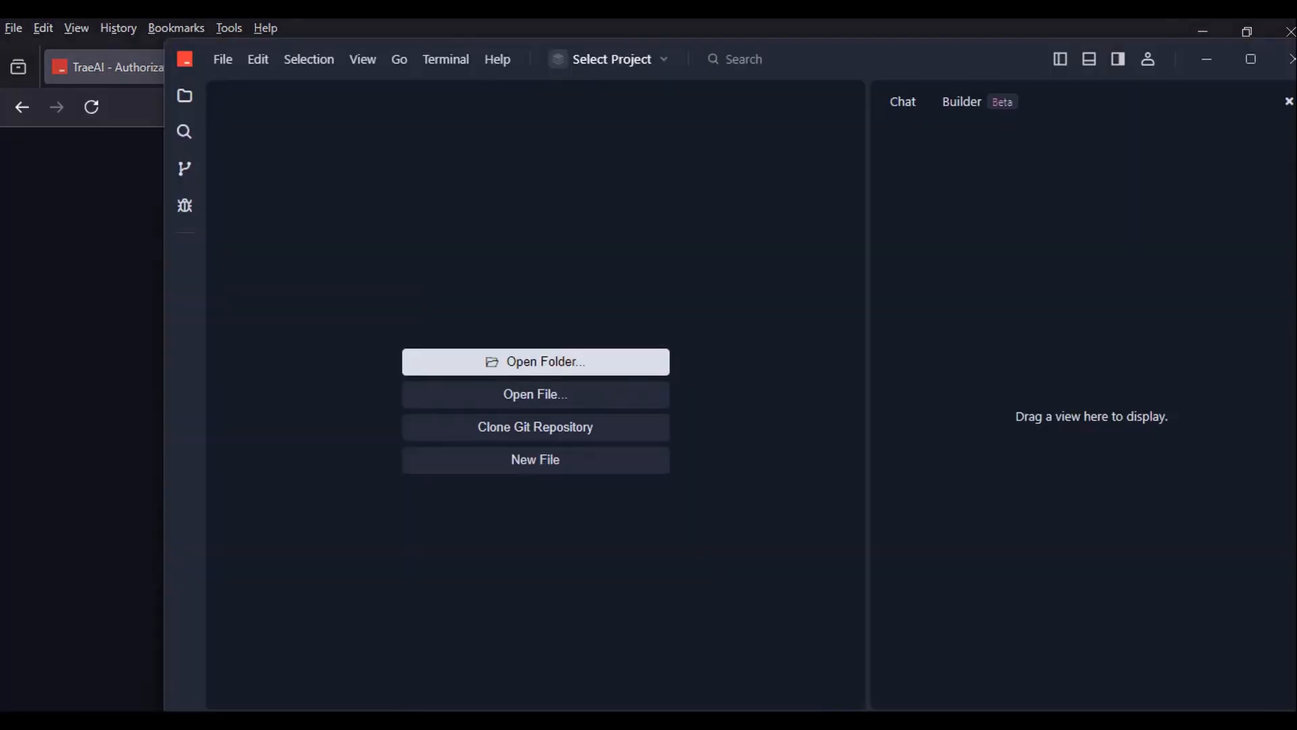
Maximize Trae and look through its File, Go and View menus
{"action": "left_click", "coordinate": [902, 100]}
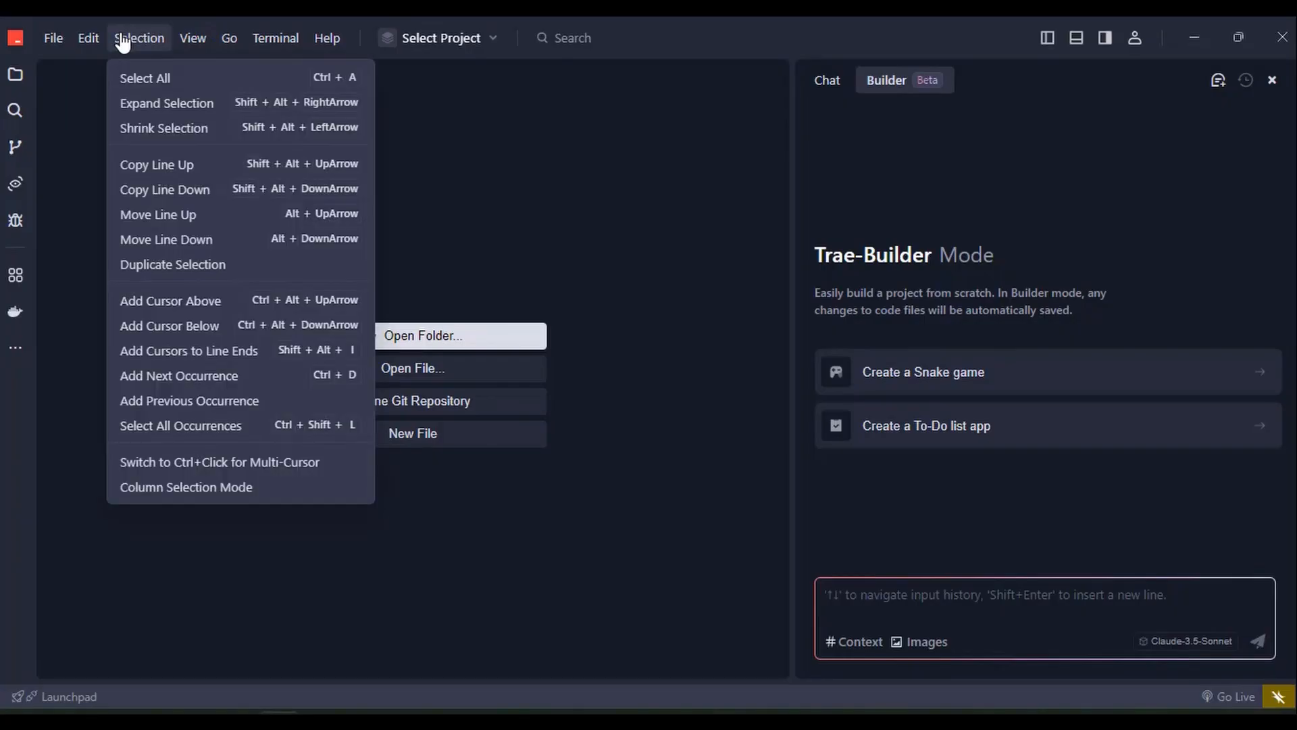
{"action": "left_click", "coordinate": [53, 38]}
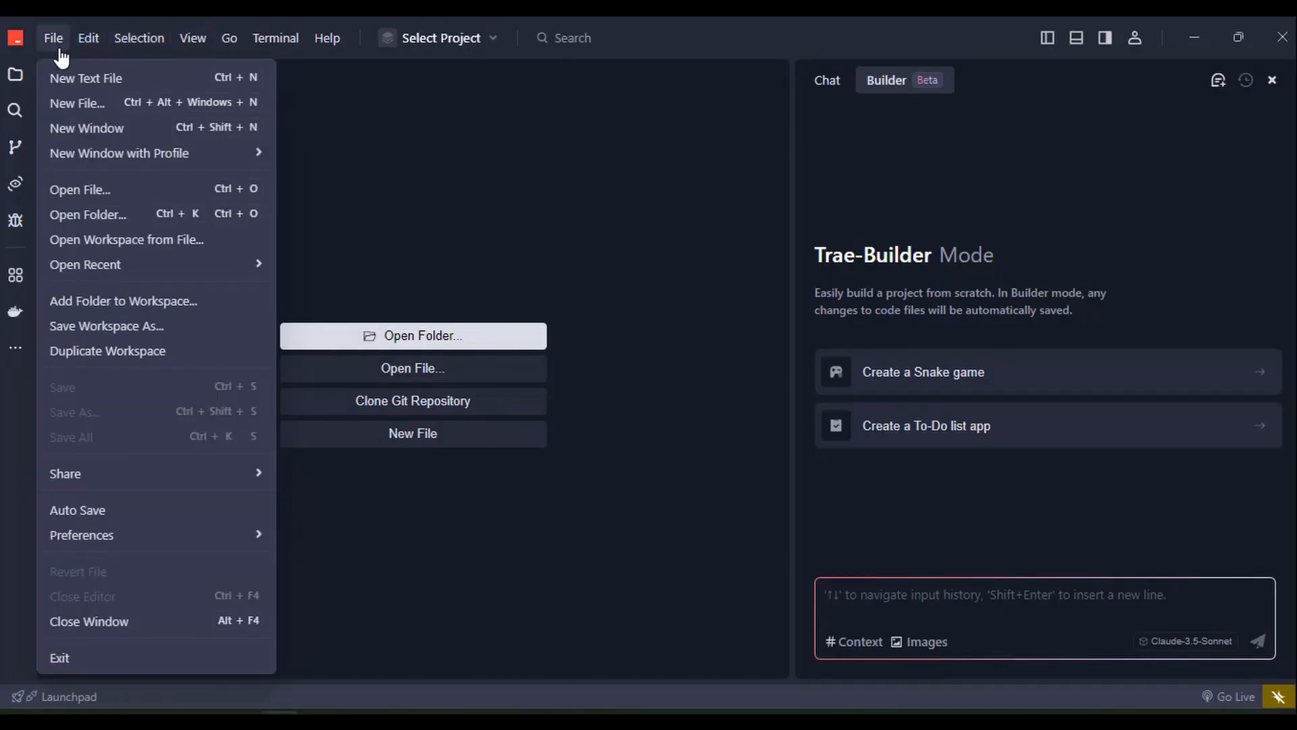
{"action": "left_click", "coordinate": [229, 37]}
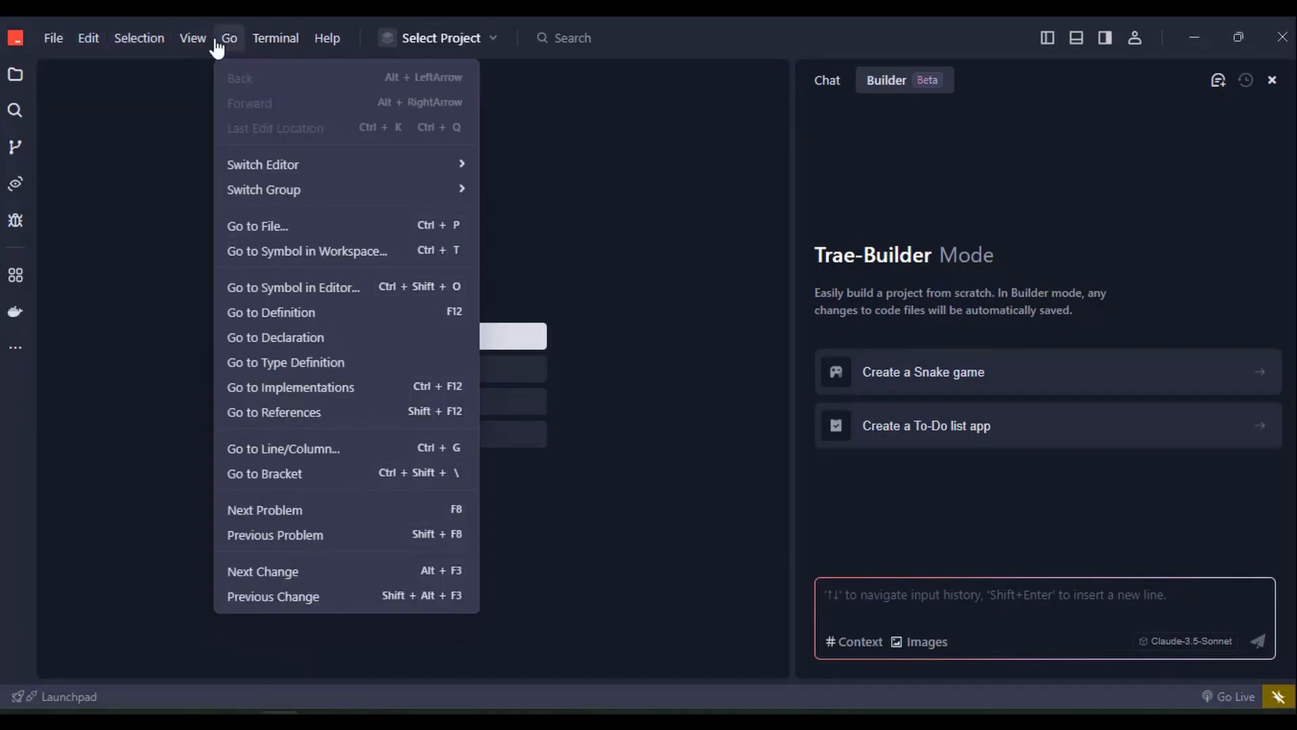
{"action": "left_click", "coordinate": [192, 38]}
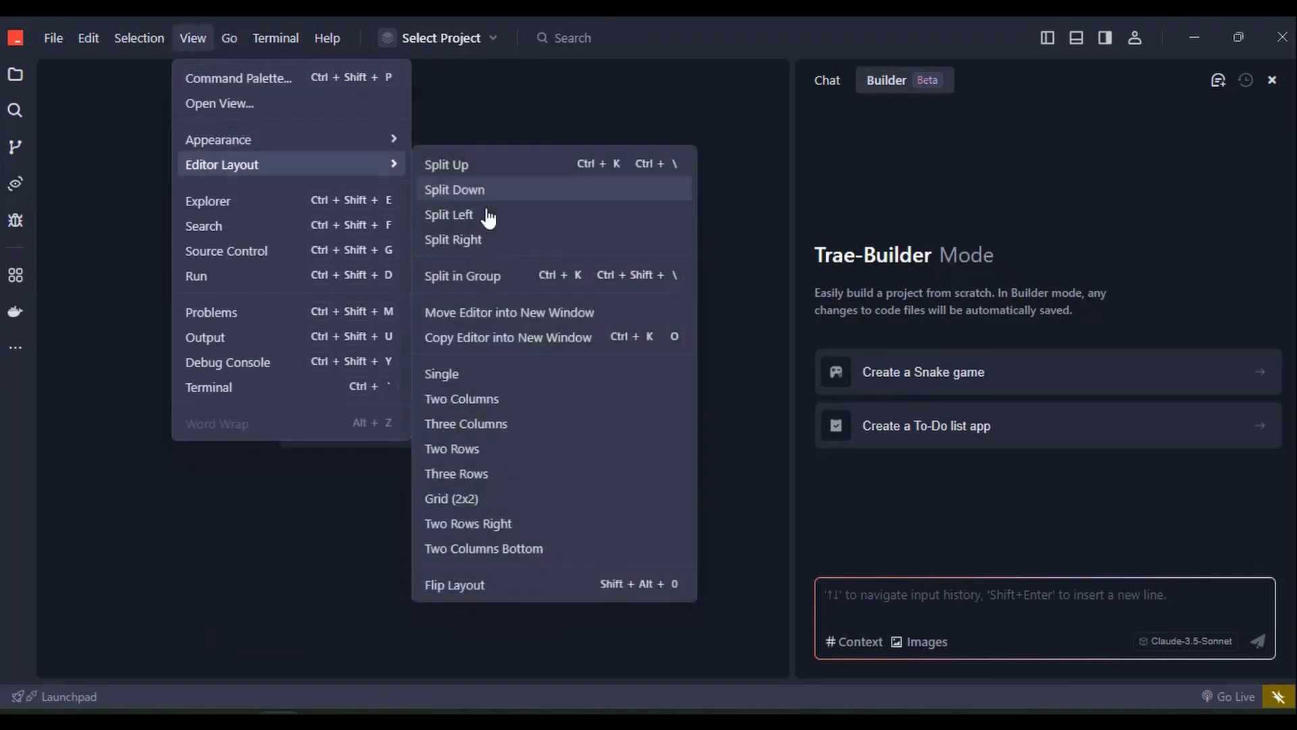
Check the command search and project picker, then show the side bar and PowerShell terminal
{"action": "left_click", "coordinate": [571, 38]}
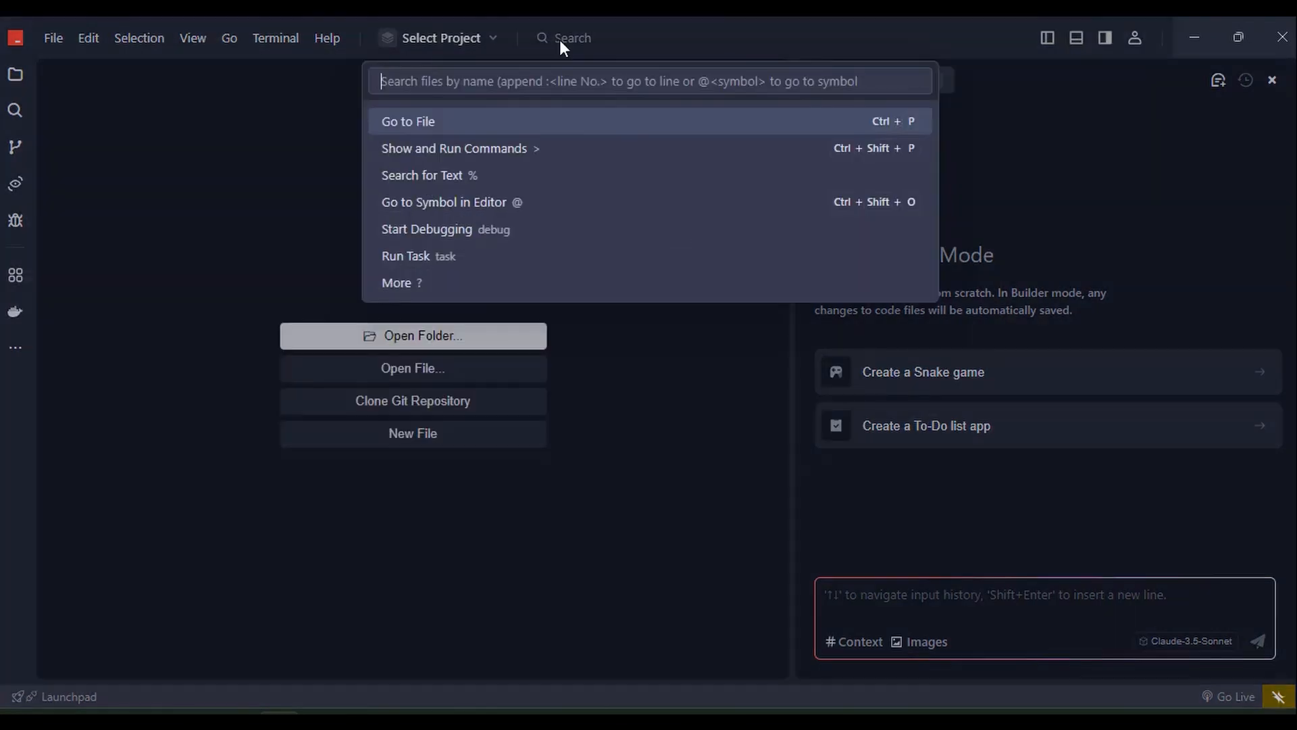
{"action": "mouse_move", "coordinate": [634, 266]}
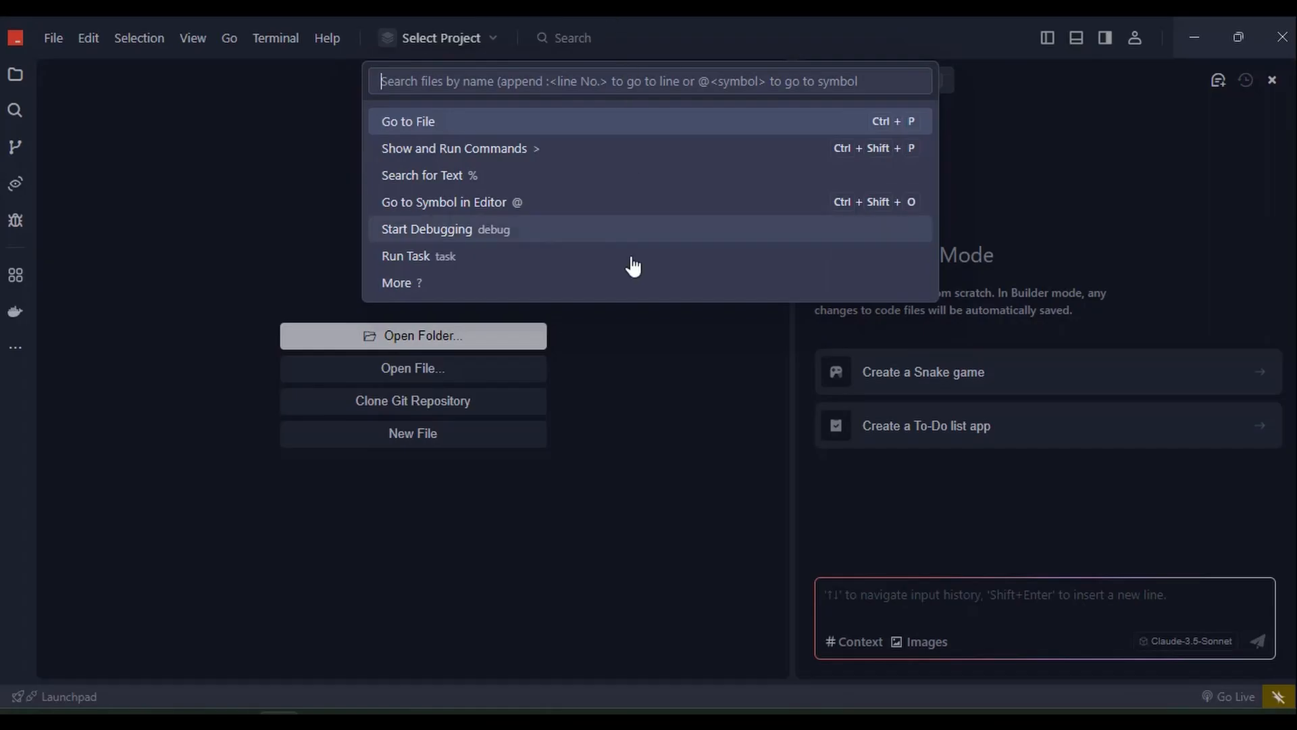
{"action": "left_click", "coordinate": [440, 38]}
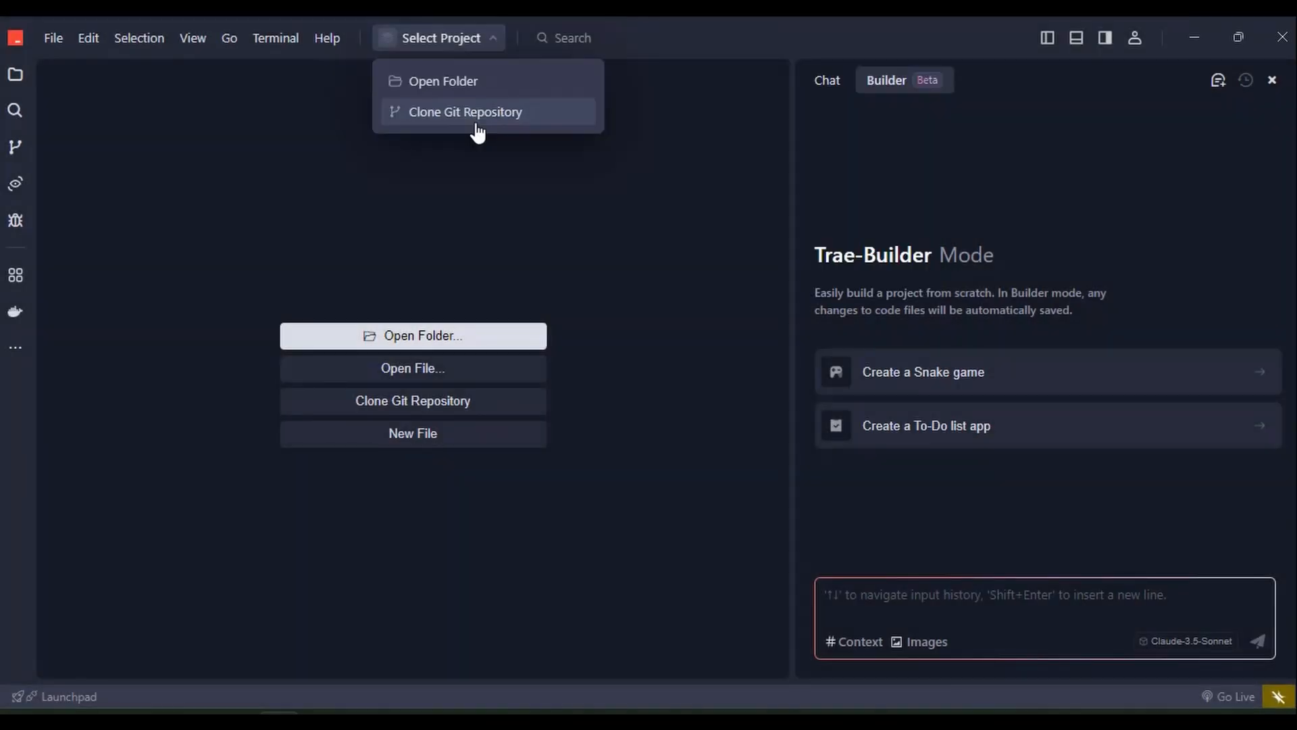
{"action": "mouse_move", "coordinate": [563, 56]}
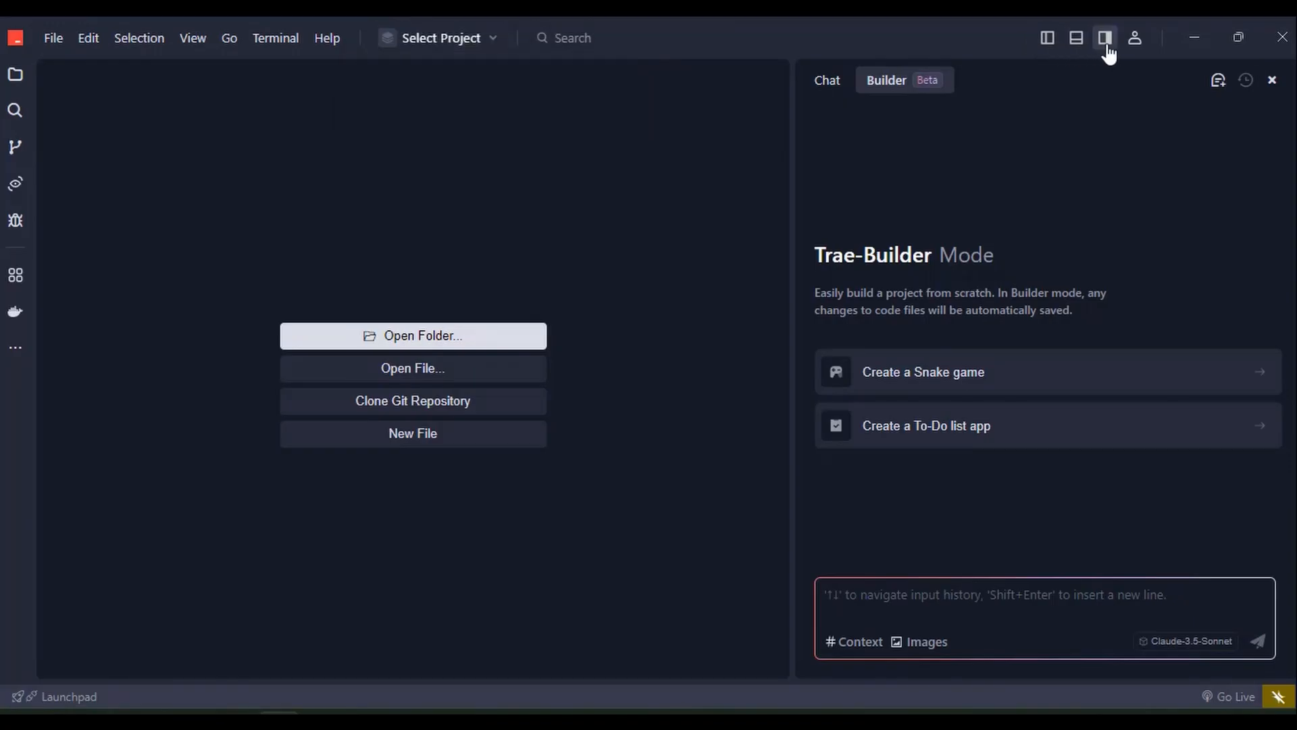
{"action": "left_click", "coordinate": [15, 147]}
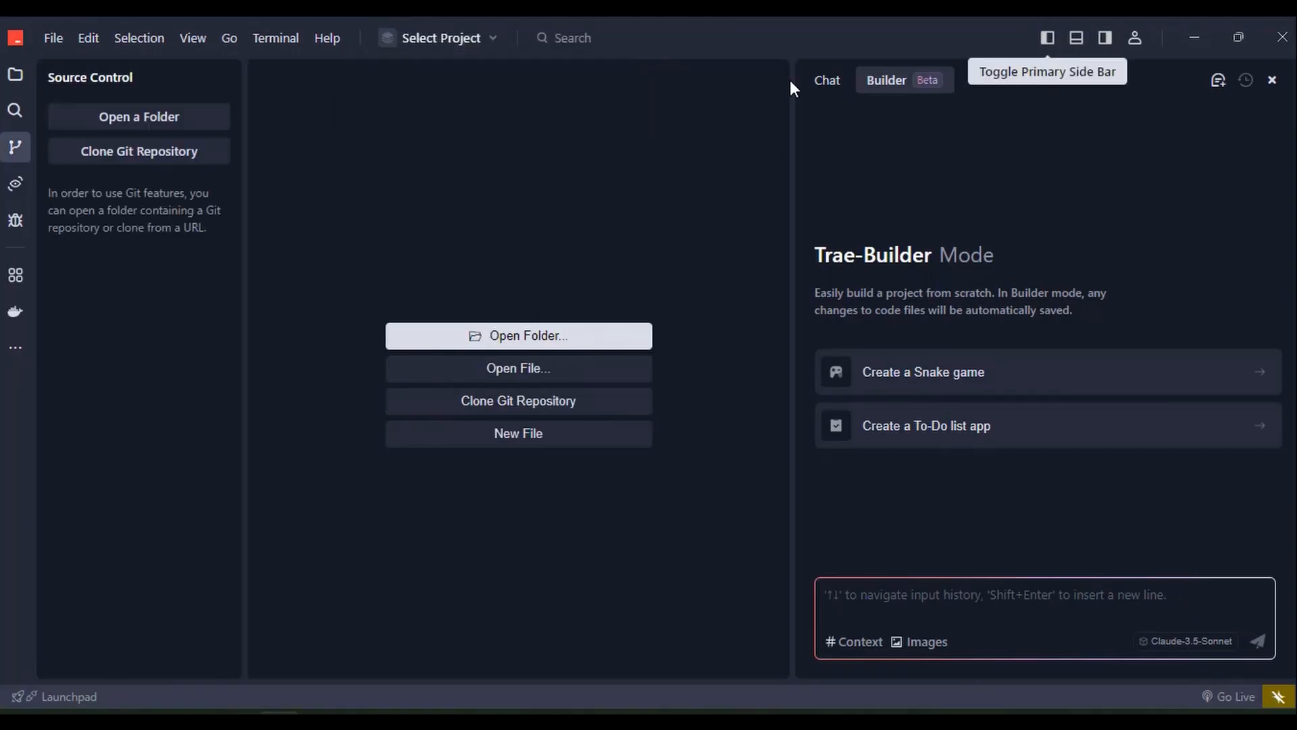
{"action": "left_click", "coordinate": [1076, 38]}
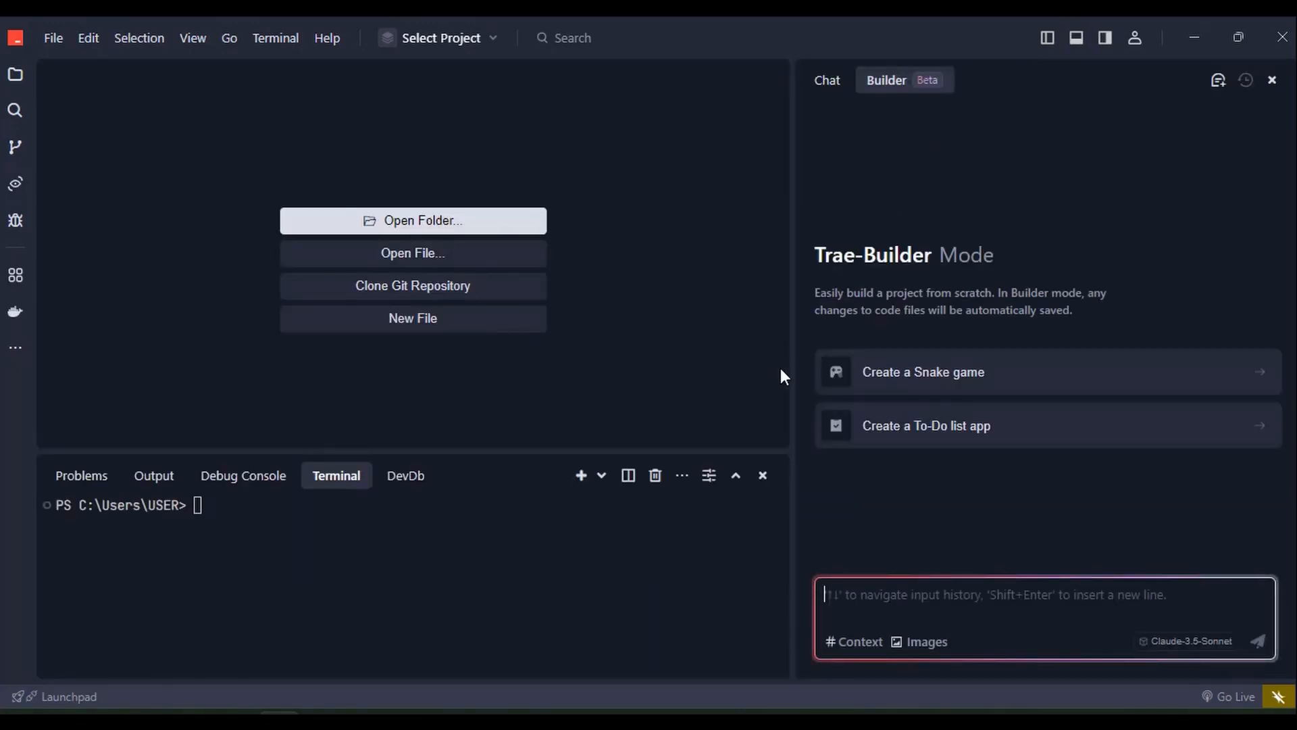
Toggle the AI side panel and keep Deep Blue in the profile's Theme submenu
{"action": "left_click", "coordinate": [1105, 38]}
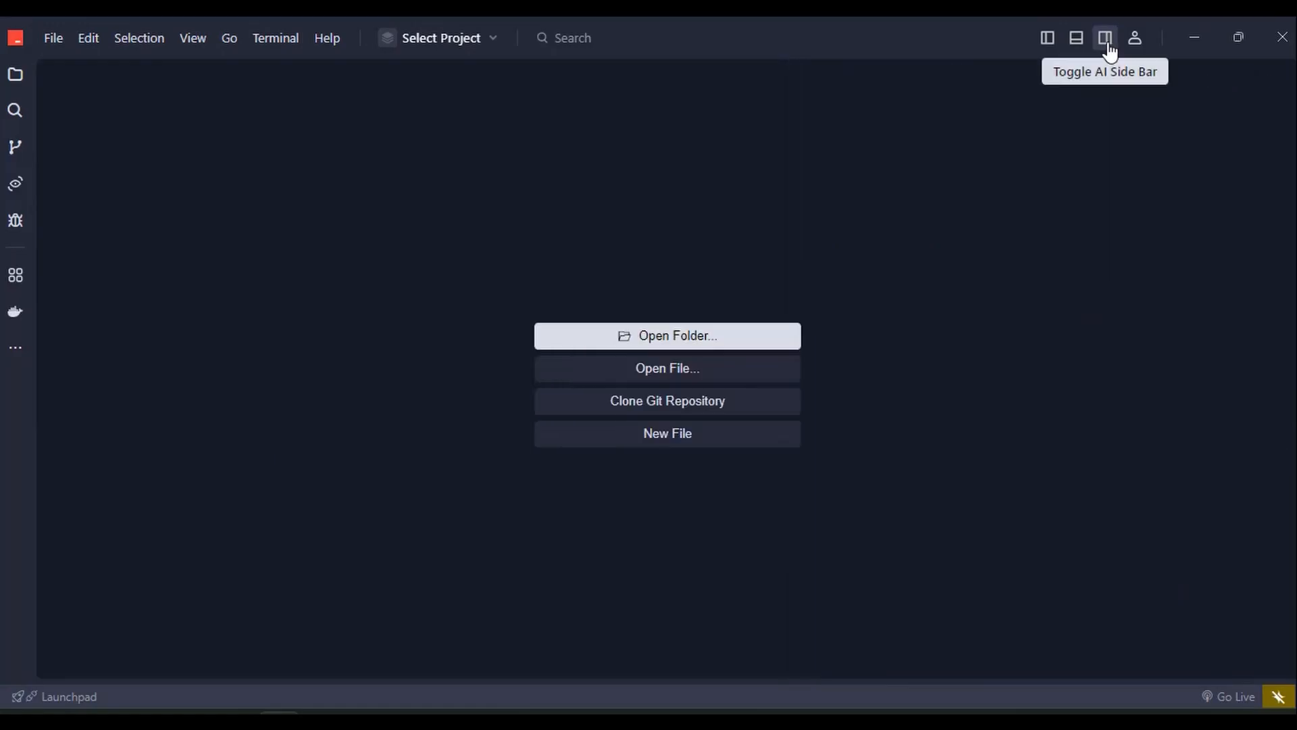
{"action": "left_click", "coordinate": [1135, 37]}
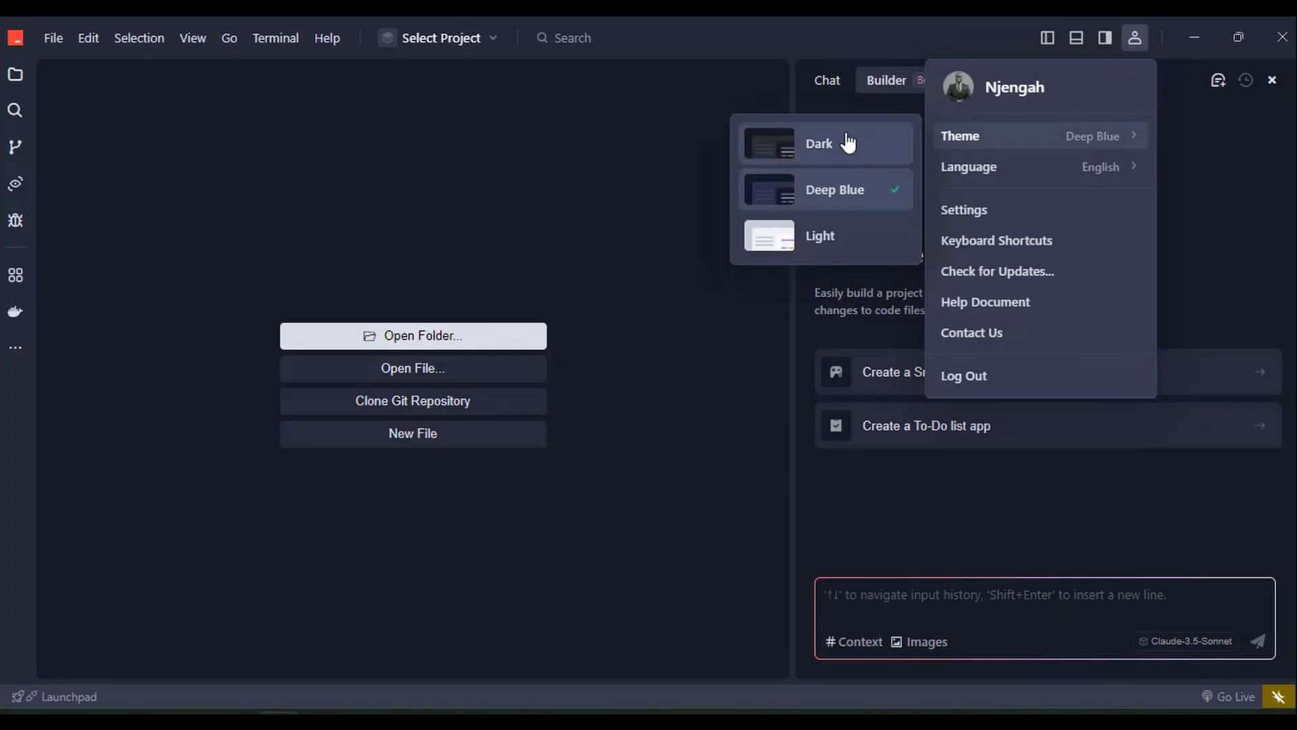
{"action": "mouse_move", "coordinate": [846, 194]}
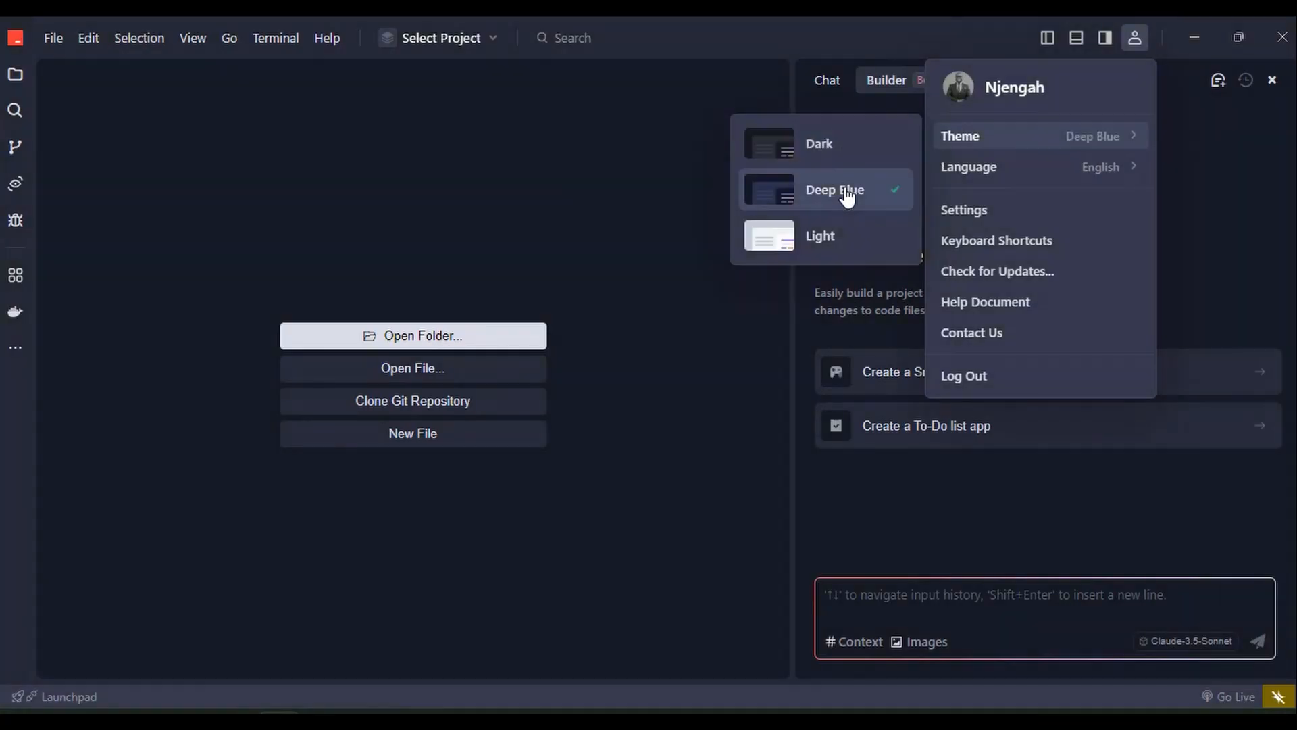
{"action": "left_click", "coordinate": [820, 236]}
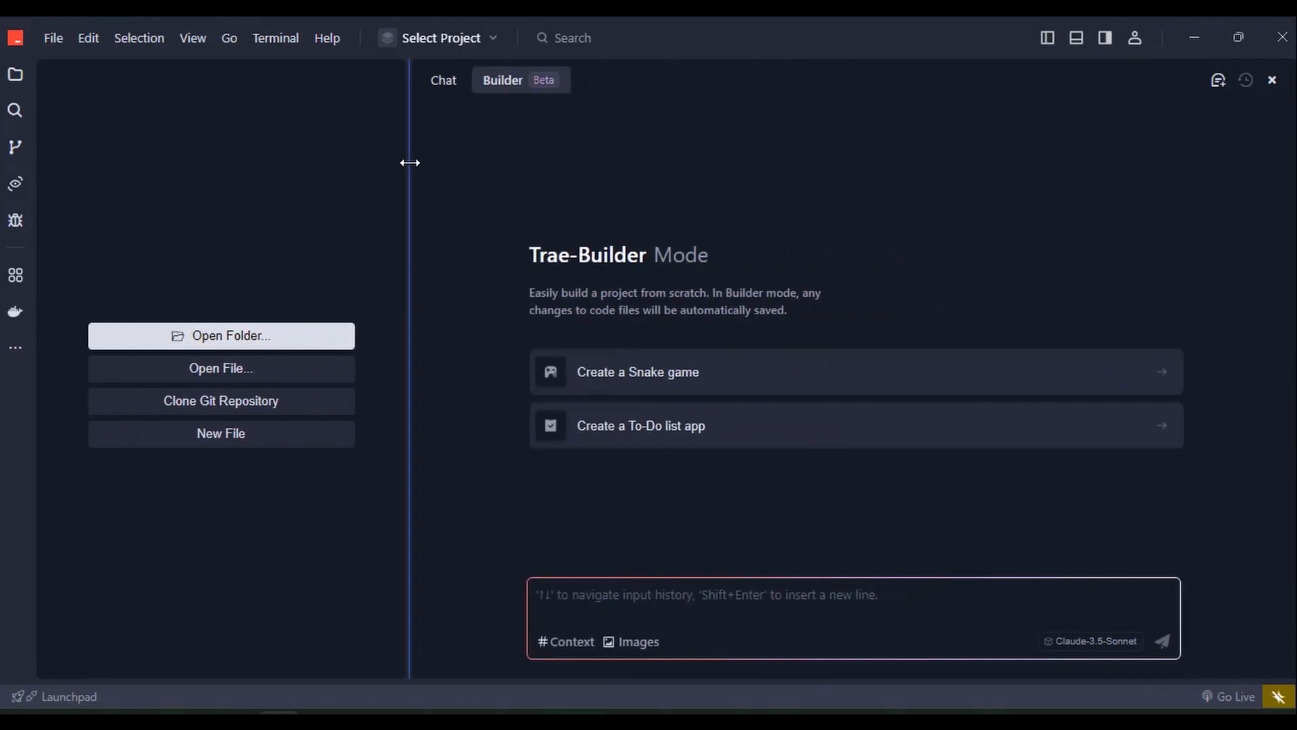
Switch Trae's AI panel from Builder to Chat mode, showing the # referencing tip
{"action": "left_click", "coordinate": [443, 81]}
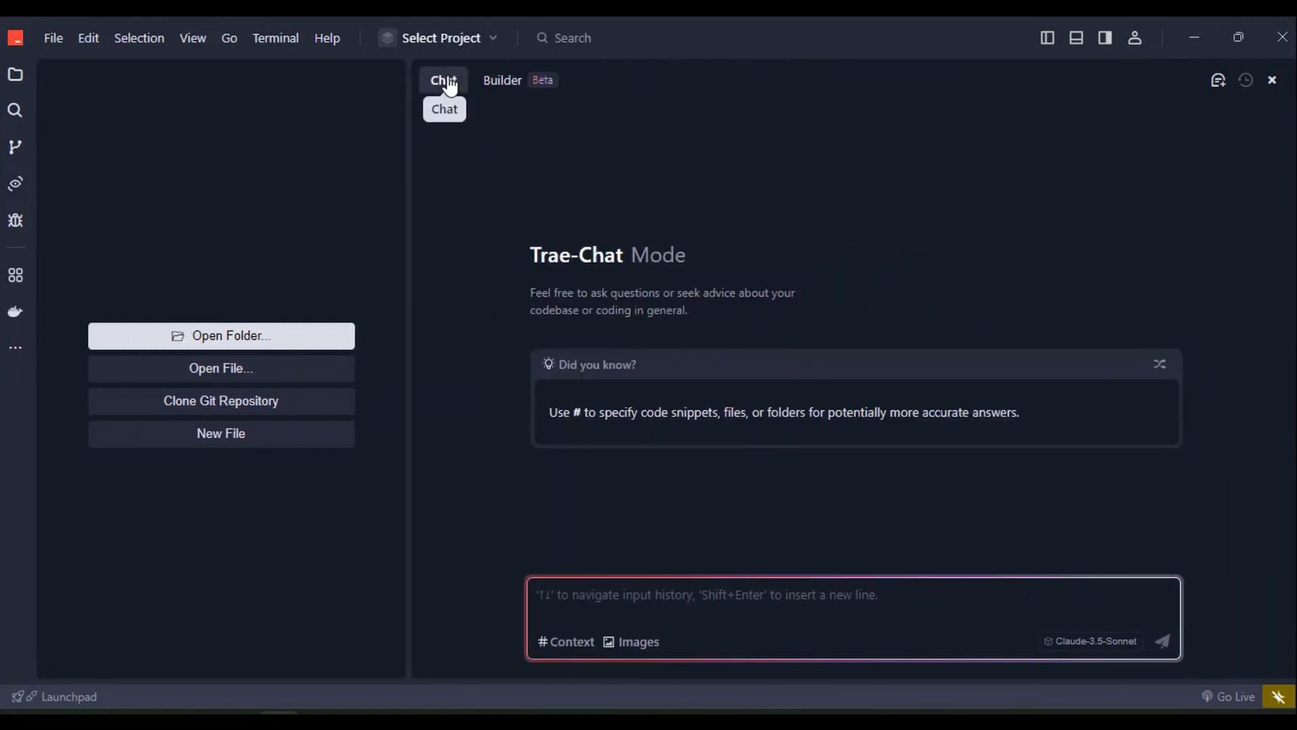
{"action": "mouse_move", "coordinate": [568, 583]}
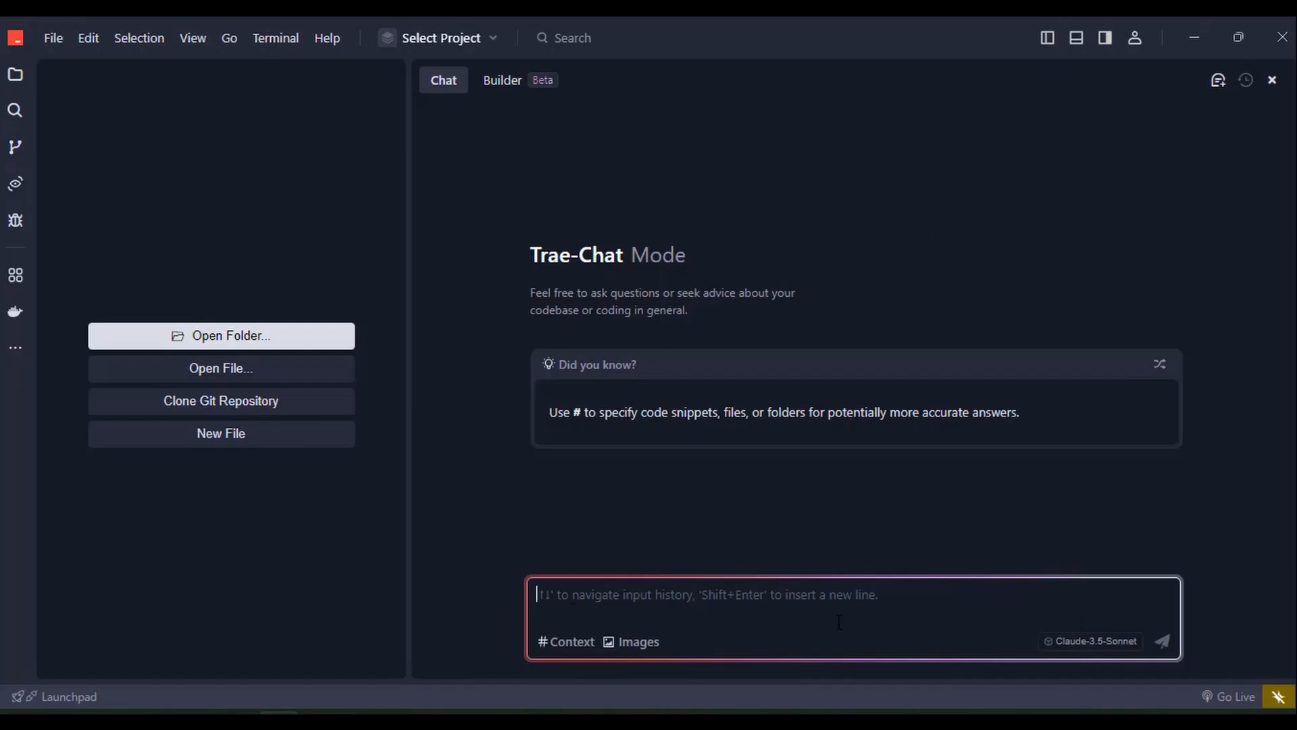
{"action": "mouse_move", "coordinate": [567, 641]}
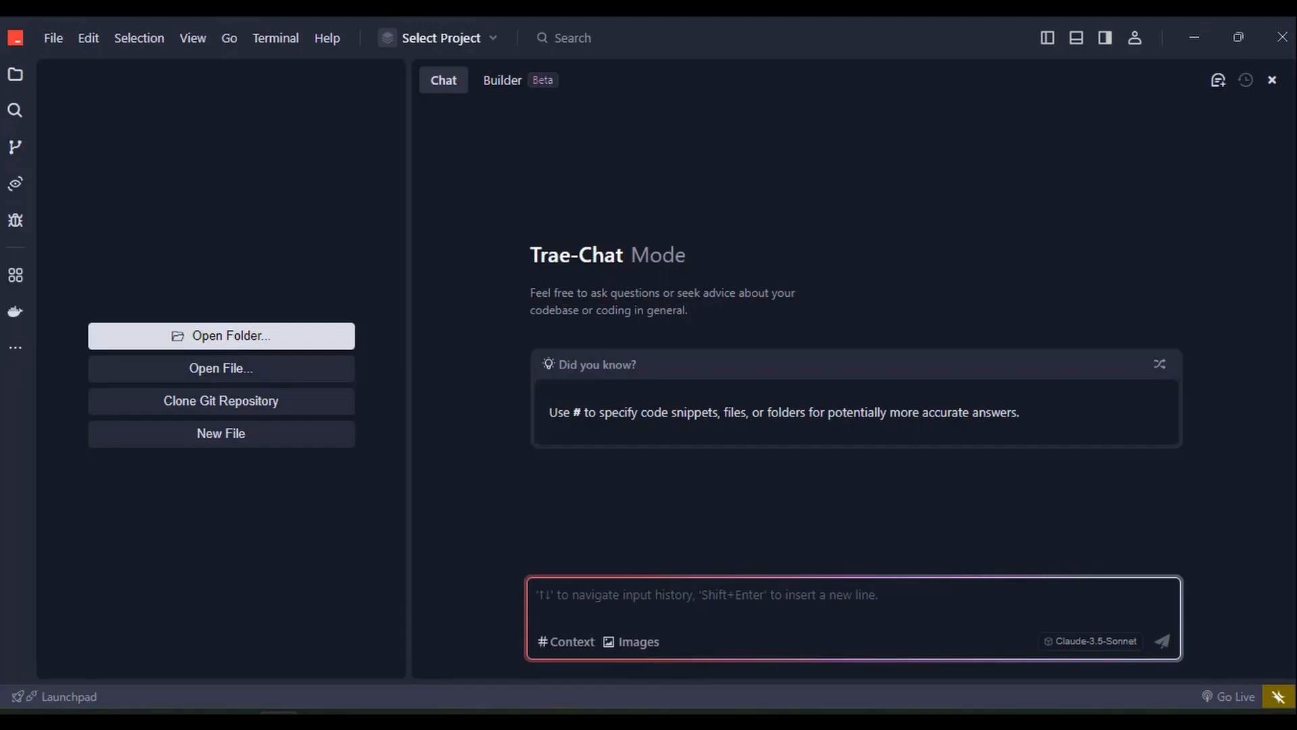
{"action": "mouse_move", "coordinate": [370, 328]}
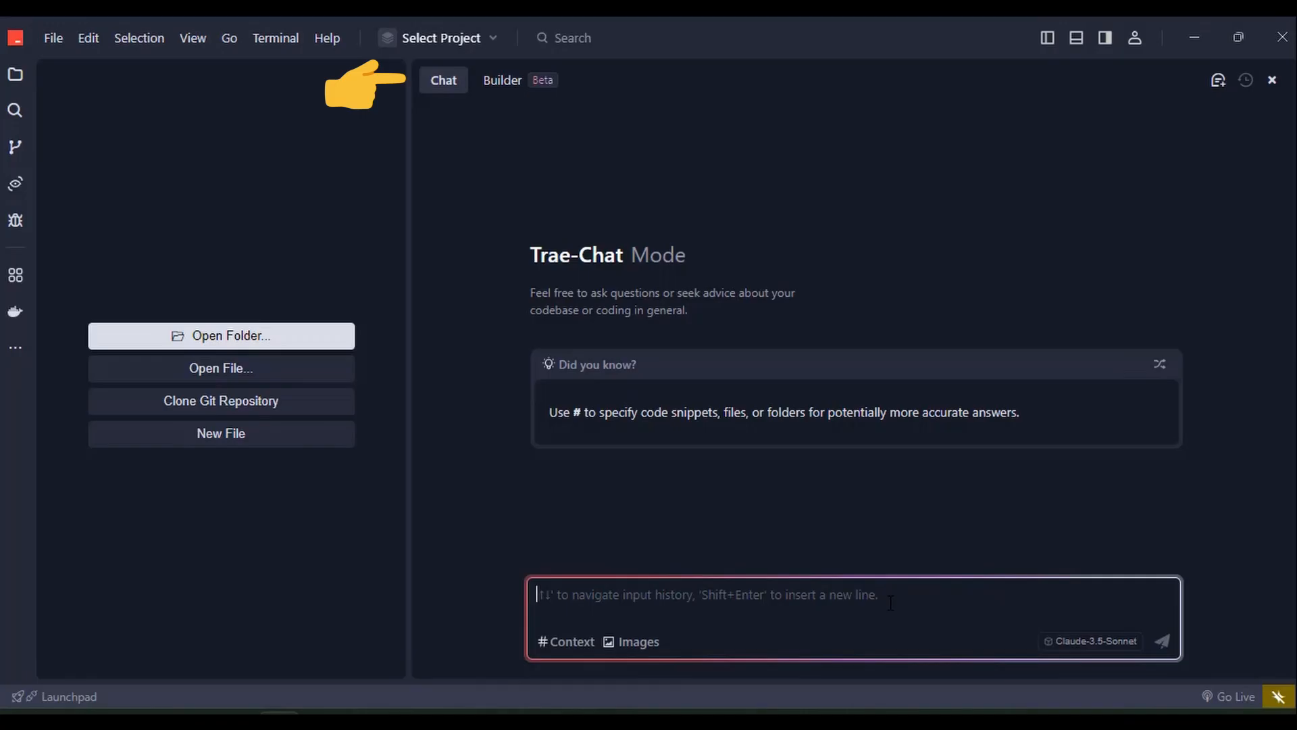
{"action": "mouse_move", "coordinate": [509, 366]}
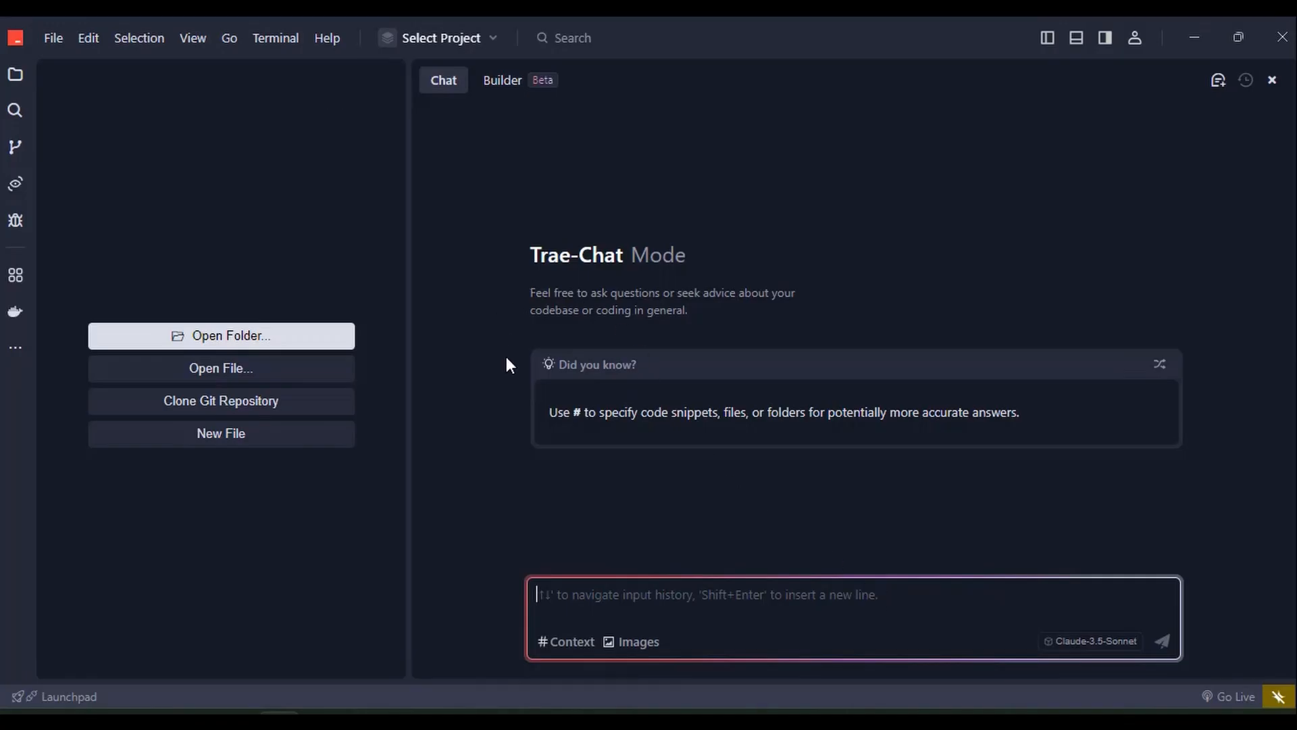
{"action": "mouse_move", "coordinate": [602, 454]}
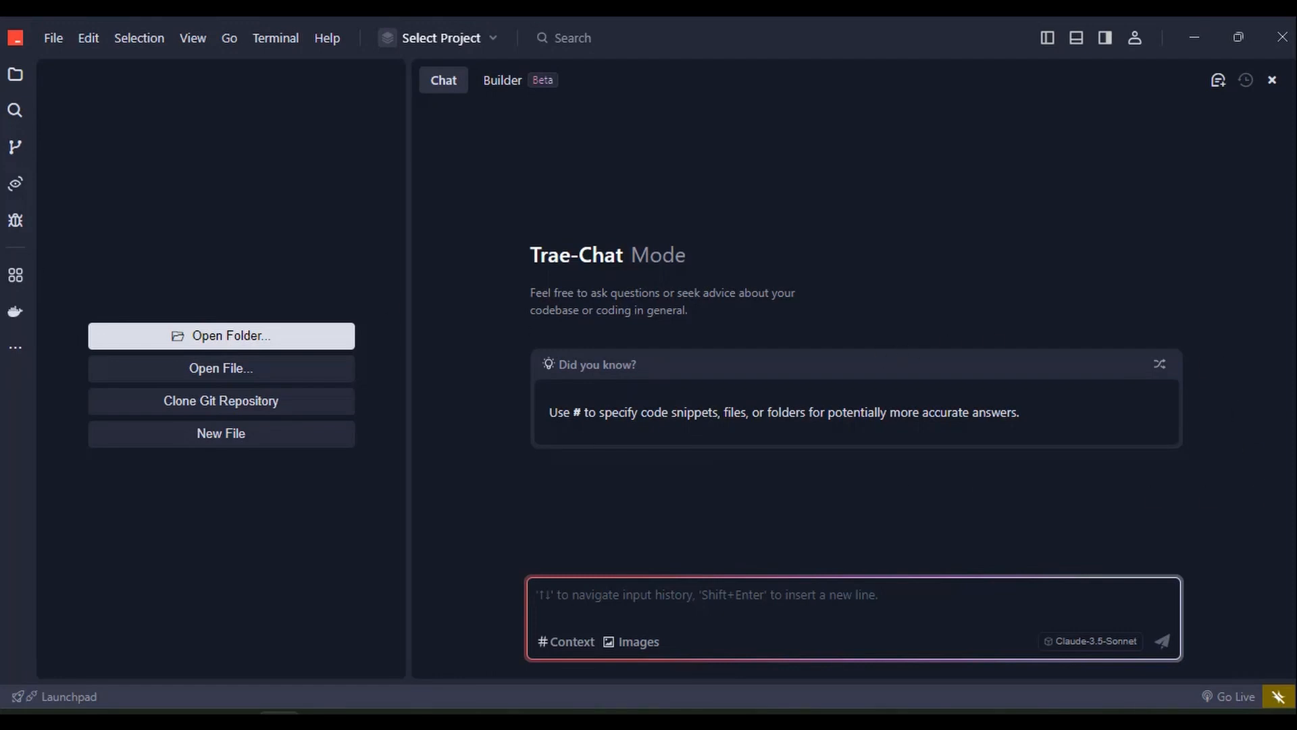
{"action": "mouse_move", "coordinate": [331, 454]}
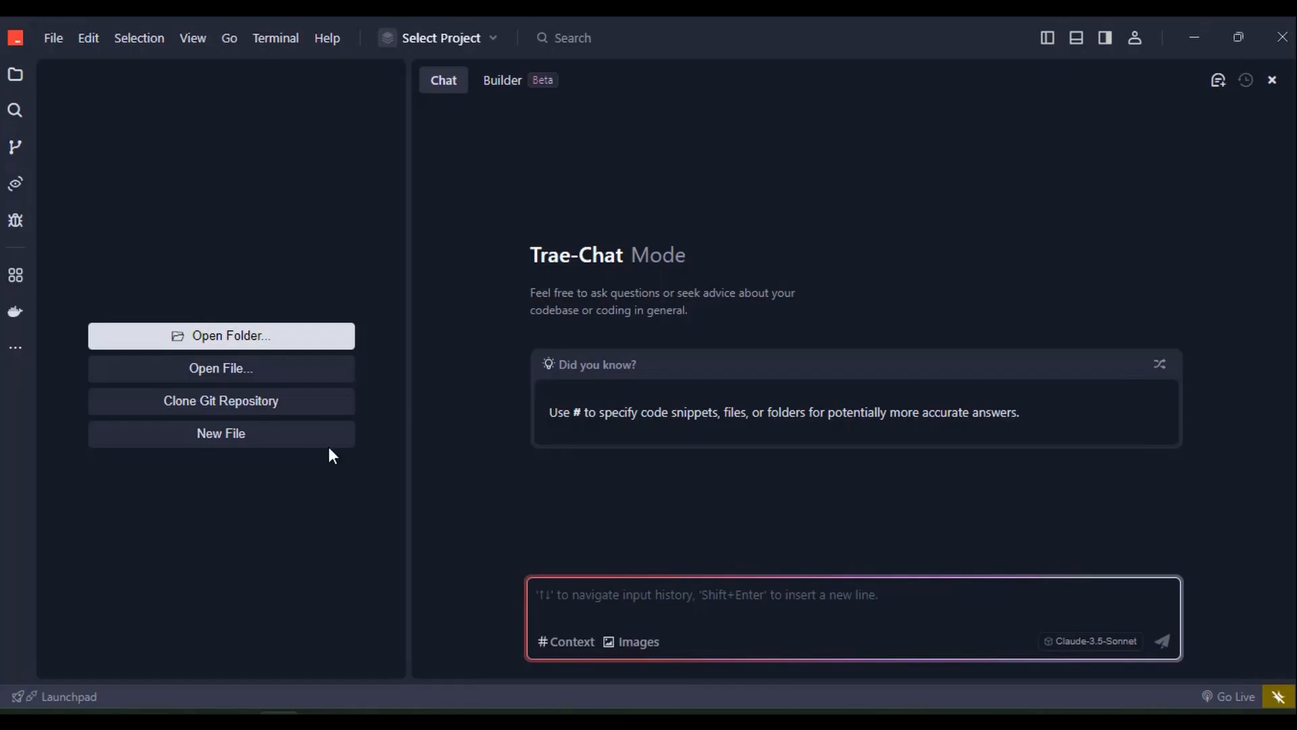
{"action": "mouse_move", "coordinate": [511, 87]}
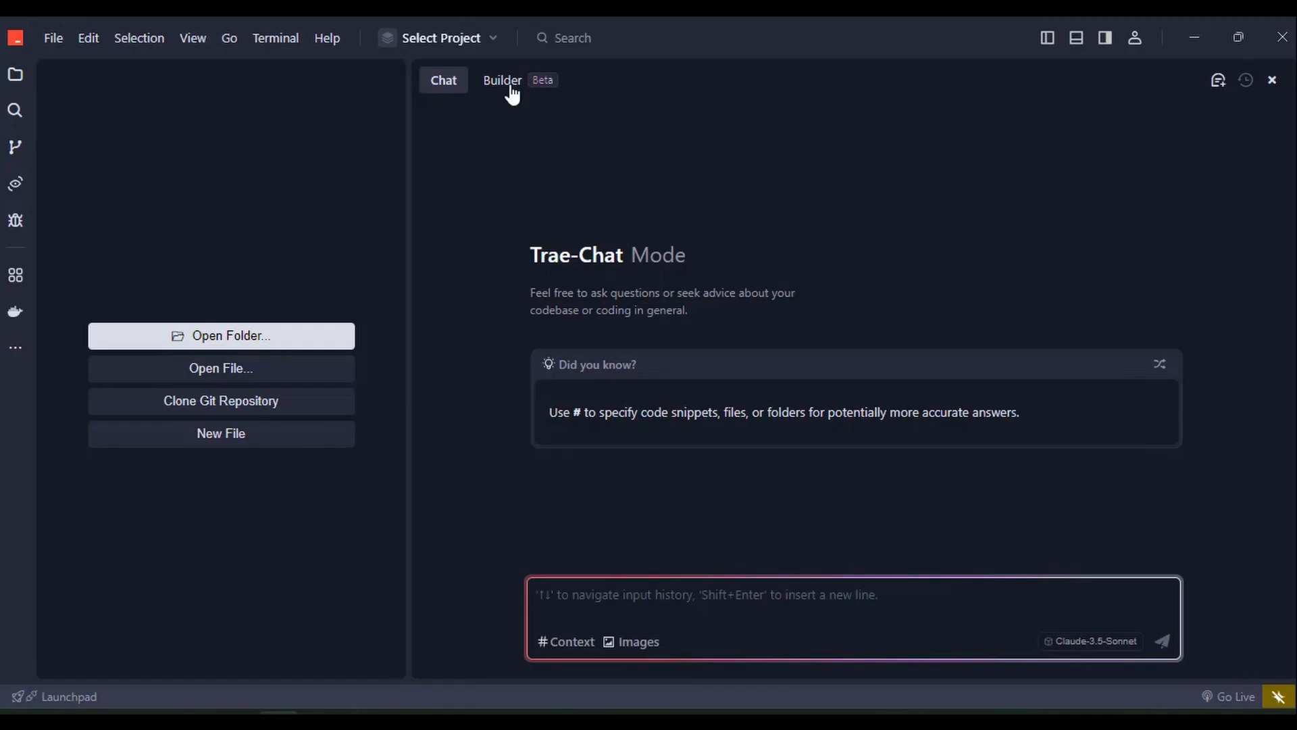
Return Trae's AI panel to Builder, start a # context reference, and restore the wider panel
{"action": "left_click", "coordinate": [501, 80]}
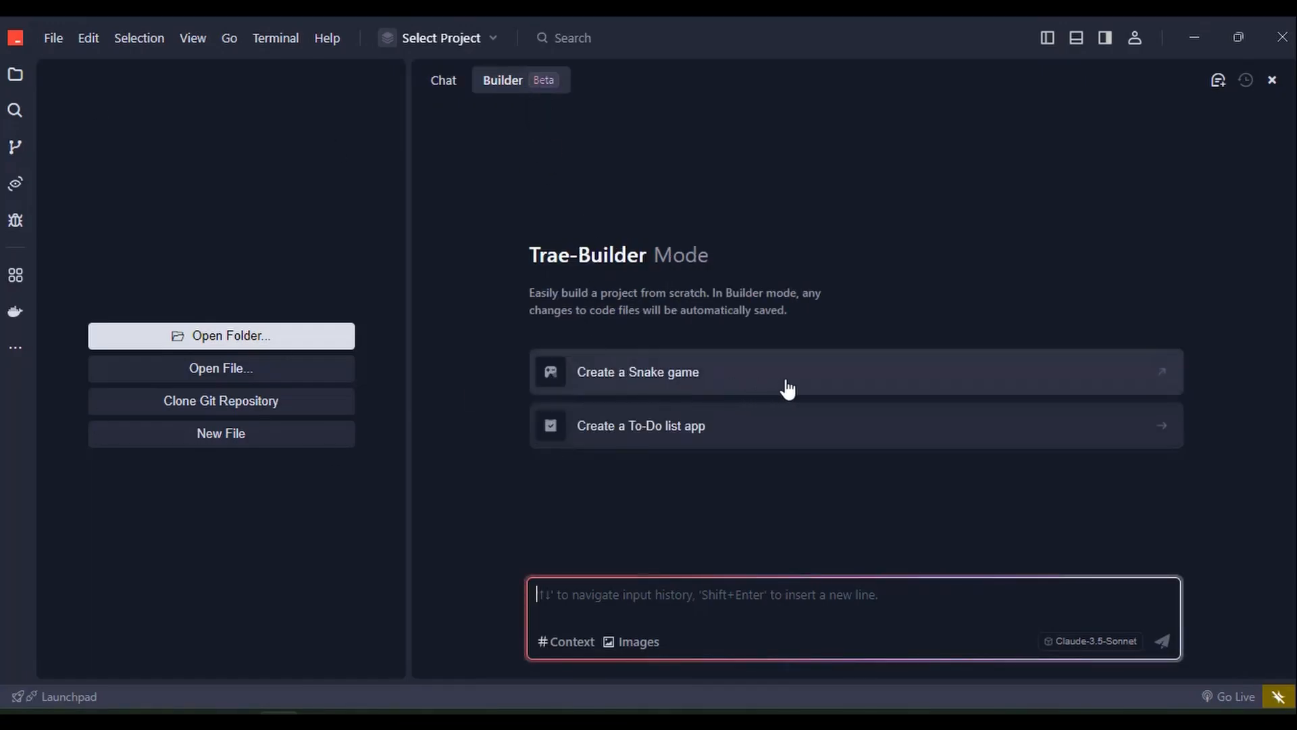
{"action": "mouse_move", "coordinate": [565, 449]}
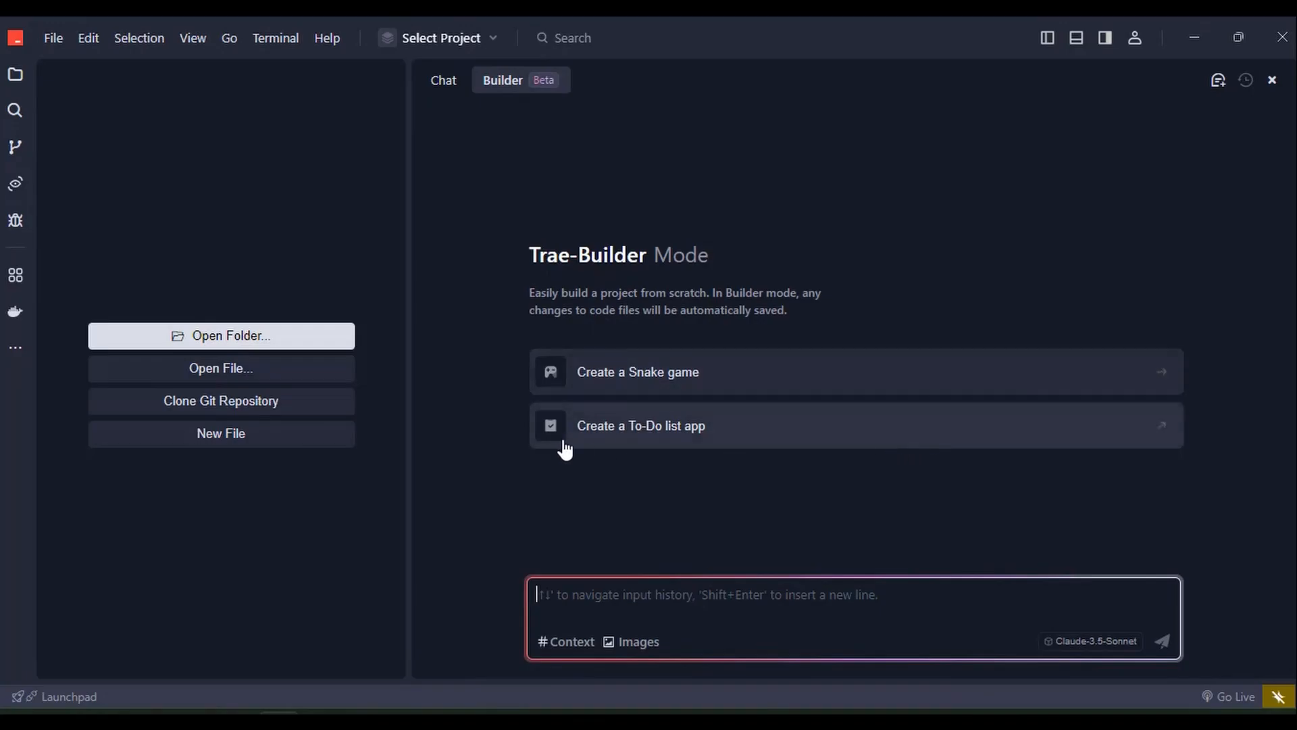
{"action": "type", "text": "#"}
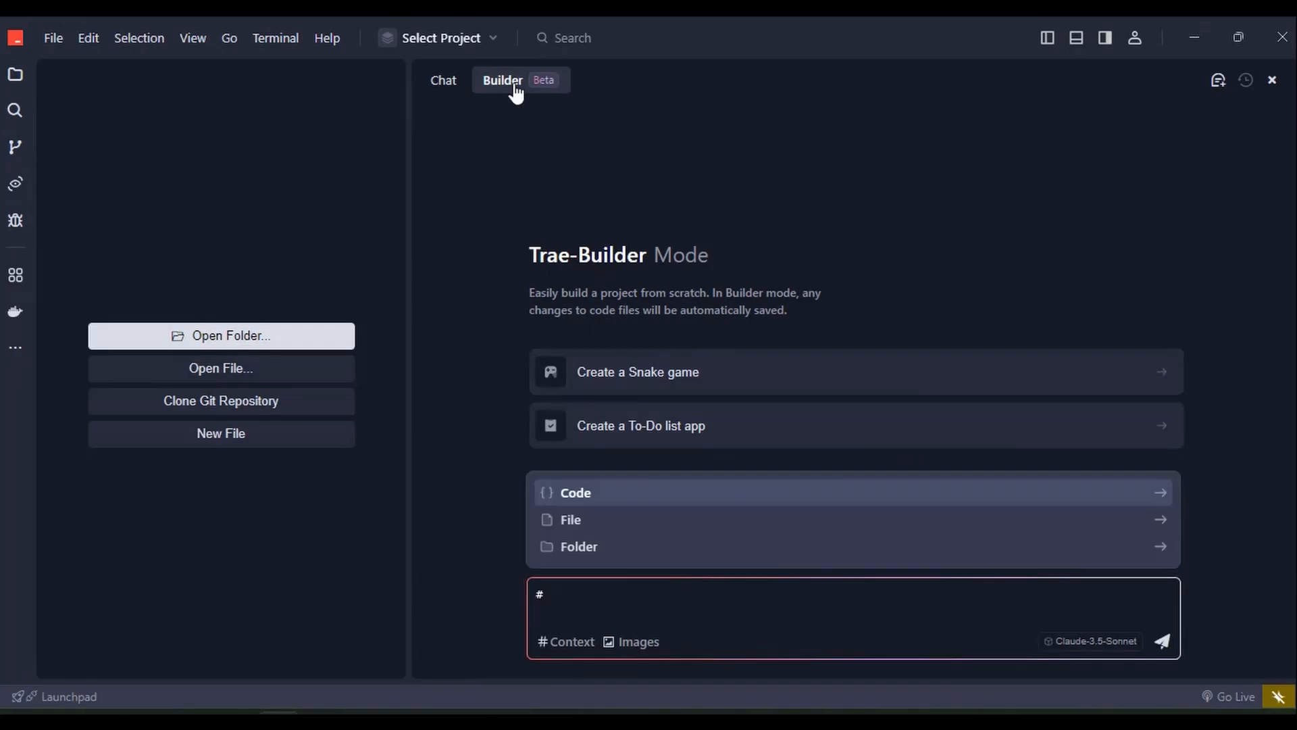
{"action": "mouse_move", "coordinate": [1232, 82]}
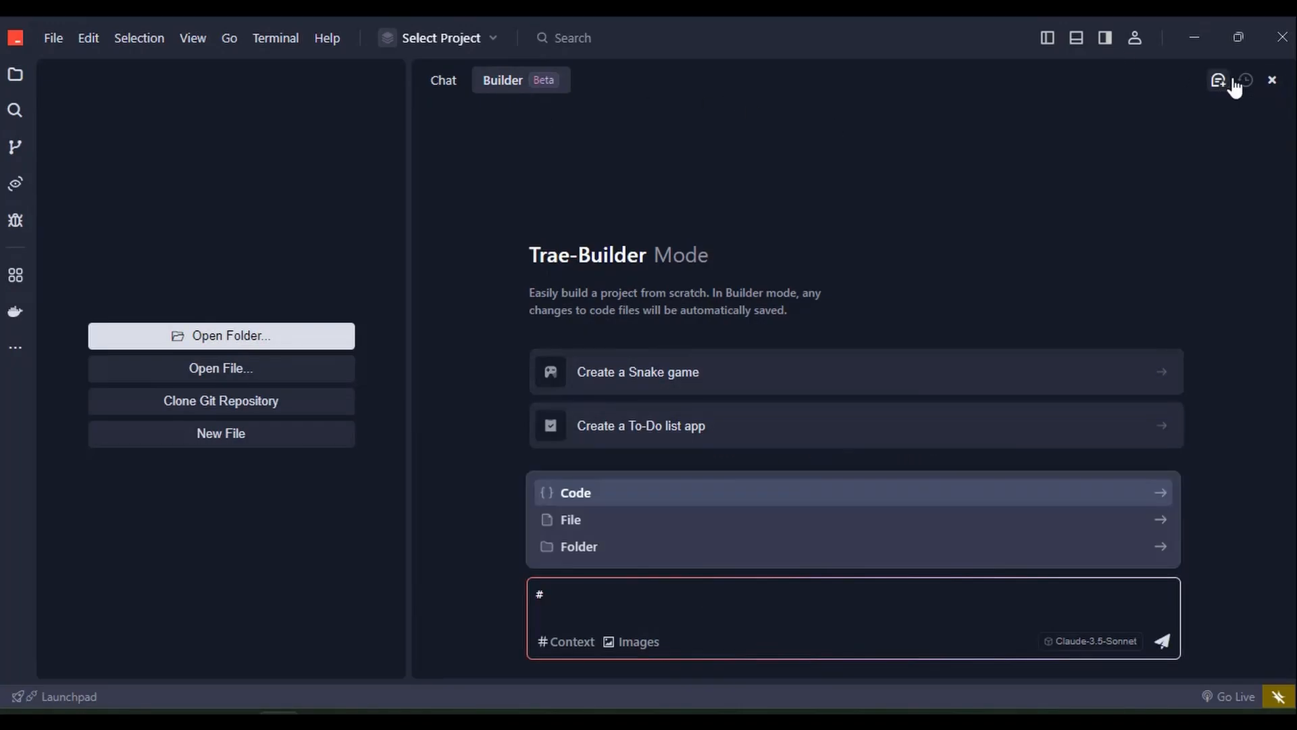
{"action": "mouse_move", "coordinate": [1106, 38]}
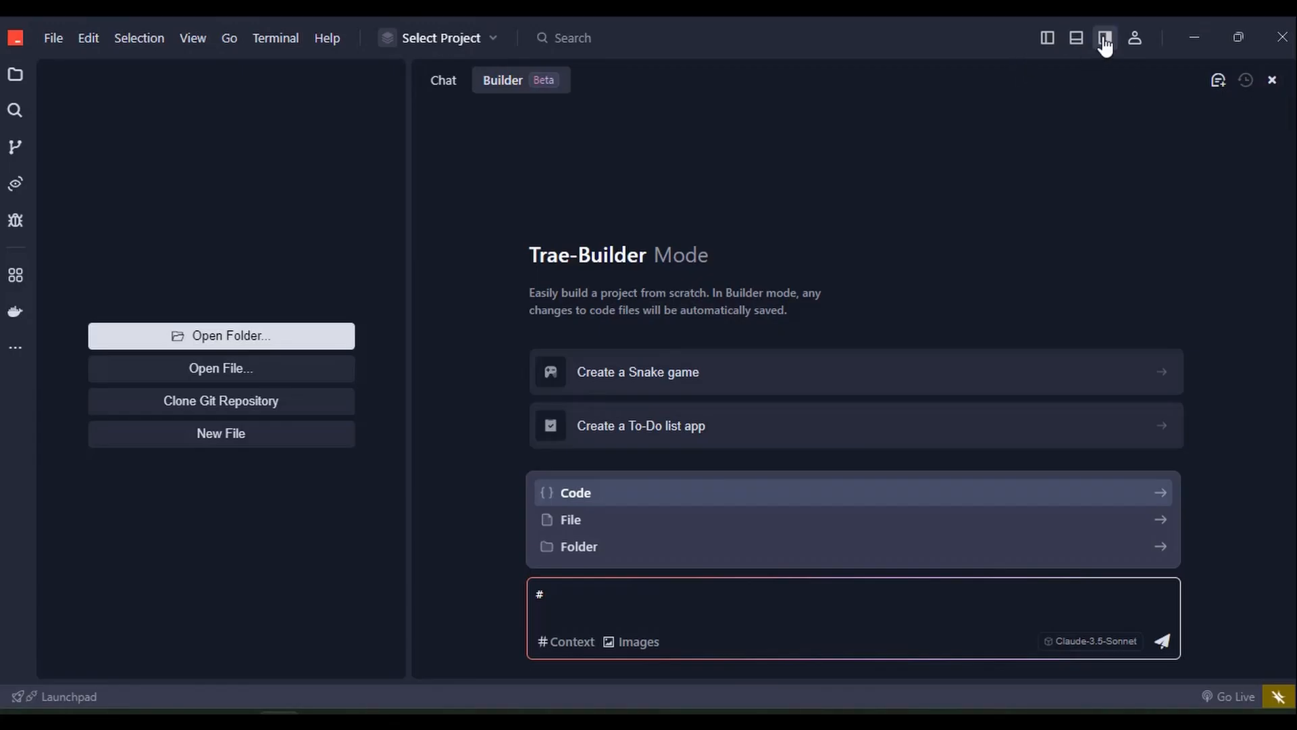
{"action": "left_click", "coordinate": [1105, 38]}
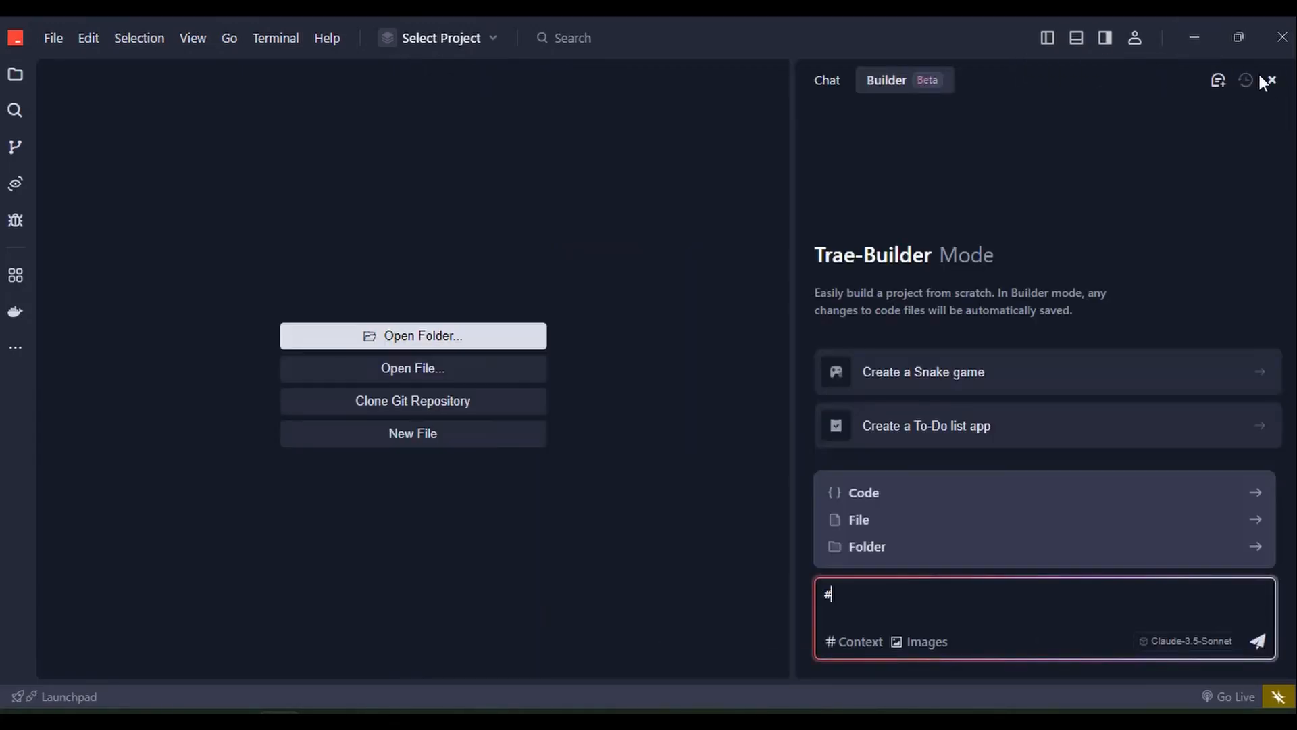
{"action": "left_click", "coordinate": [1272, 81]}
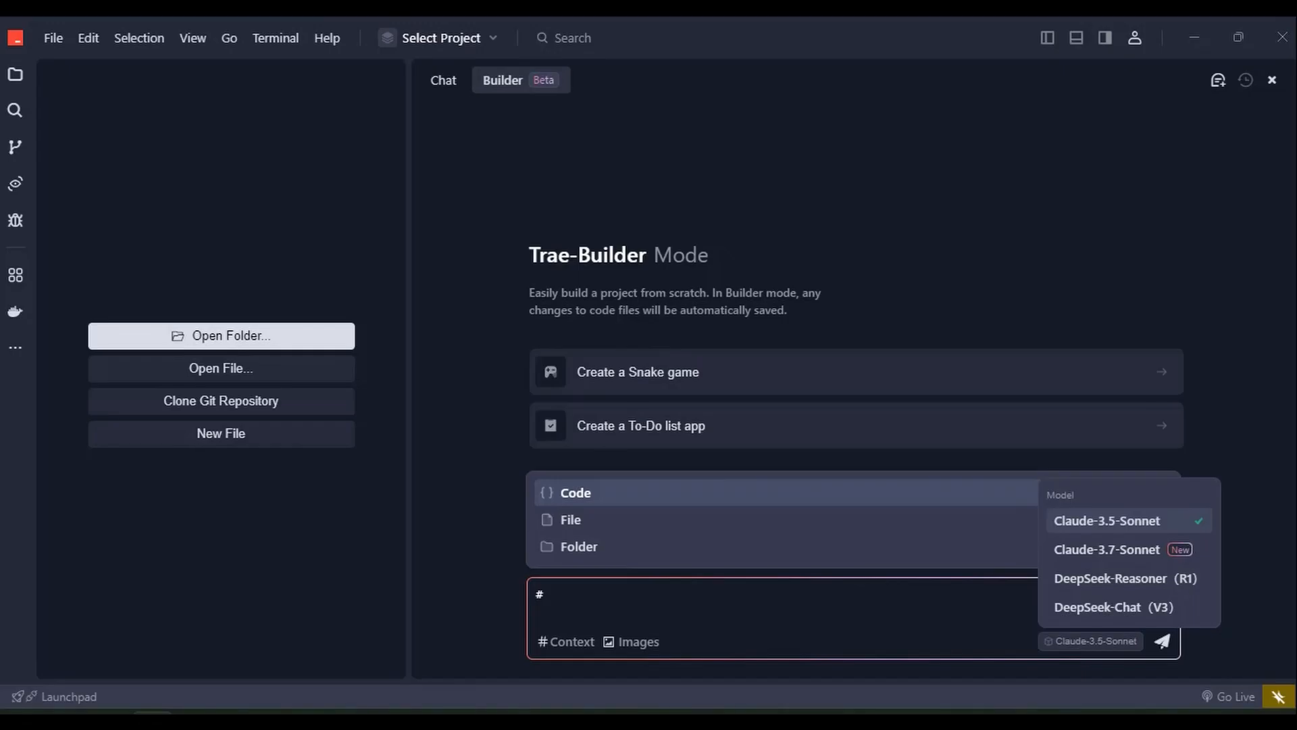
{"action": "mouse_move", "coordinate": [959, 320]}
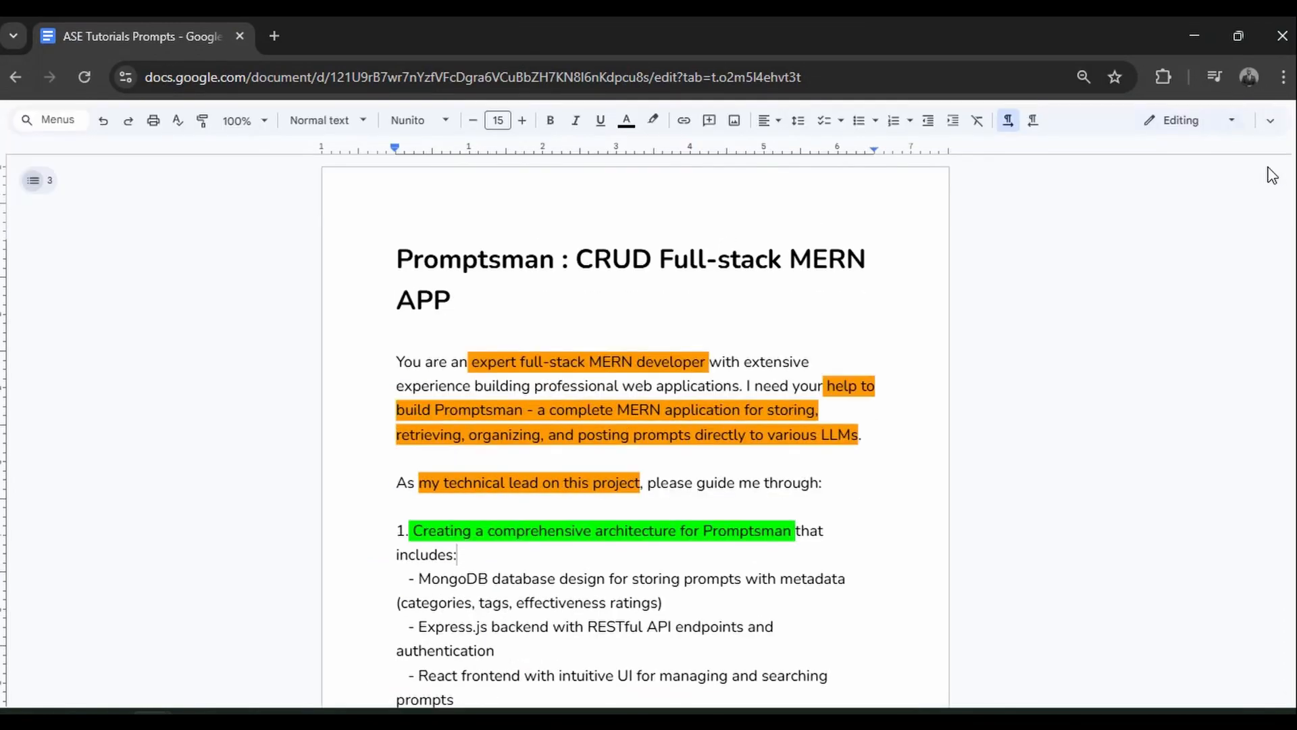
Scroll through the 'Promptsman : CRUD Full-stack MERN APP' prompt in Google Docs
{"action": "scroll", "scroll_direction": "down", "scroll_amount": 3}
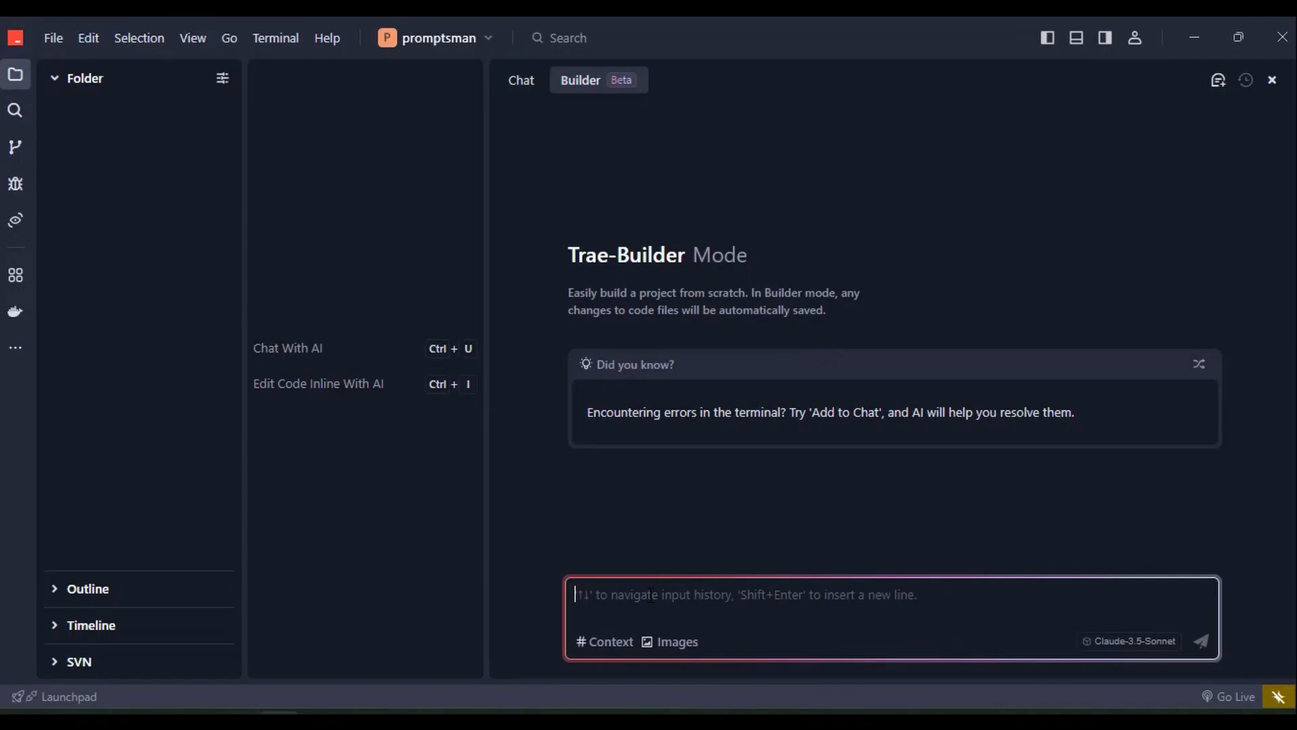
Enter the Promptsman MERN prompt into Trae's Builder input
{"action": "type", "text": "Let's start with the project setup and database design."}
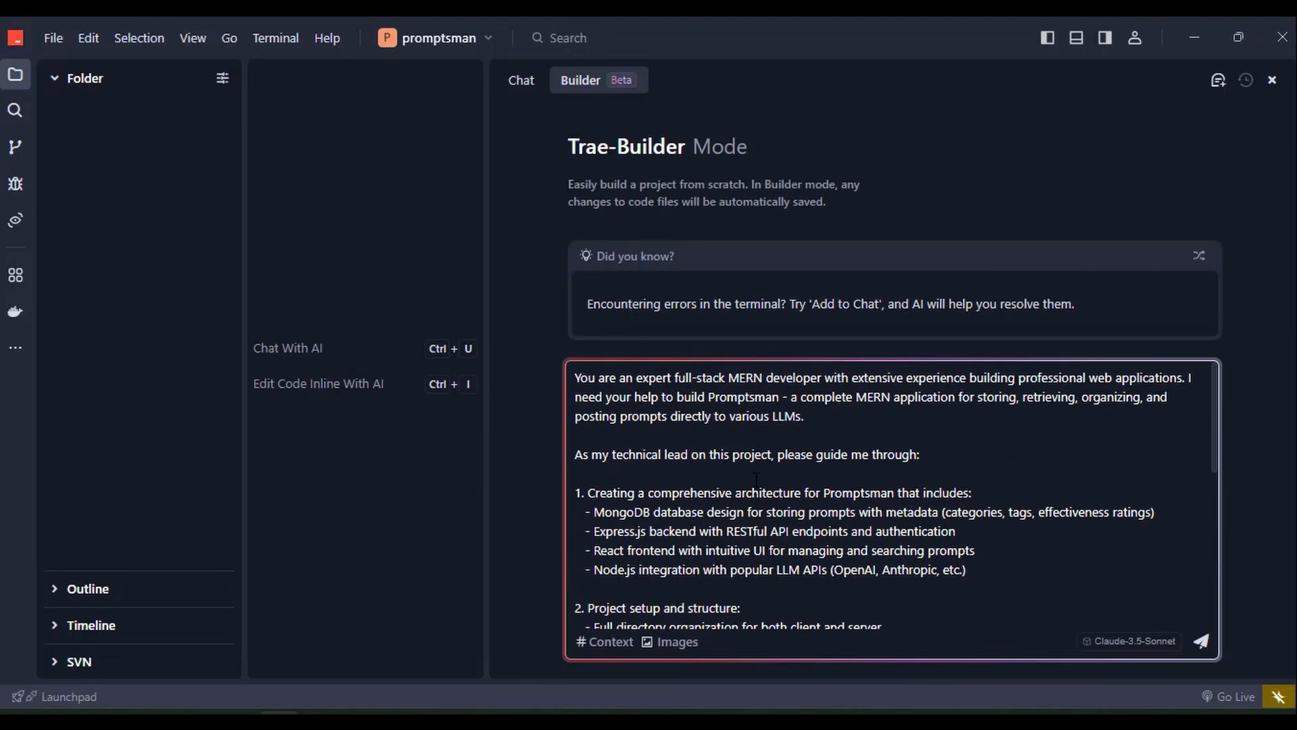
{"action": "scroll", "scroll_direction": "down", "scroll_amount": 3}
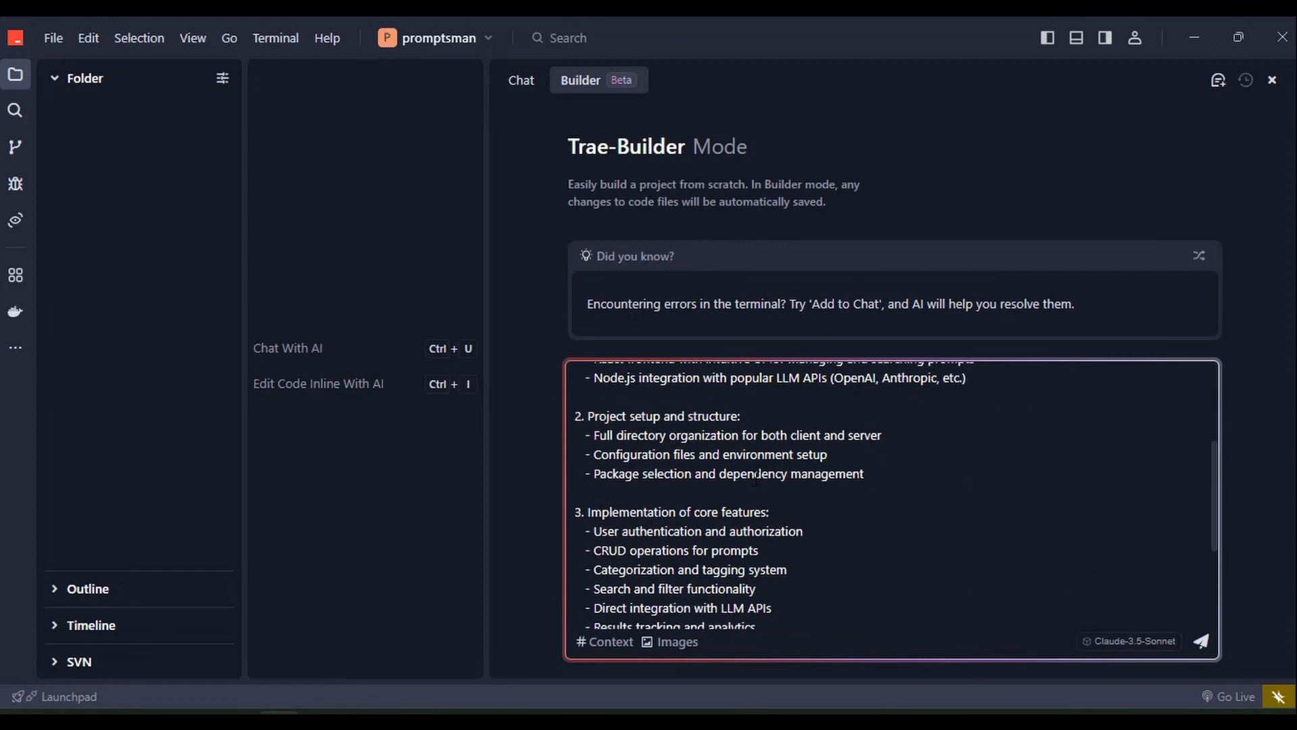
{"action": "scroll", "scroll_direction": "down", "scroll_amount": 3}
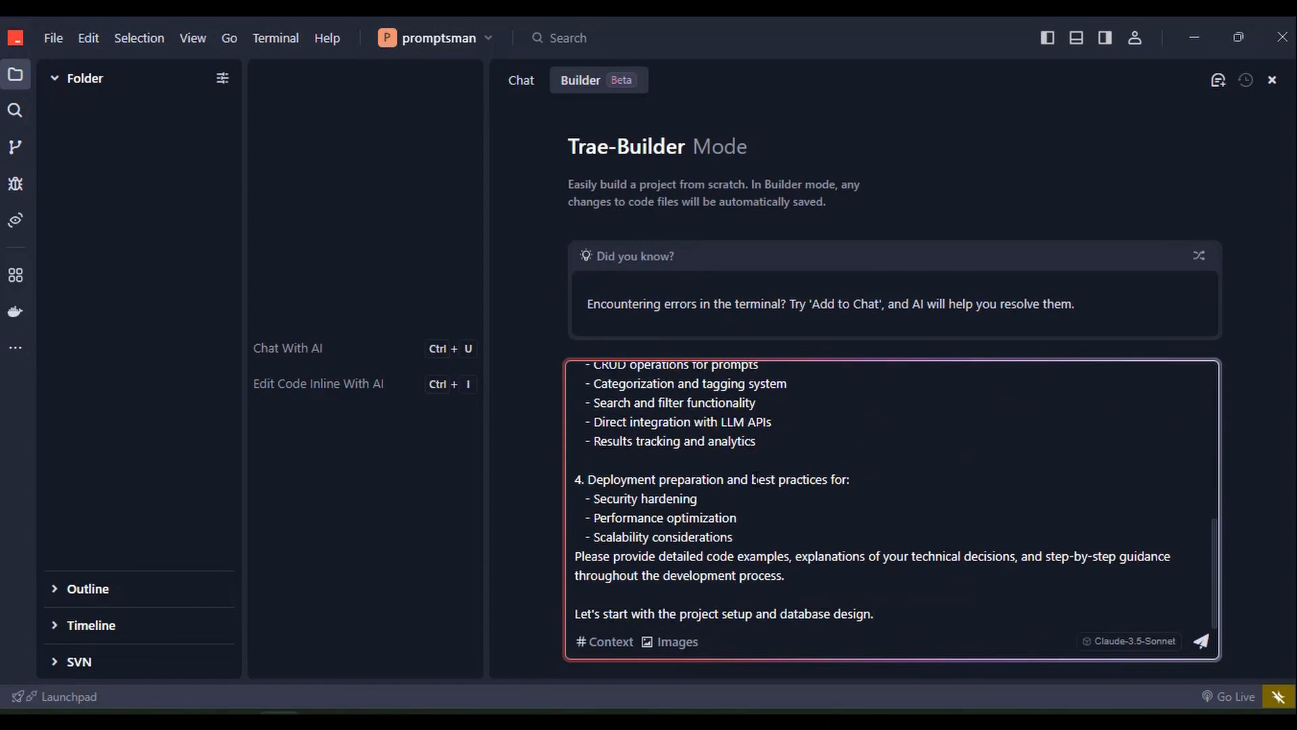
Switch Builder to Claude-3.7-Sonnet and run the proposed npm init -y command
{"action": "left_click", "coordinate": [1134, 641]}
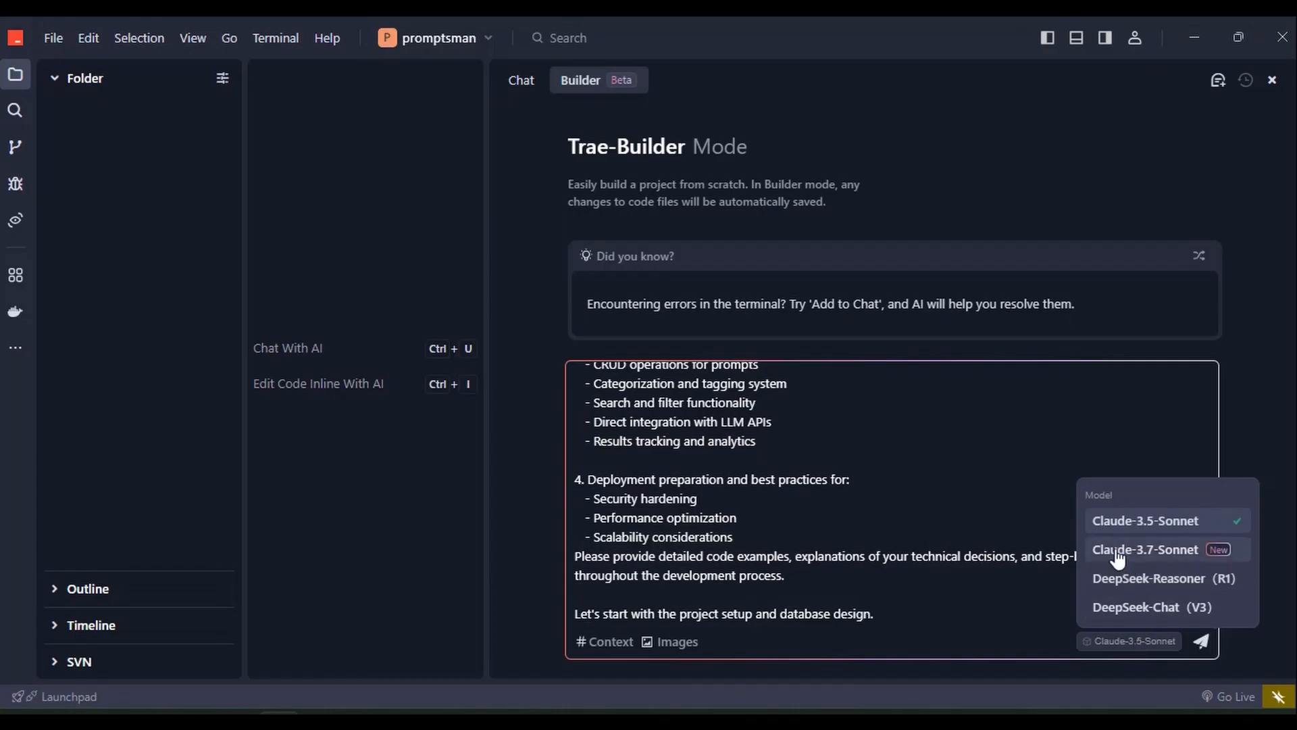
{"action": "left_click", "coordinate": [1146, 549]}
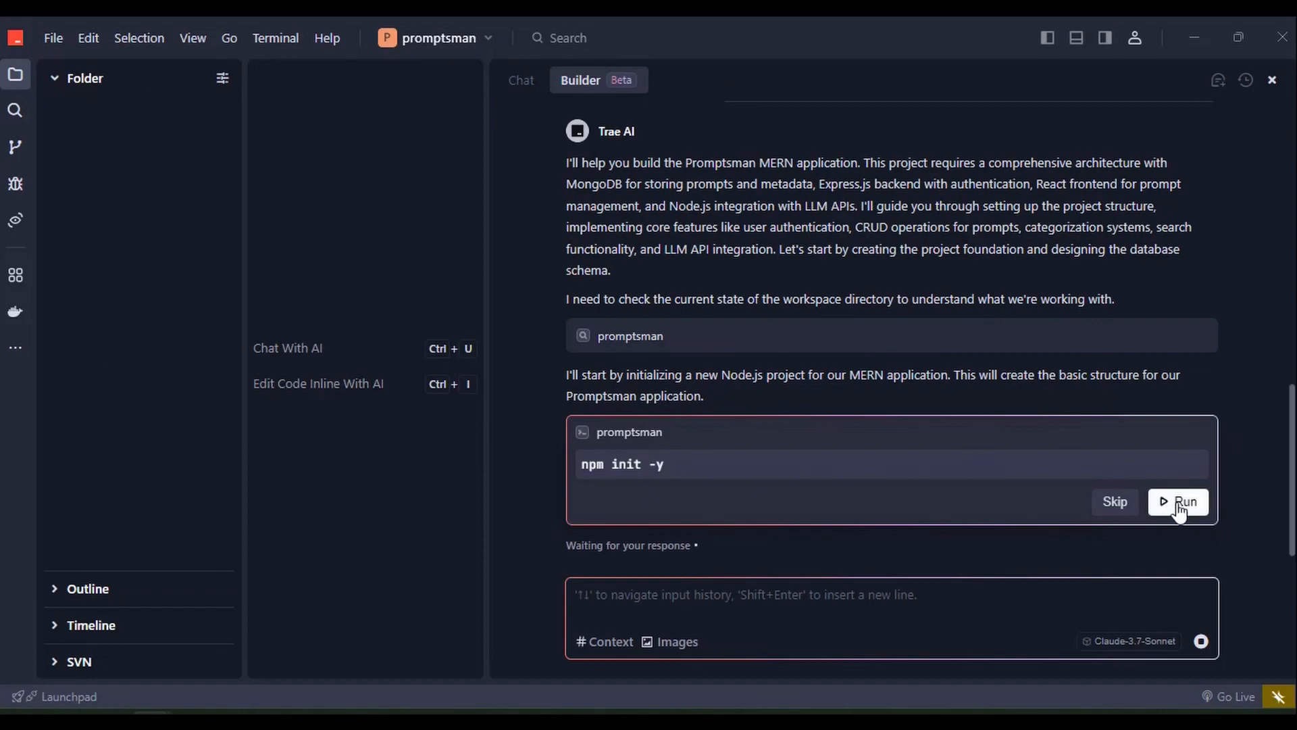
{"action": "left_click", "coordinate": [1182, 502]}
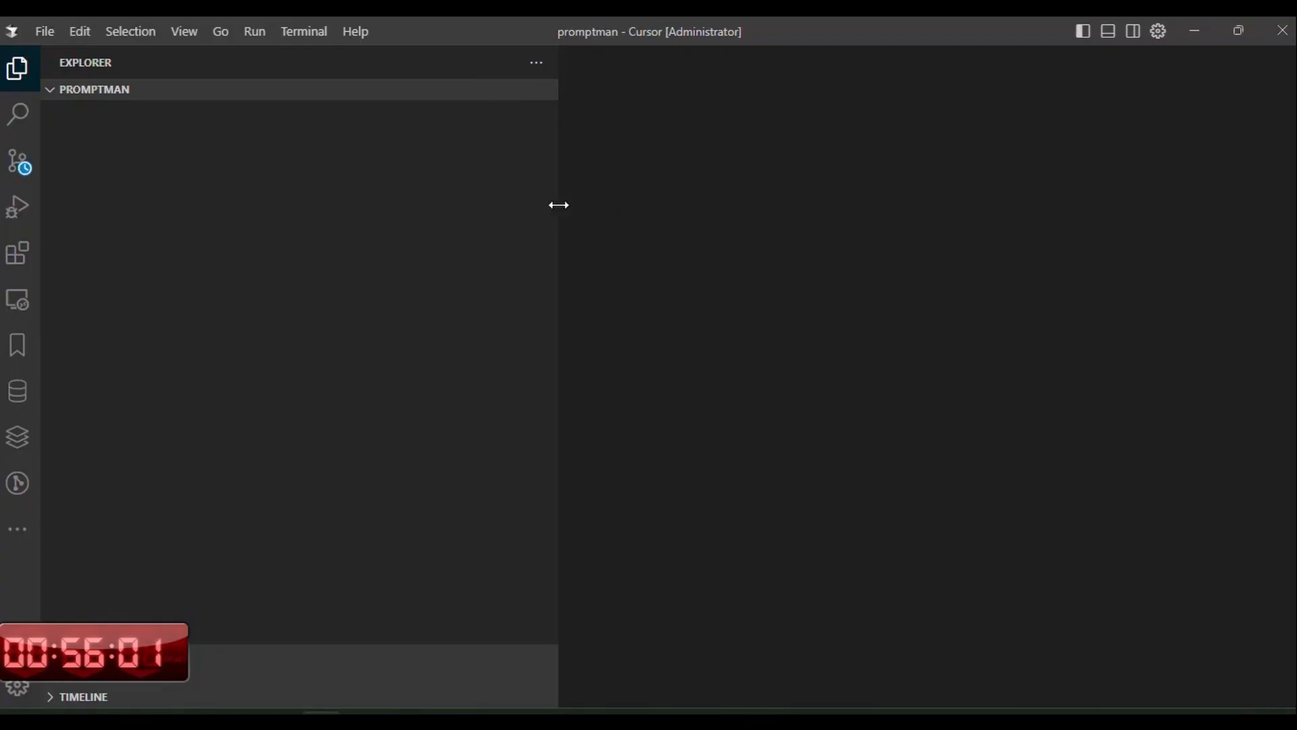
Narrow Cursor's Explorer and put the Promptsman prompt into Composer
{"action": "left_click_drag", "start_coordinate": [559, 205], "coordinate": [452, 205]}
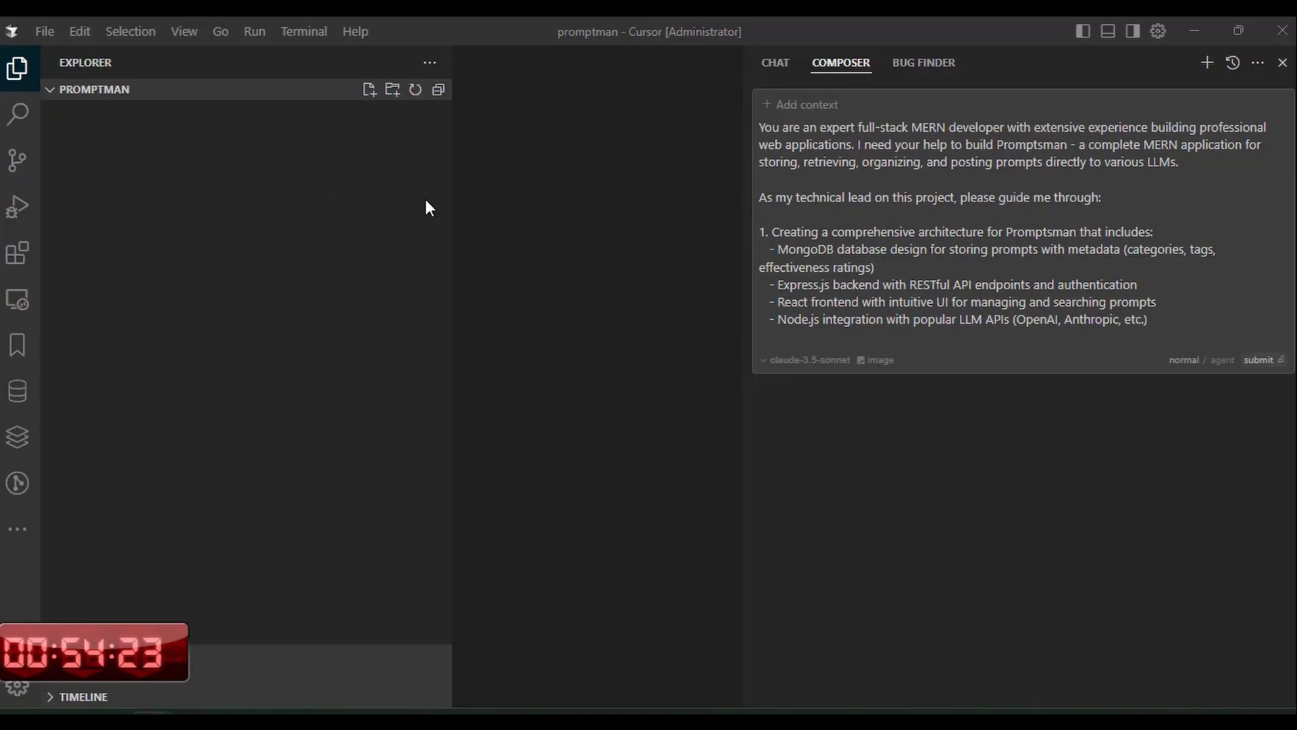
{"action": "left_click", "coordinate": [1259, 359]}
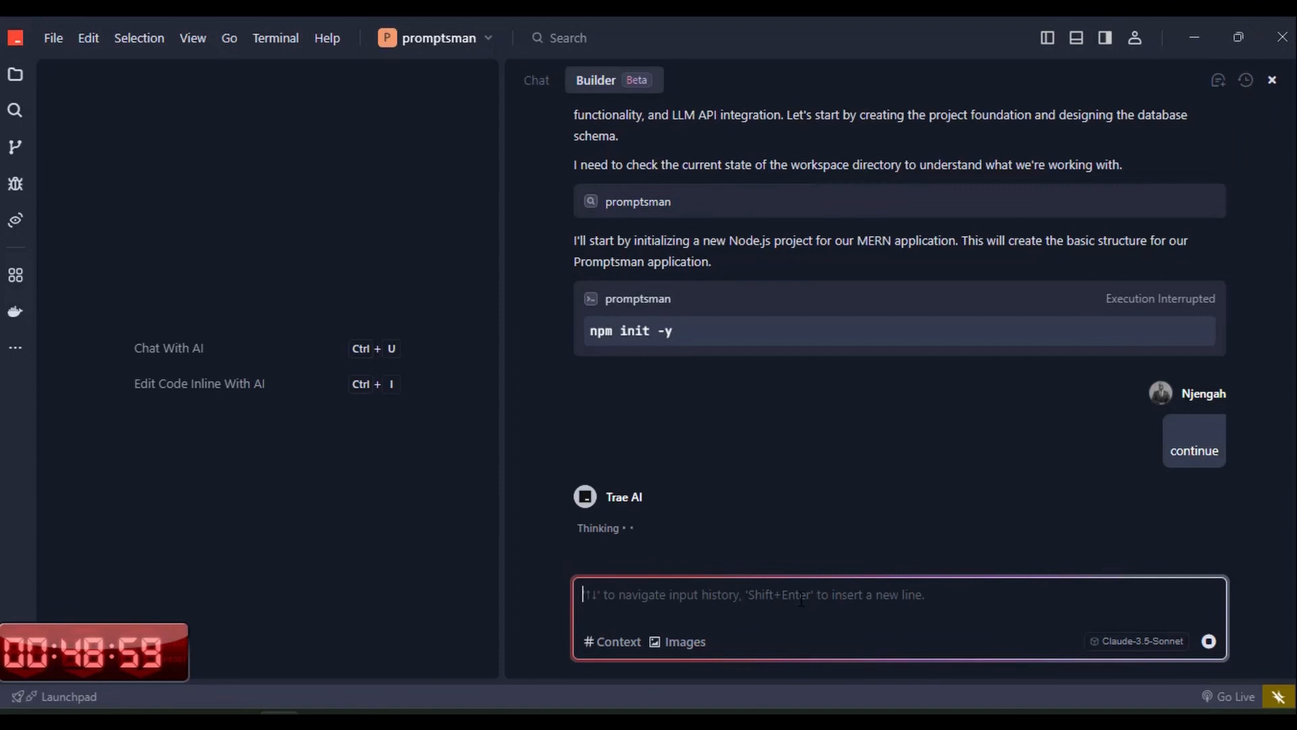
Continue the Builder chat so it creates package.json and runs npm install
{"action": "scroll", "scroll_direction": "down", "scroll_amount": 3}
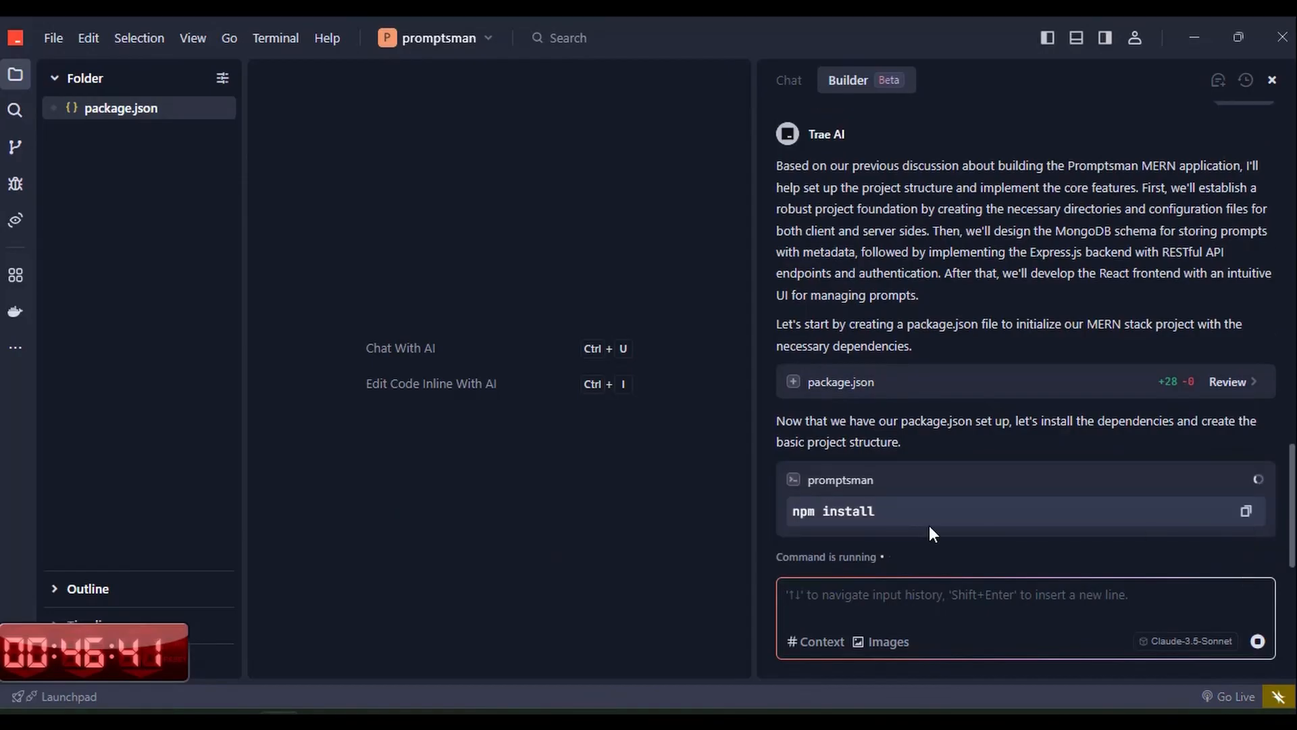
{"action": "mouse_move", "coordinate": [753, 473]}
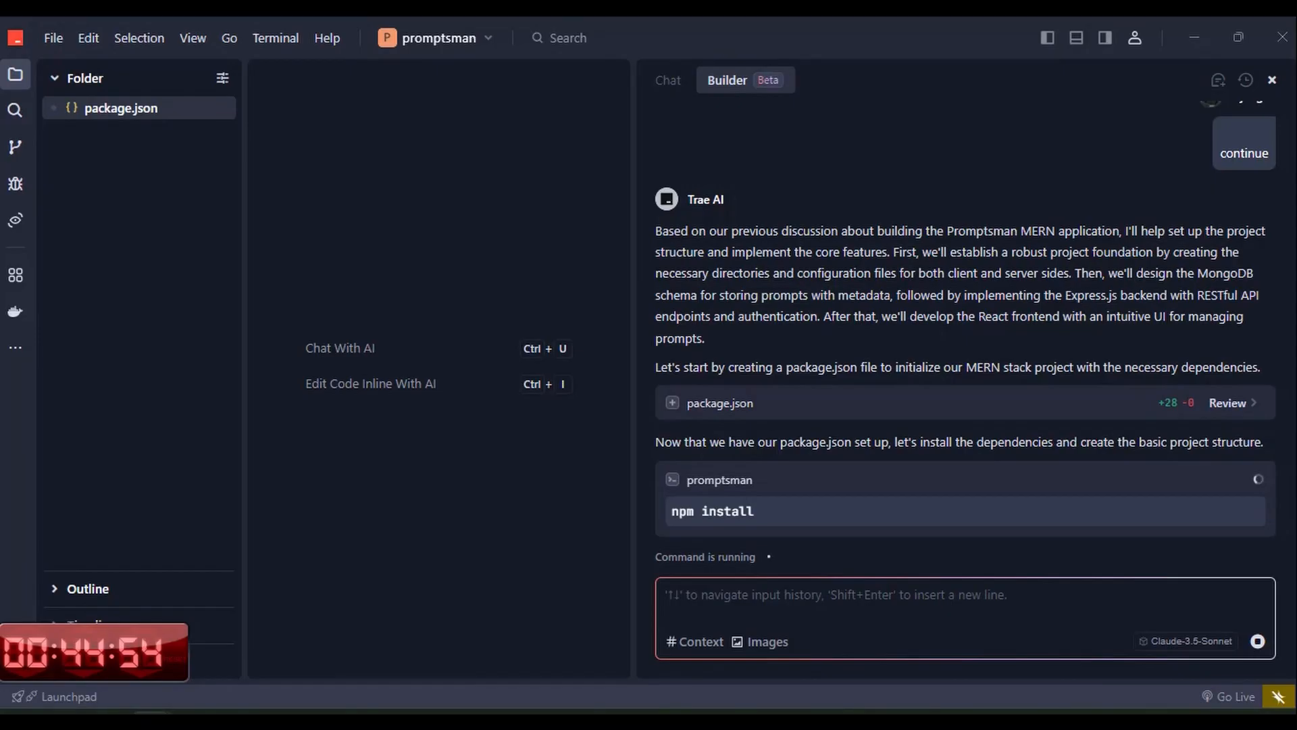
{"action": "left_click", "coordinate": [1243, 153]}
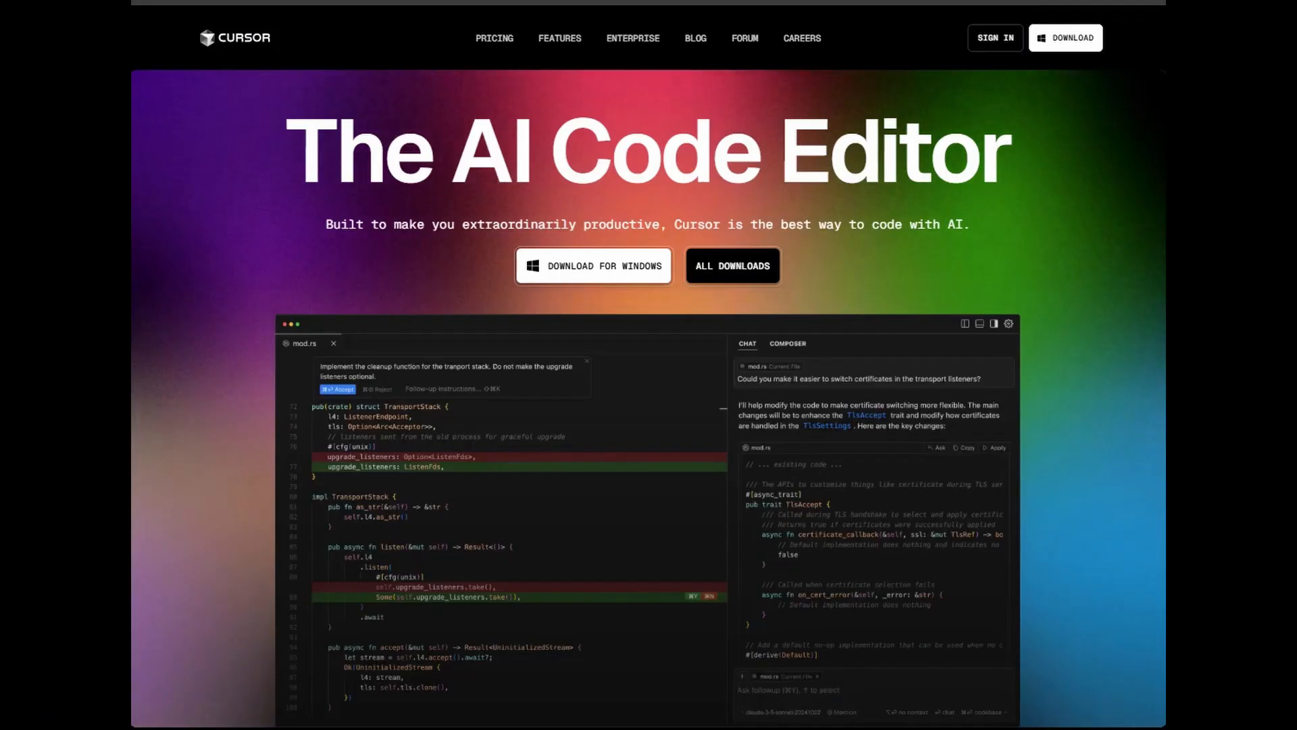
Open Cursor's Pricing page and compare yearly and monthly plans, ending on monthly
{"action": "scroll", "scroll_direction": "down", "scroll_amount": 3}
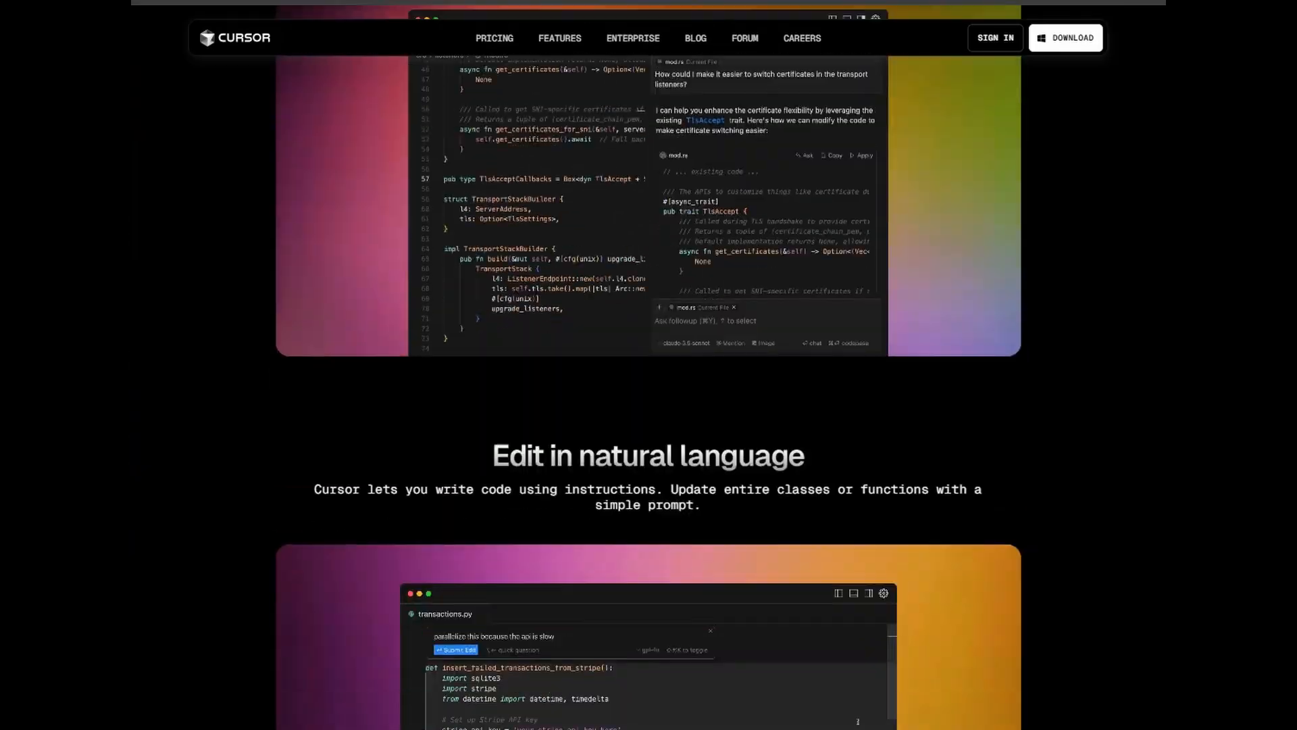
{"action": "scroll", "scroll_direction": "down", "scroll_amount": 3}
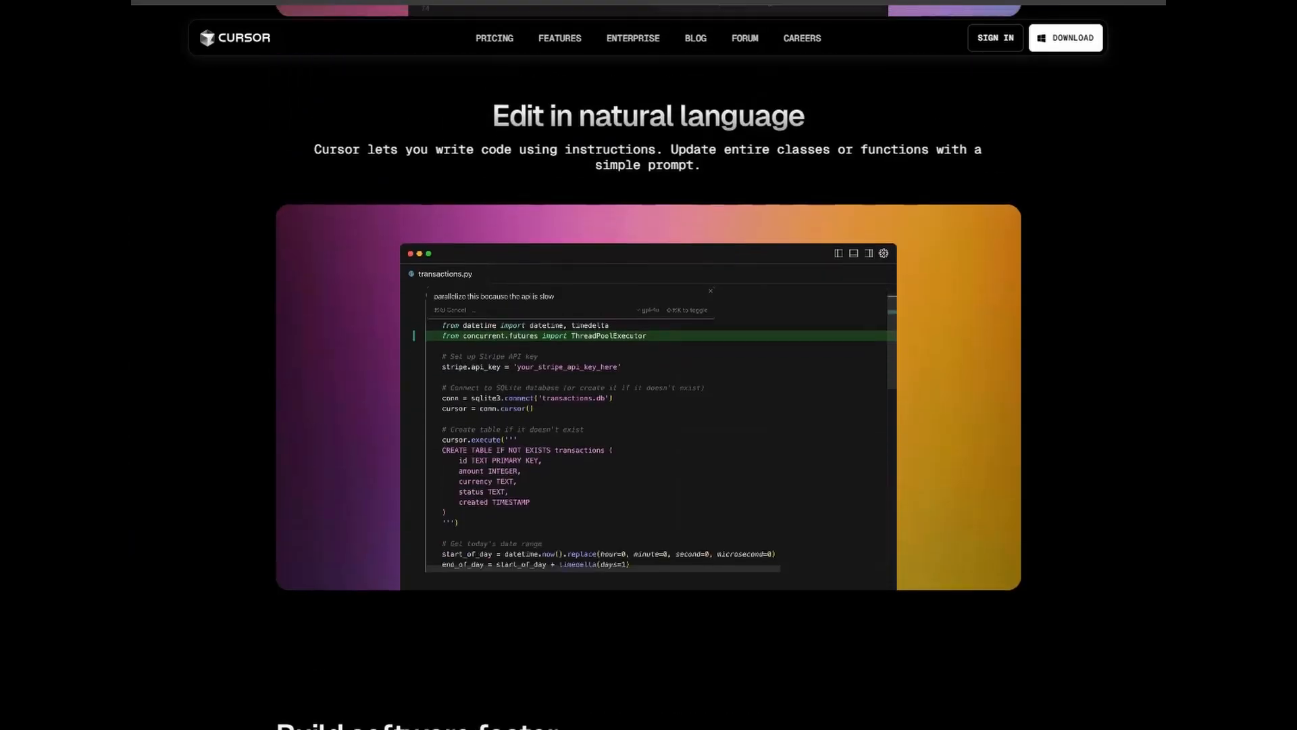
{"action": "left_click", "coordinate": [494, 38]}
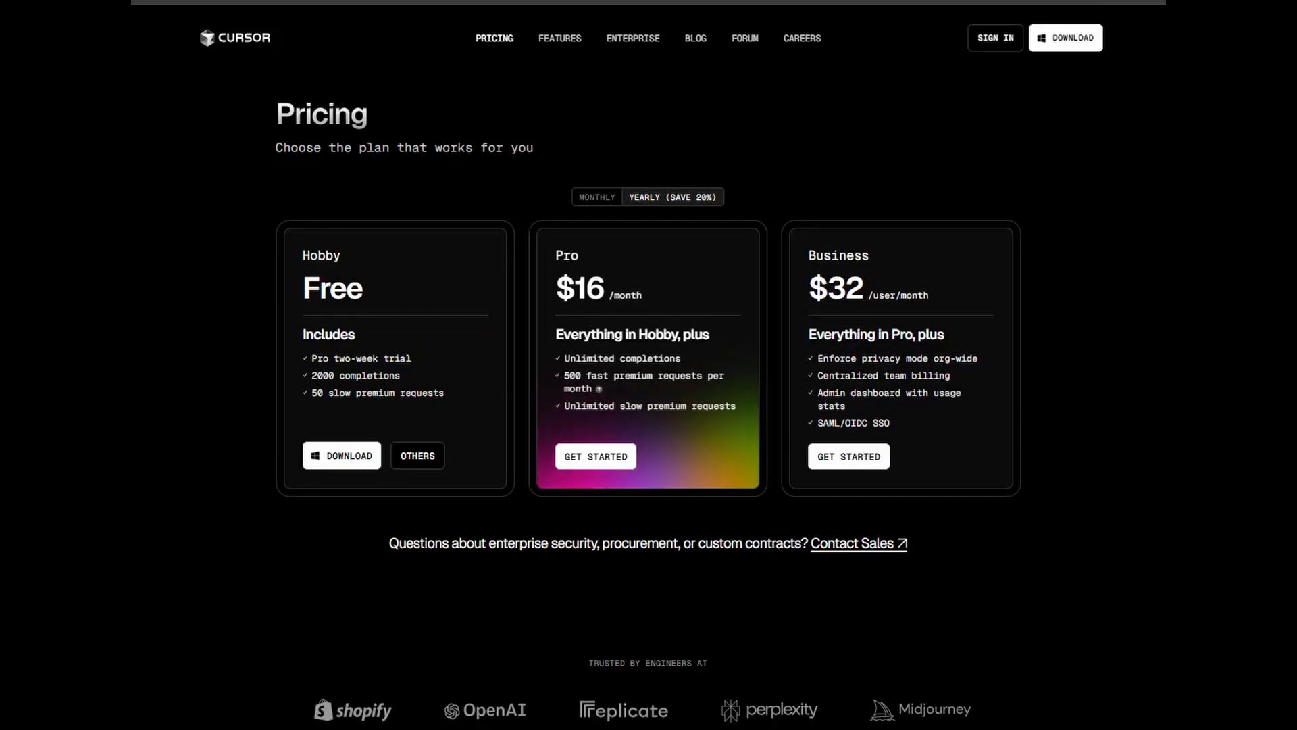
{"action": "left_click", "coordinate": [596, 197]}
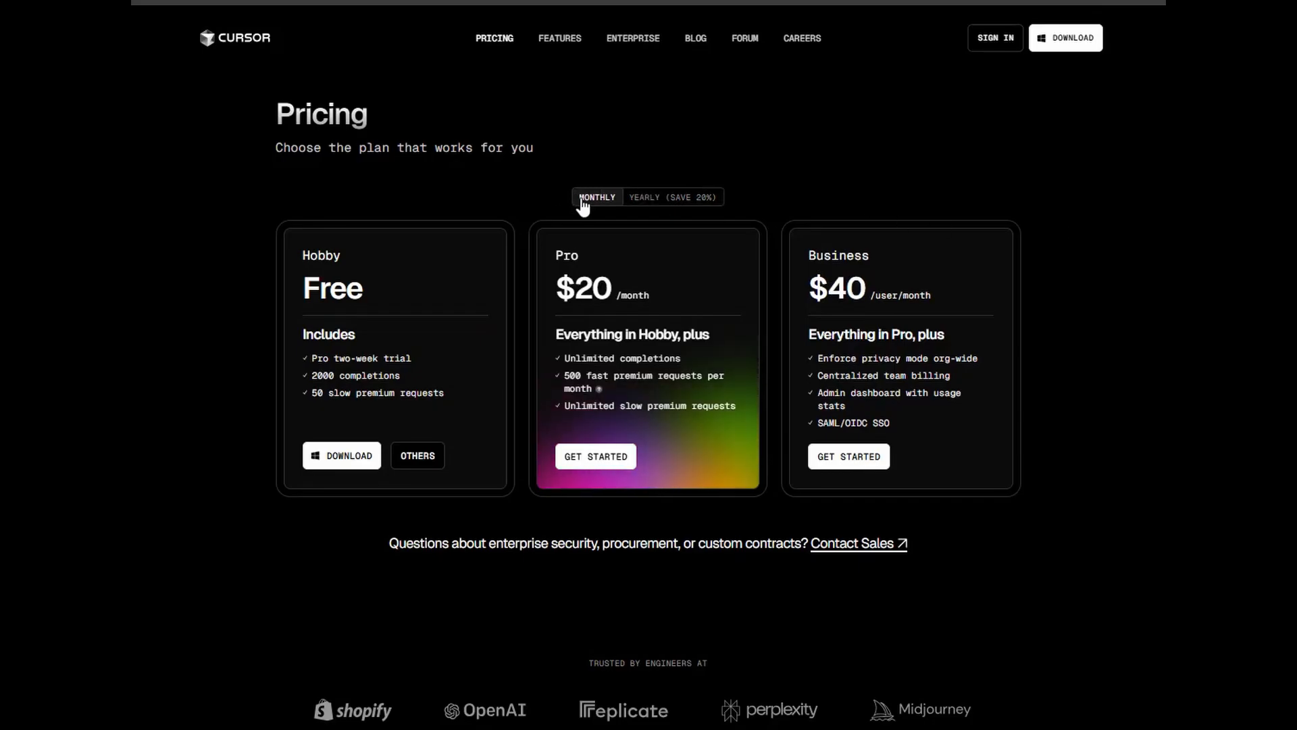
{"action": "left_click", "coordinate": [671, 197]}
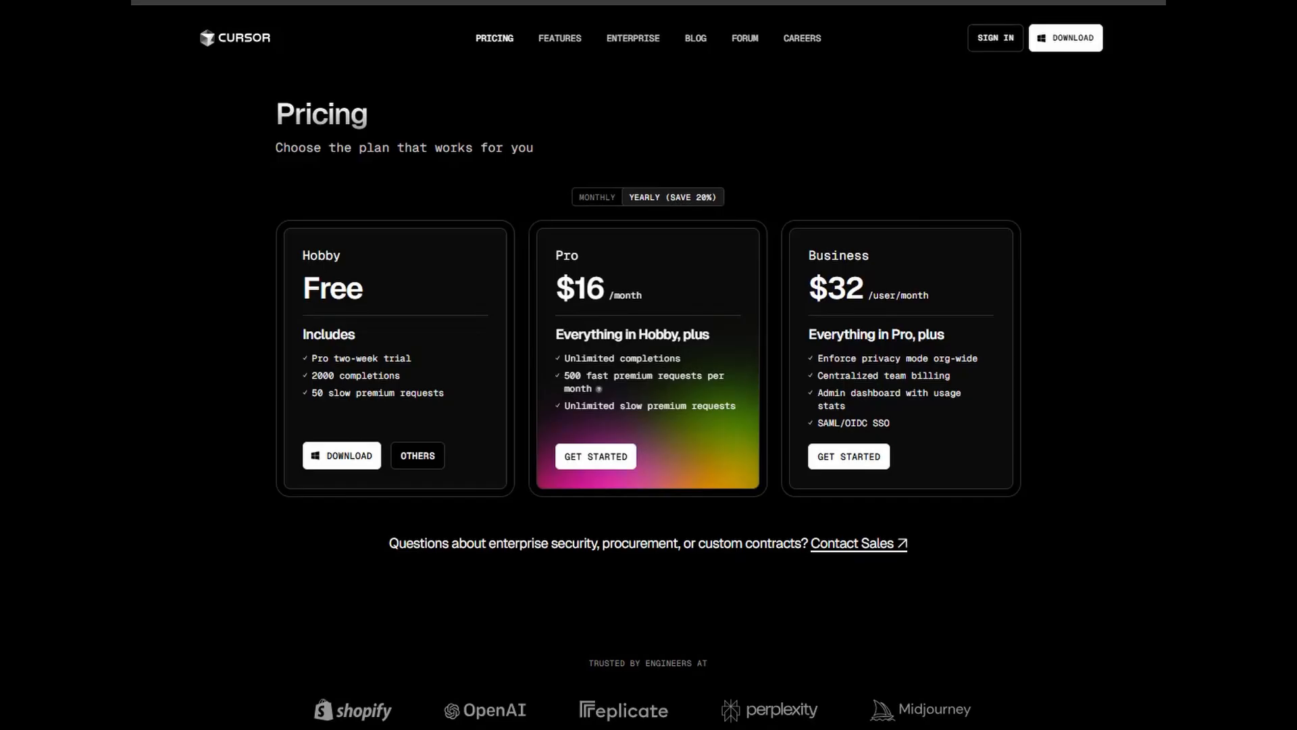
{"action": "left_click", "coordinate": [597, 178]}
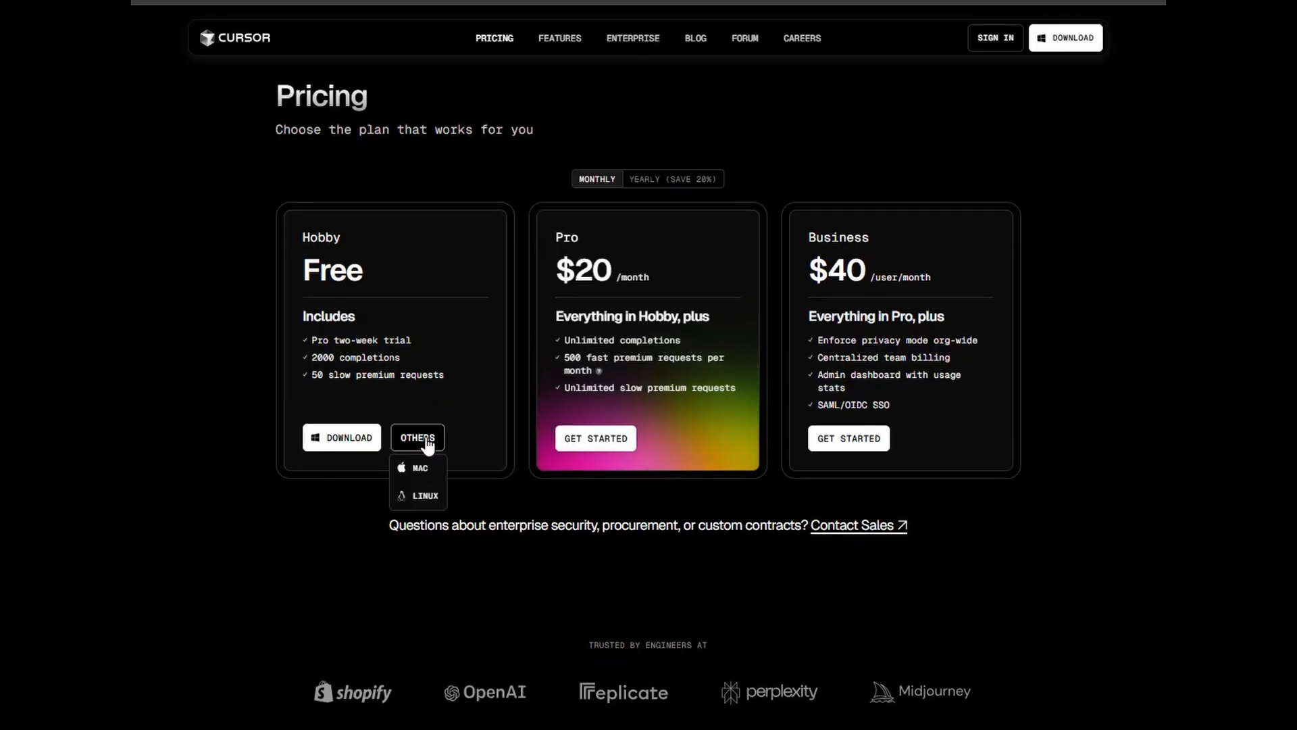